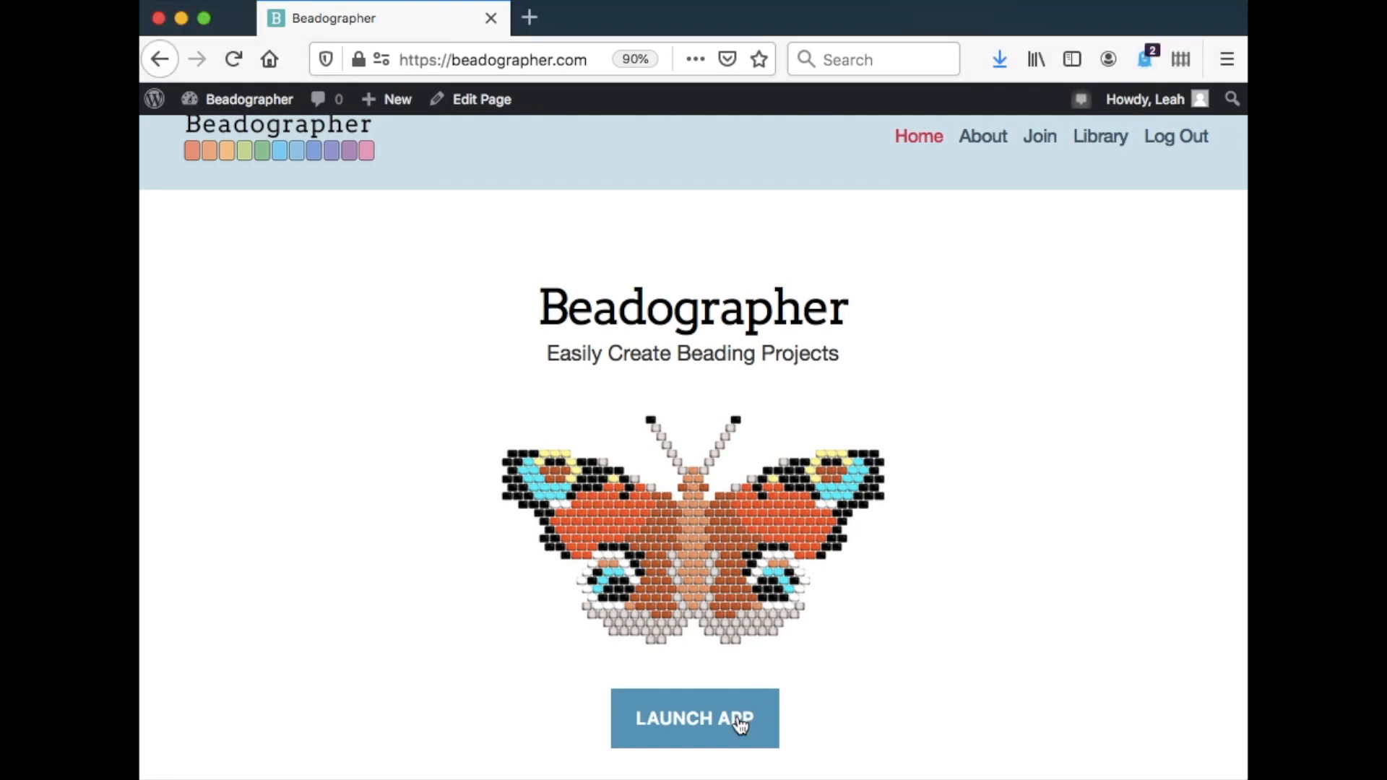
# Step: Launch Beadographer v2.1 from beadographer.com to reach its new/load project start screen
pyautogui.click(693, 718)
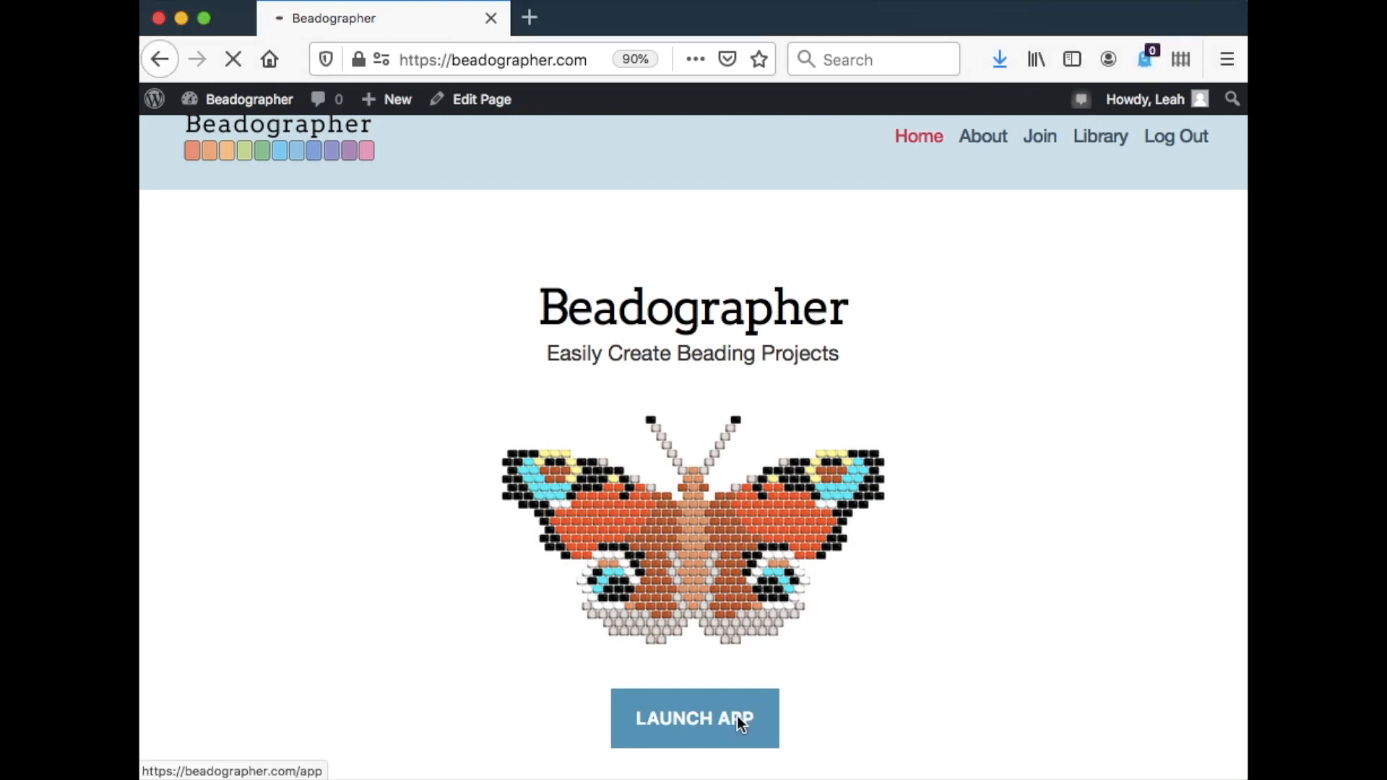
pyautogui.click(694, 718)
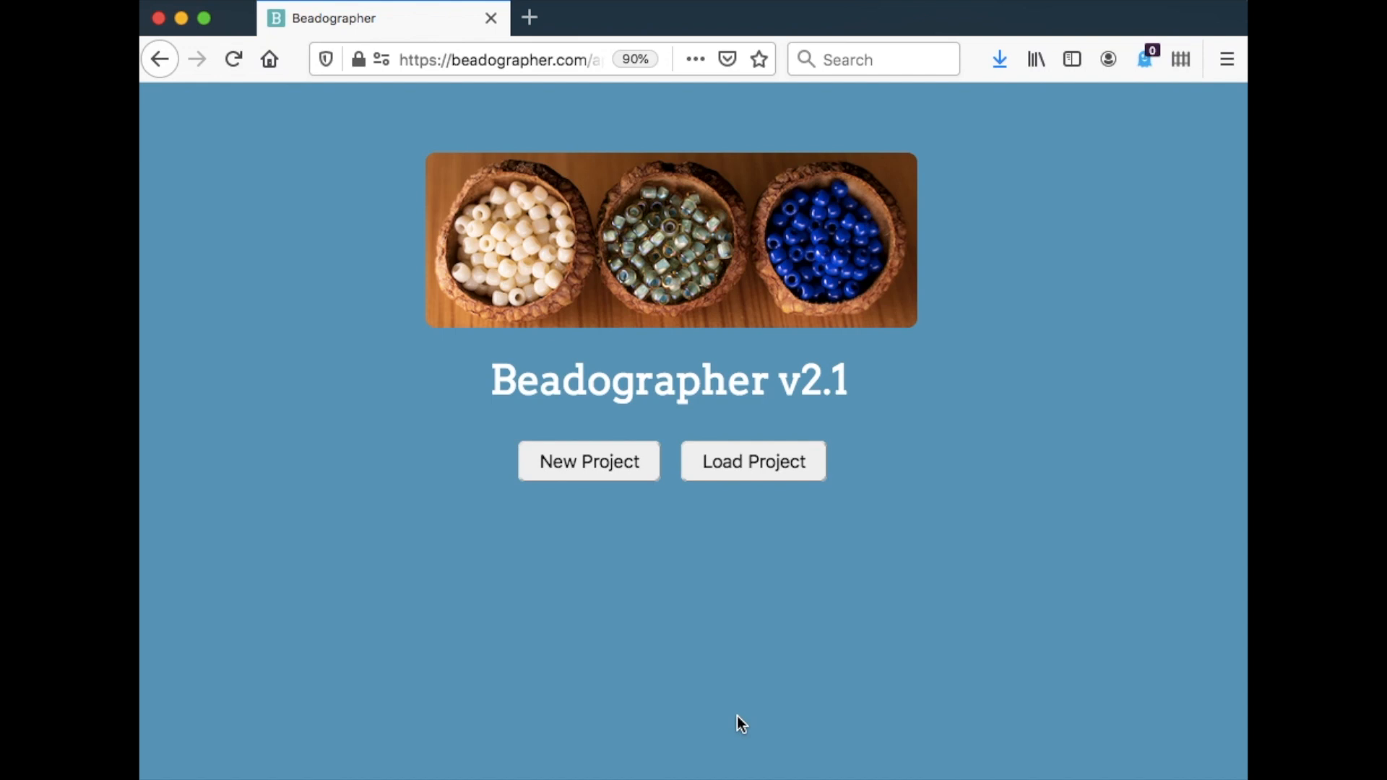
pyautogui.moveTo(796, 642)
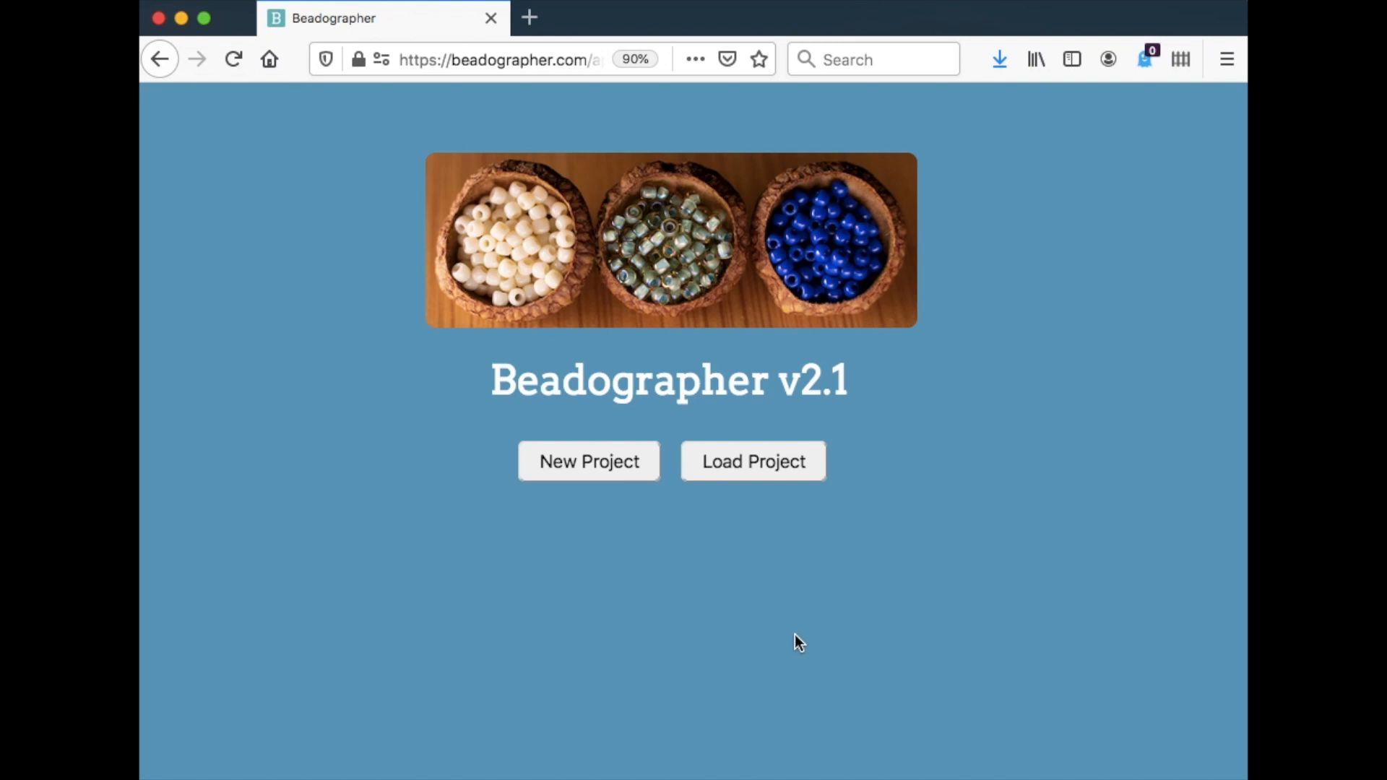
pyautogui.moveTo(730, 354)
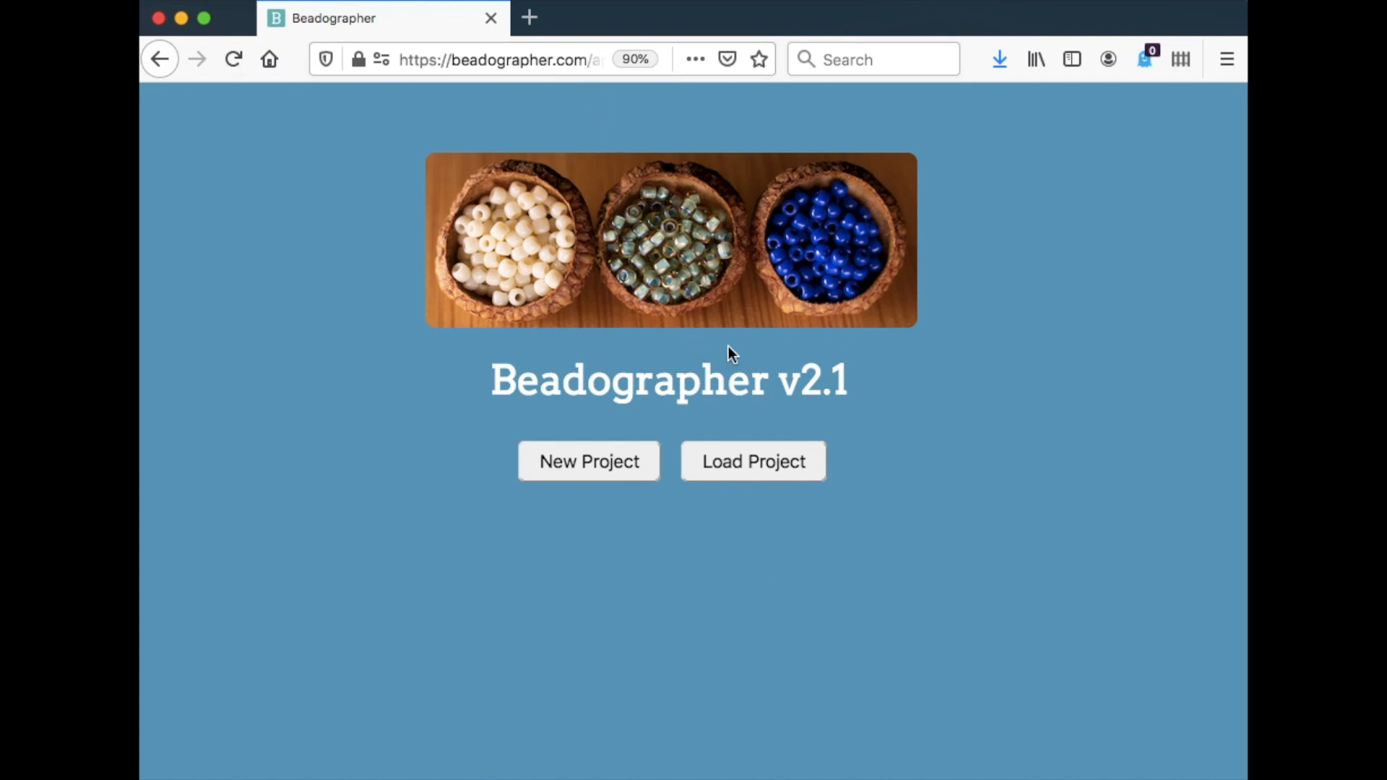
pyautogui.moveTo(603, 553)
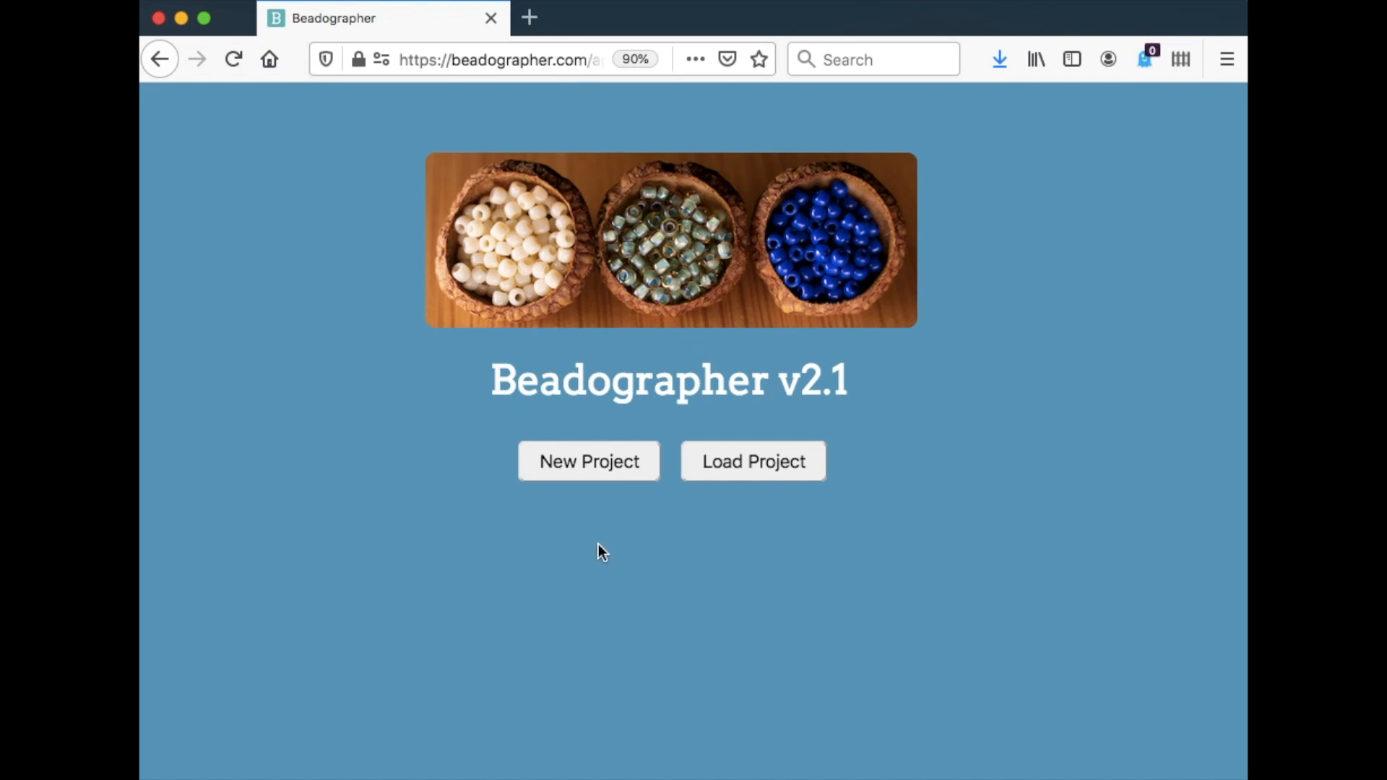
pyautogui.moveTo(792, 605)
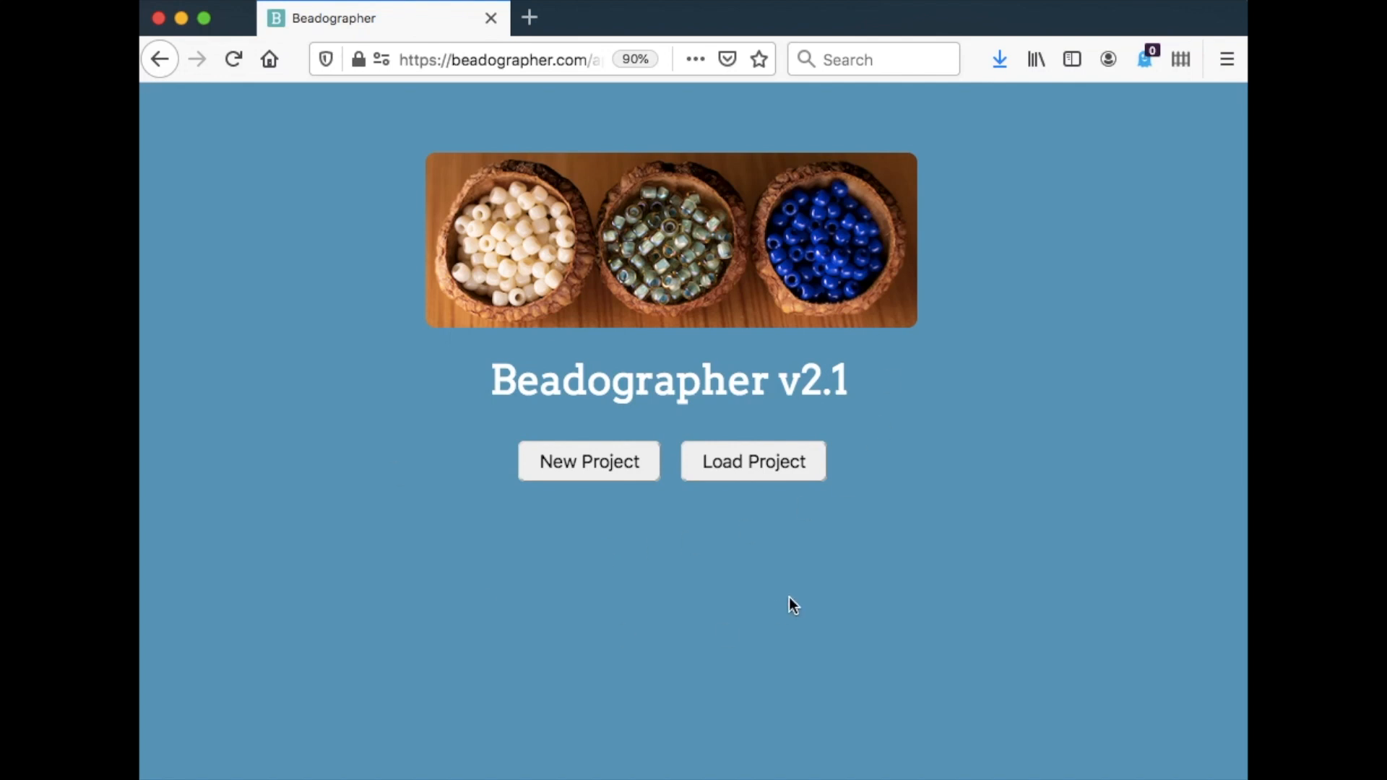
pyautogui.moveTo(764, 496)
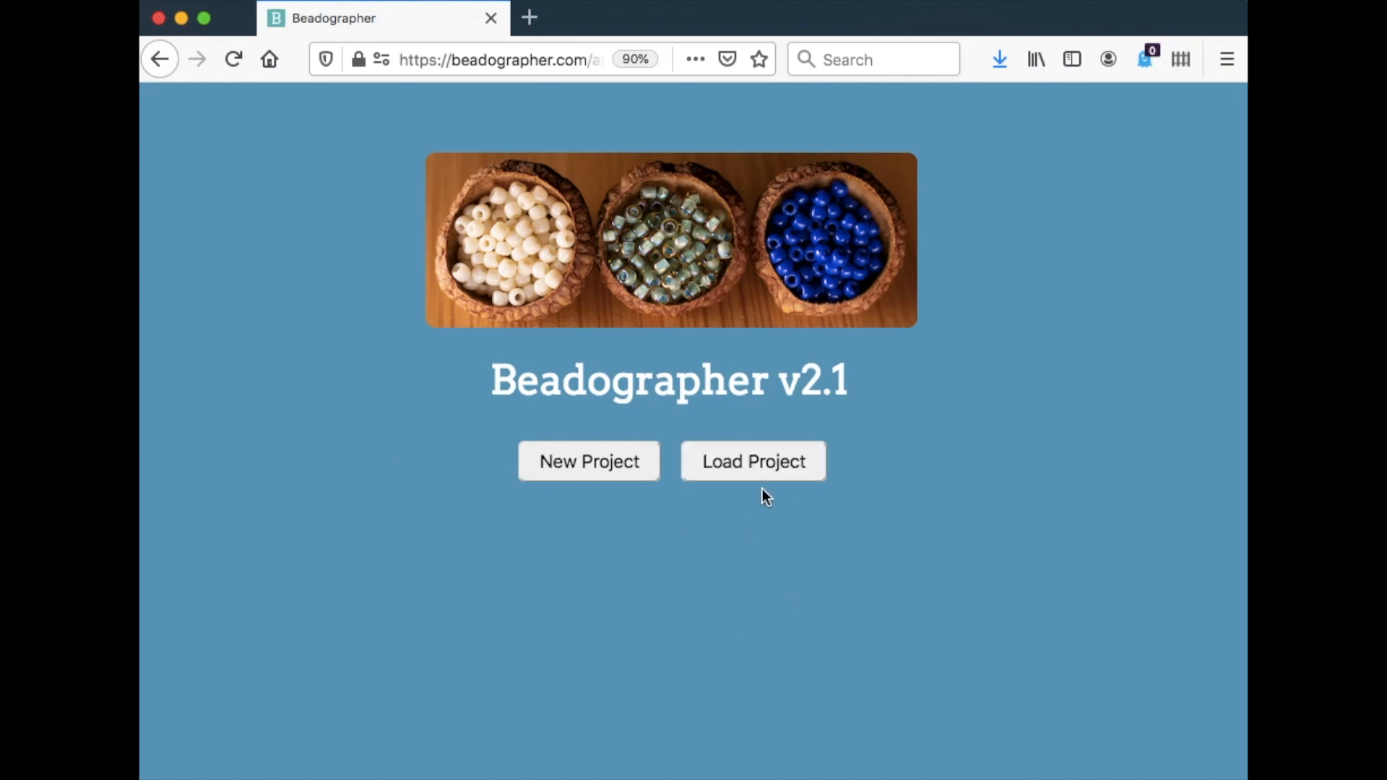
pyautogui.moveTo(781, 492)
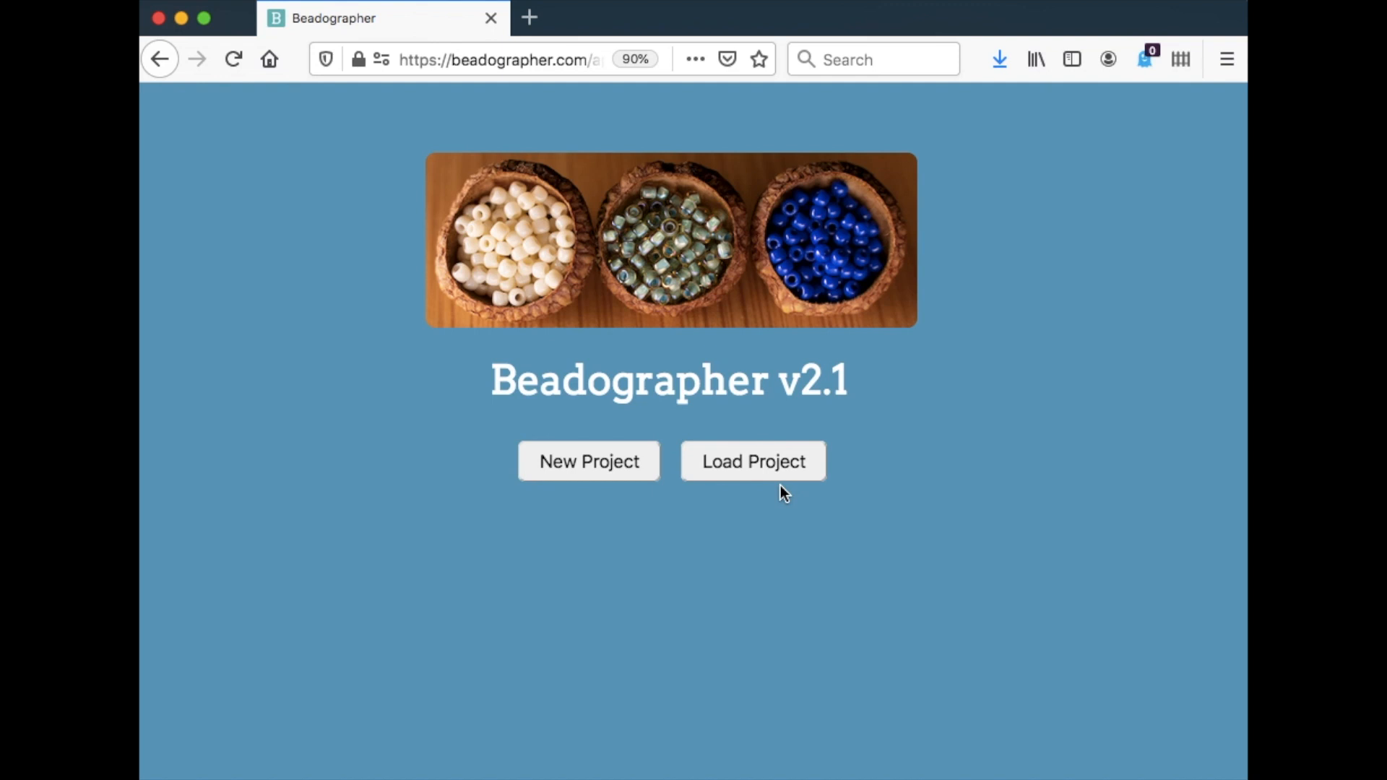
# Step: Open the New Project form with its default 30×30 Loom pattern and Miyuki Delica beads
pyautogui.click(587, 461)
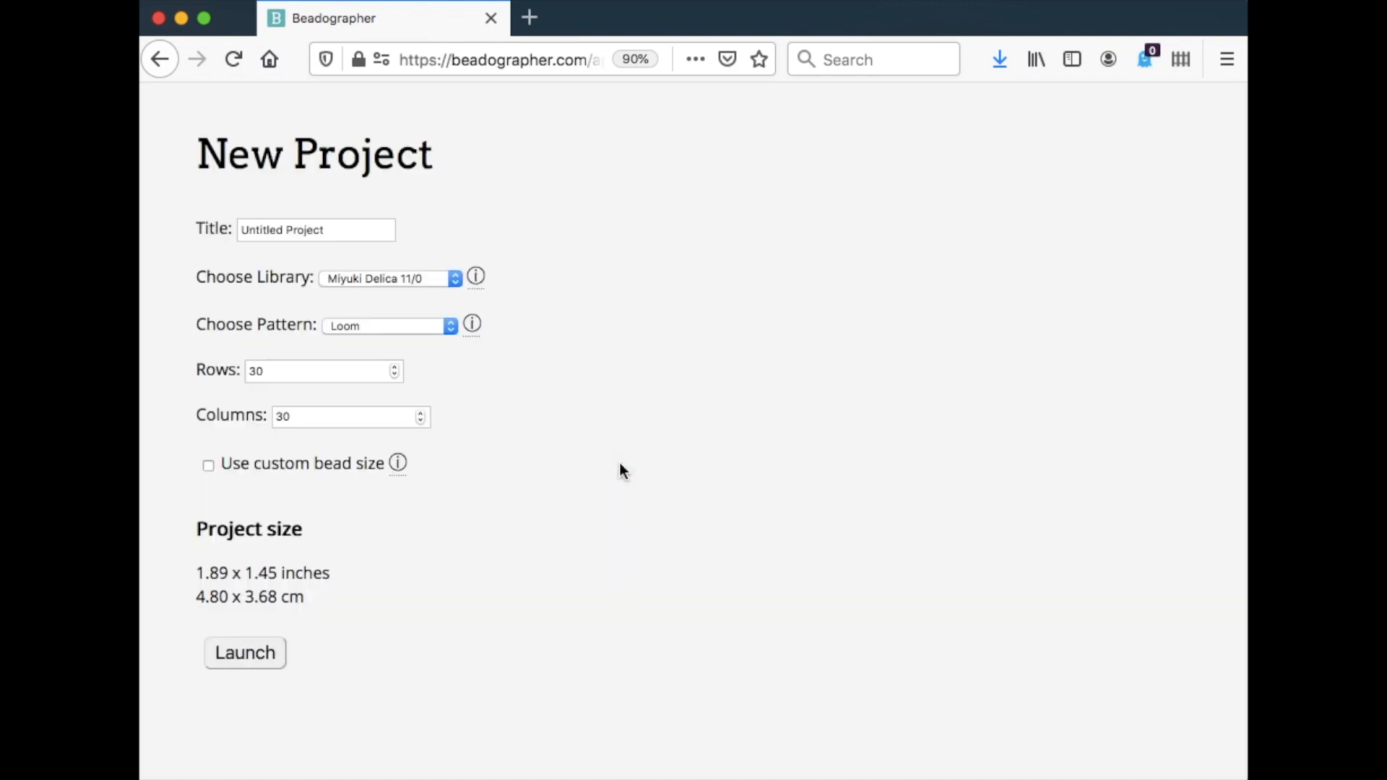
pyautogui.moveTo(371, 248)
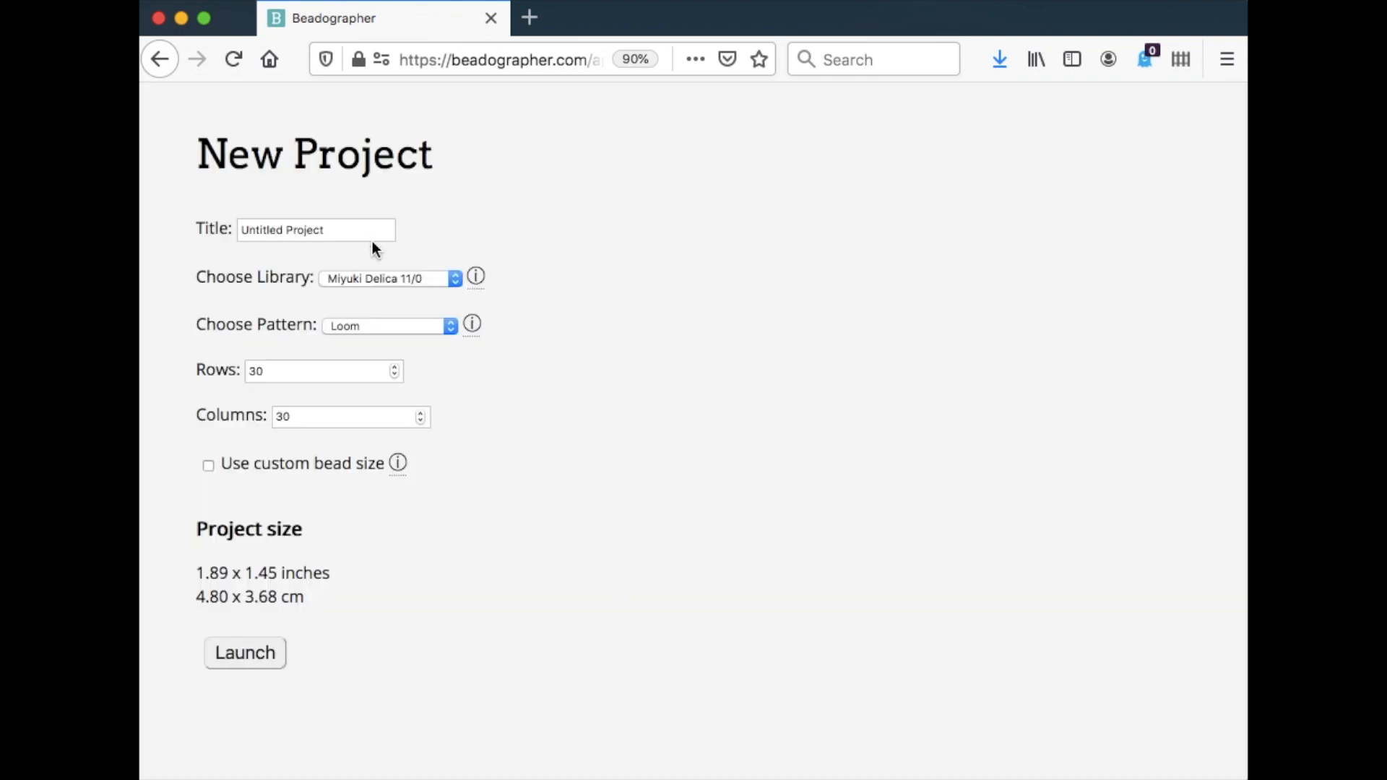
pyautogui.moveTo(358, 496)
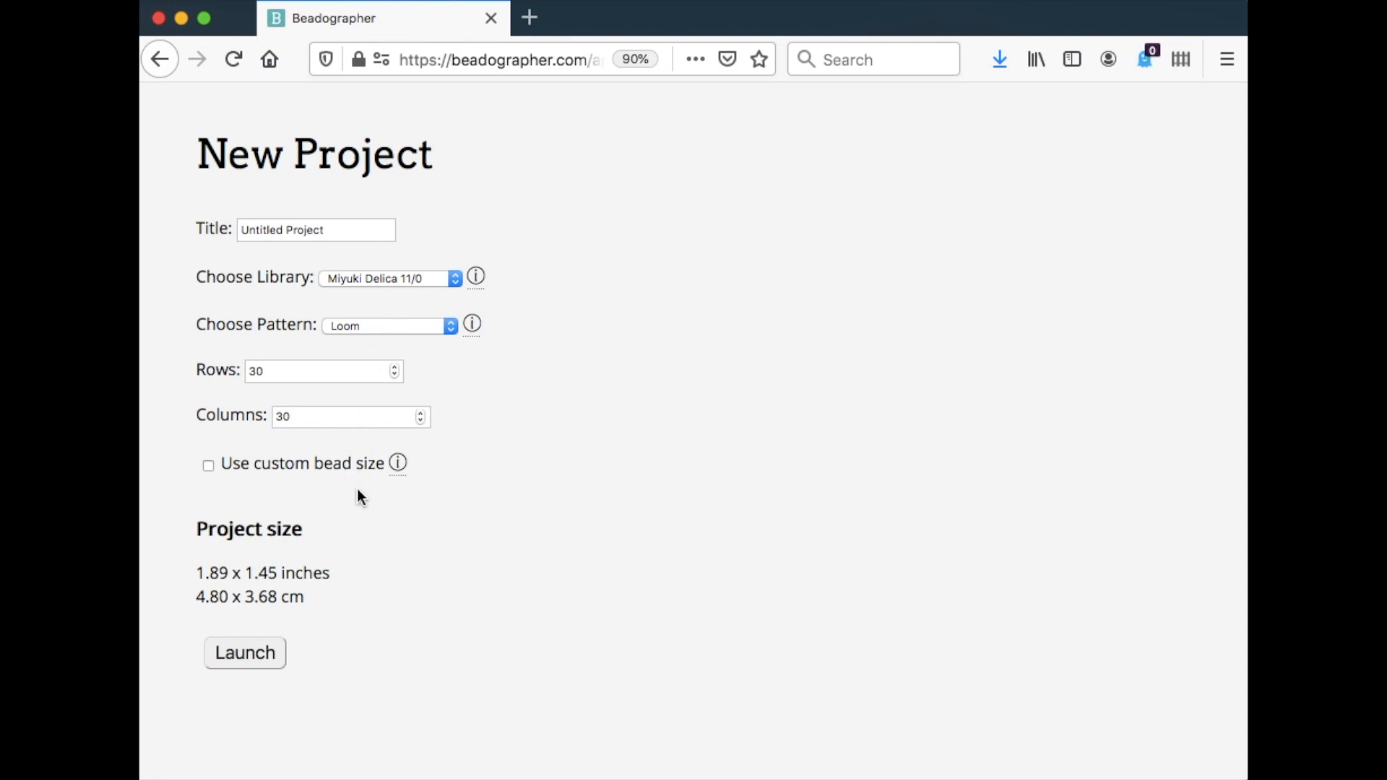
pyautogui.moveTo(395, 642)
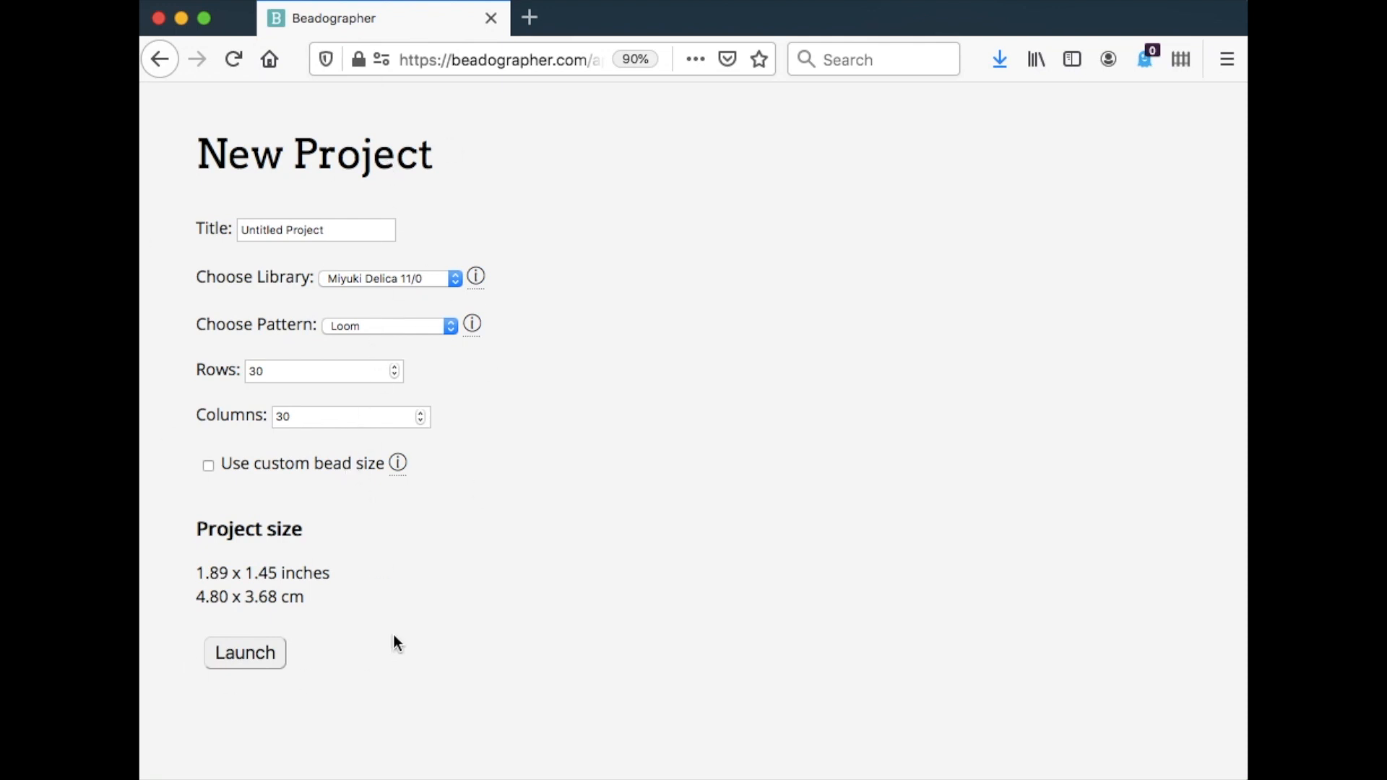
pyautogui.moveTo(371, 649)
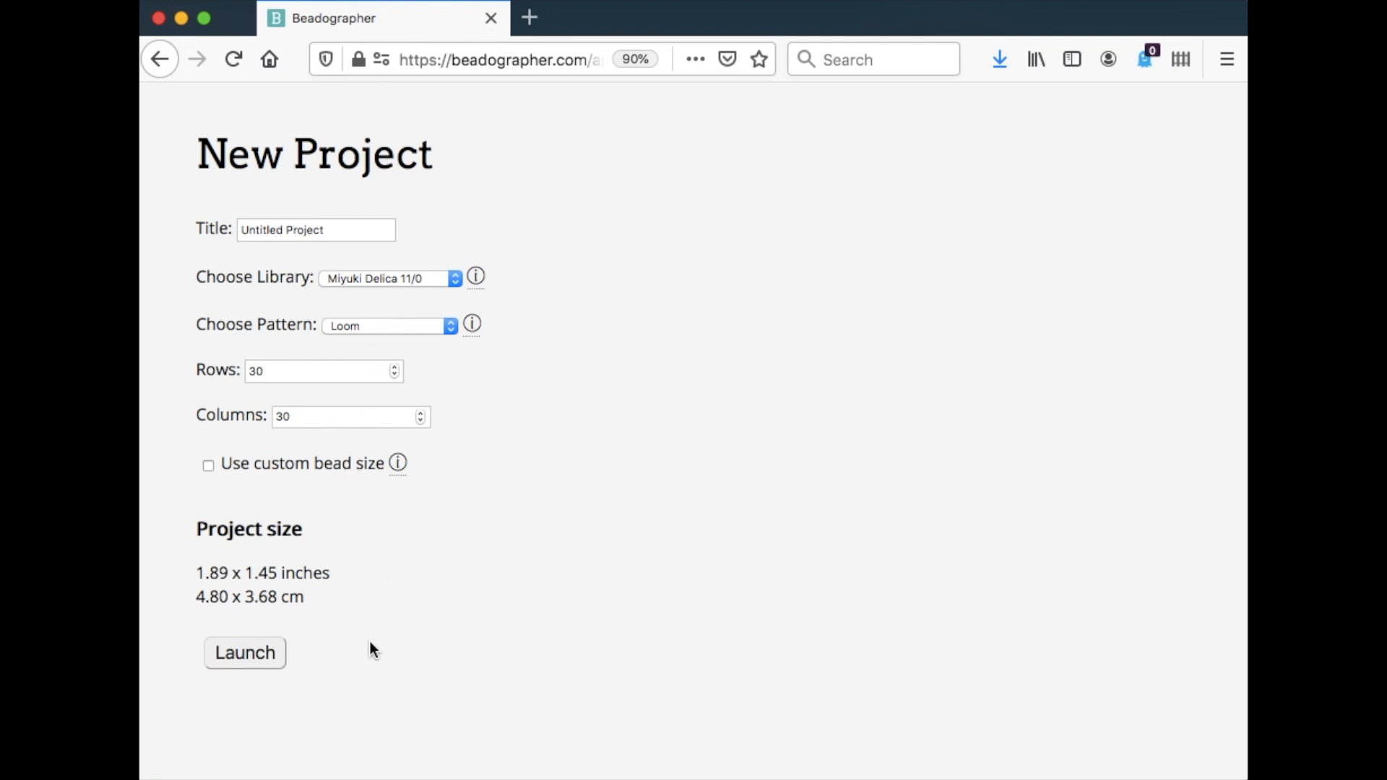
# Step: Launch the default untitled 30×30 loom project, then expand and collapse the colour palette
pyautogui.click(244, 653)
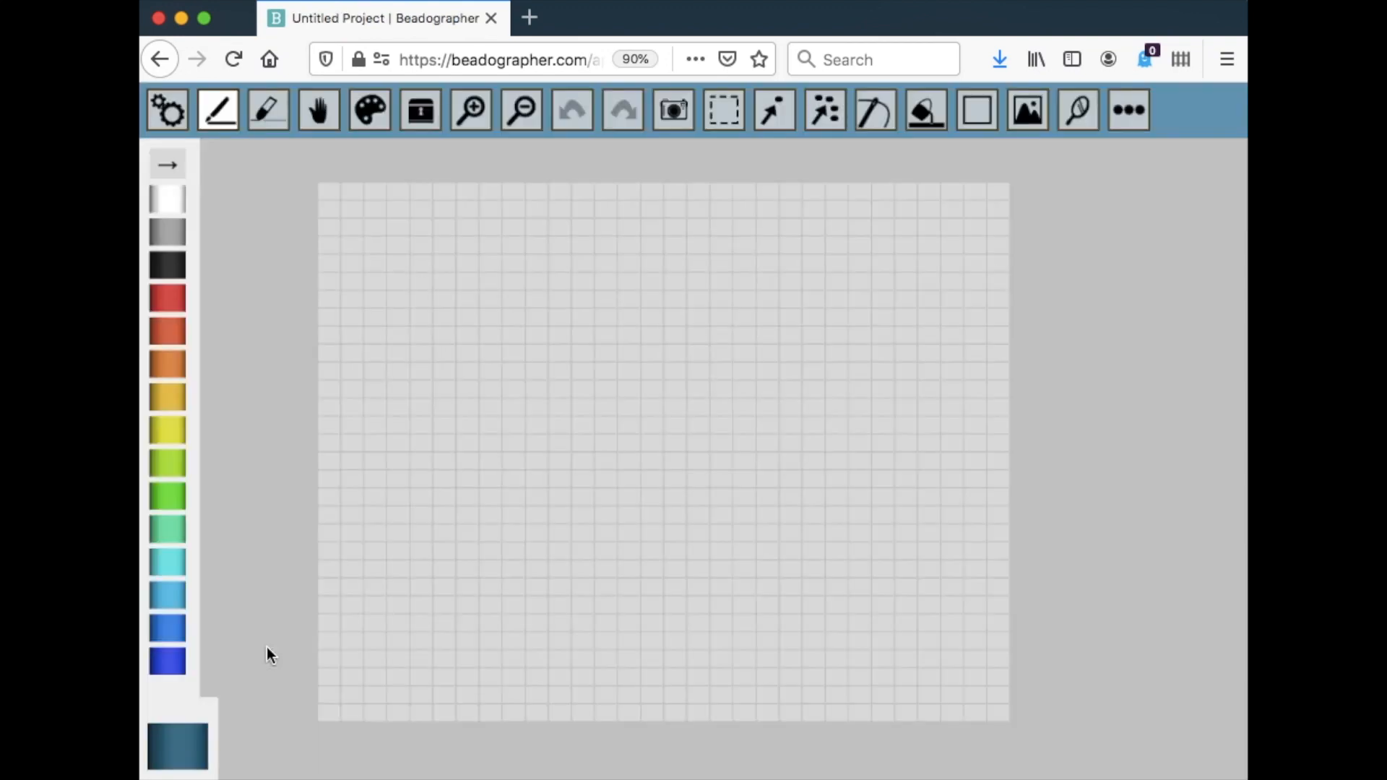
pyautogui.moveTo(725, 694)
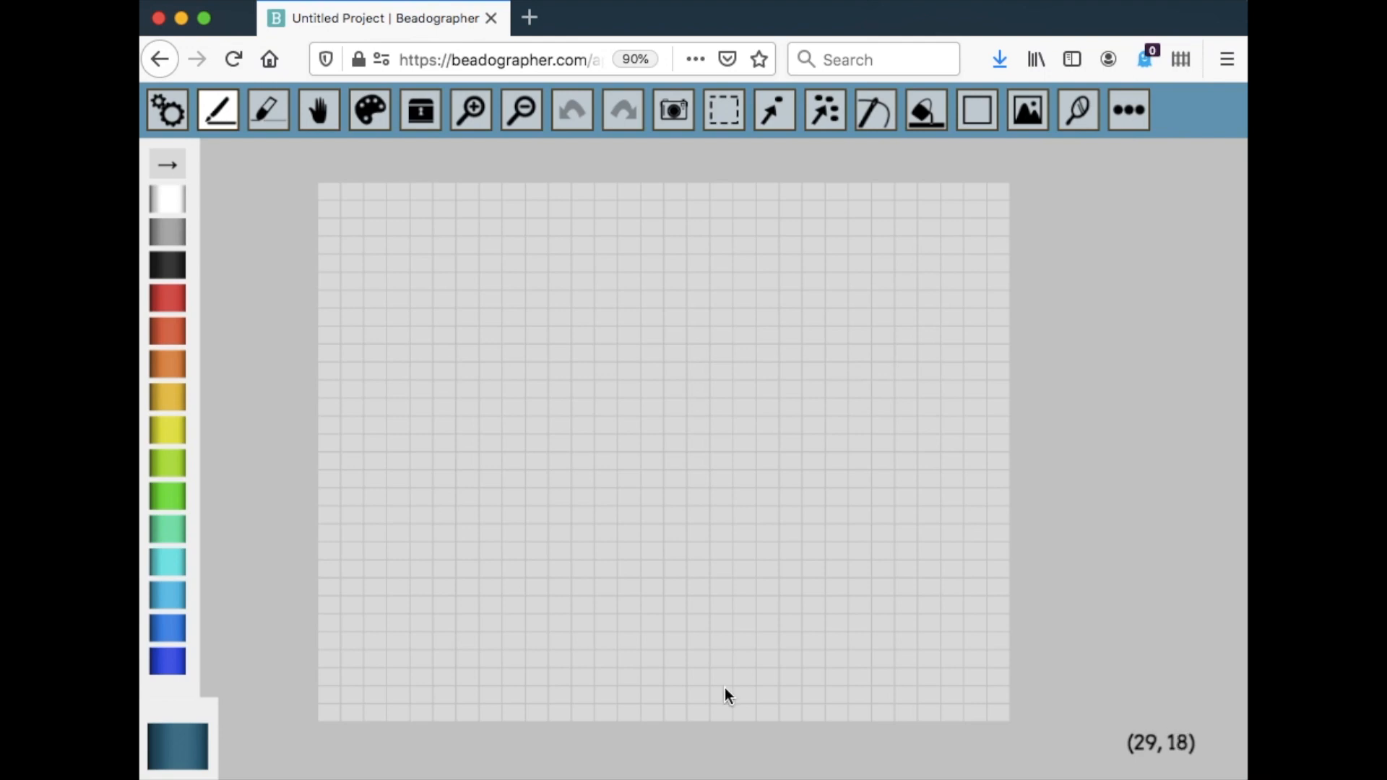
pyautogui.moveTo(666, 650)
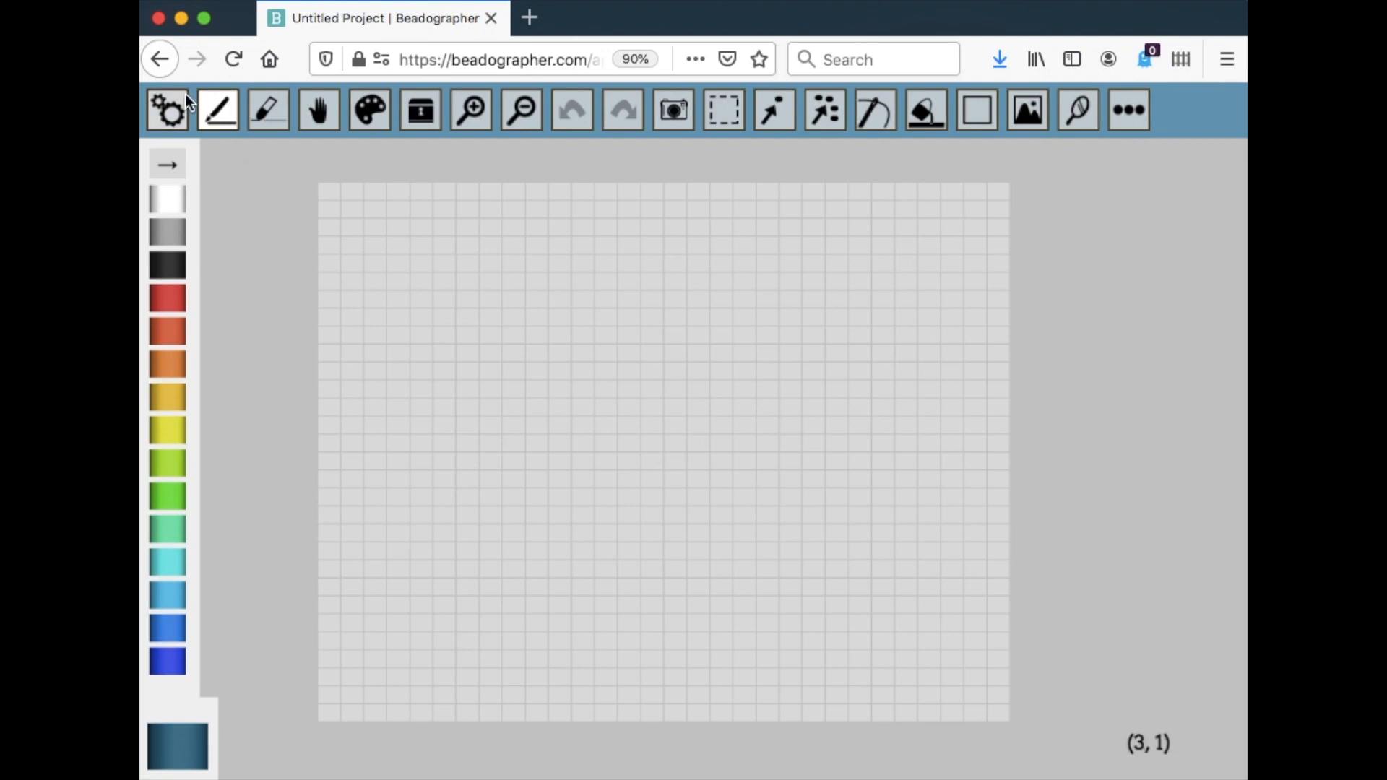
pyautogui.moveTo(1077, 110)
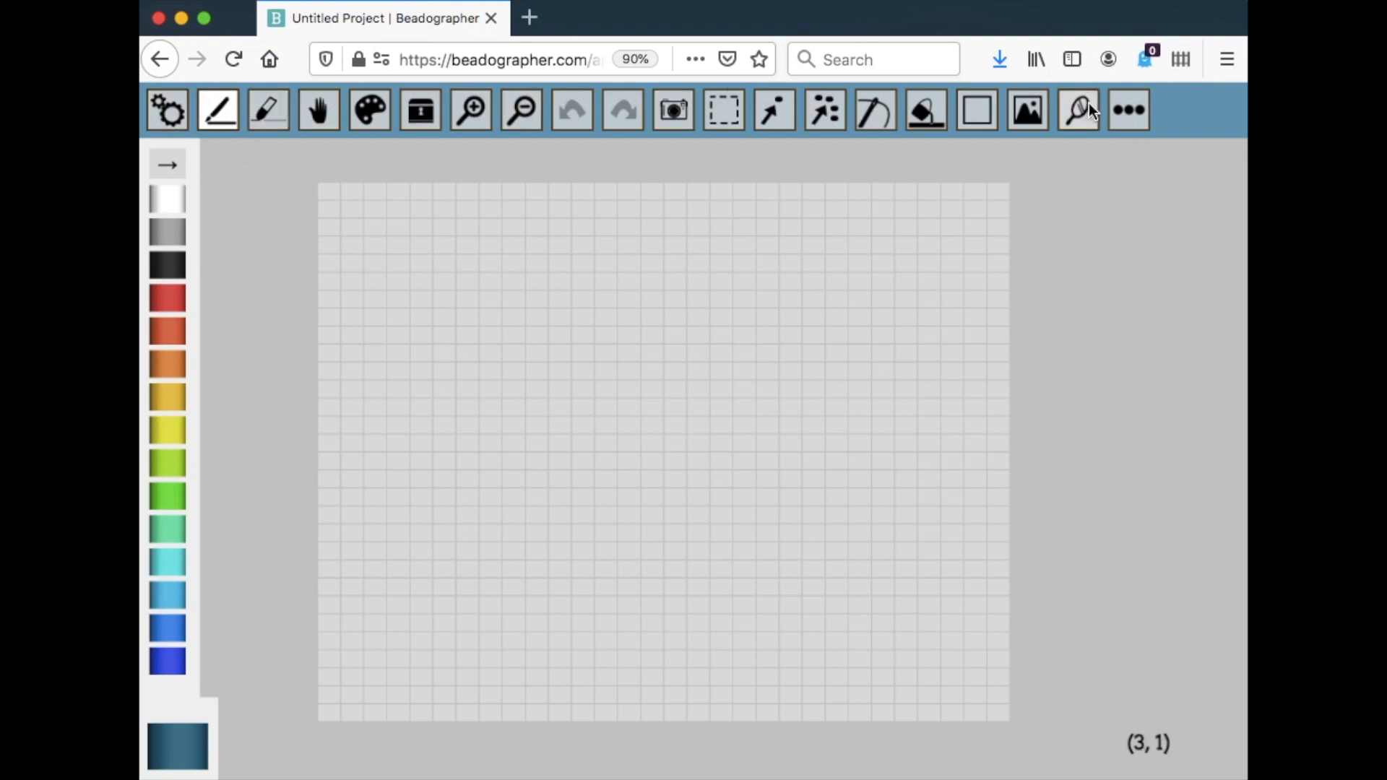
pyautogui.moveTo(177, 356)
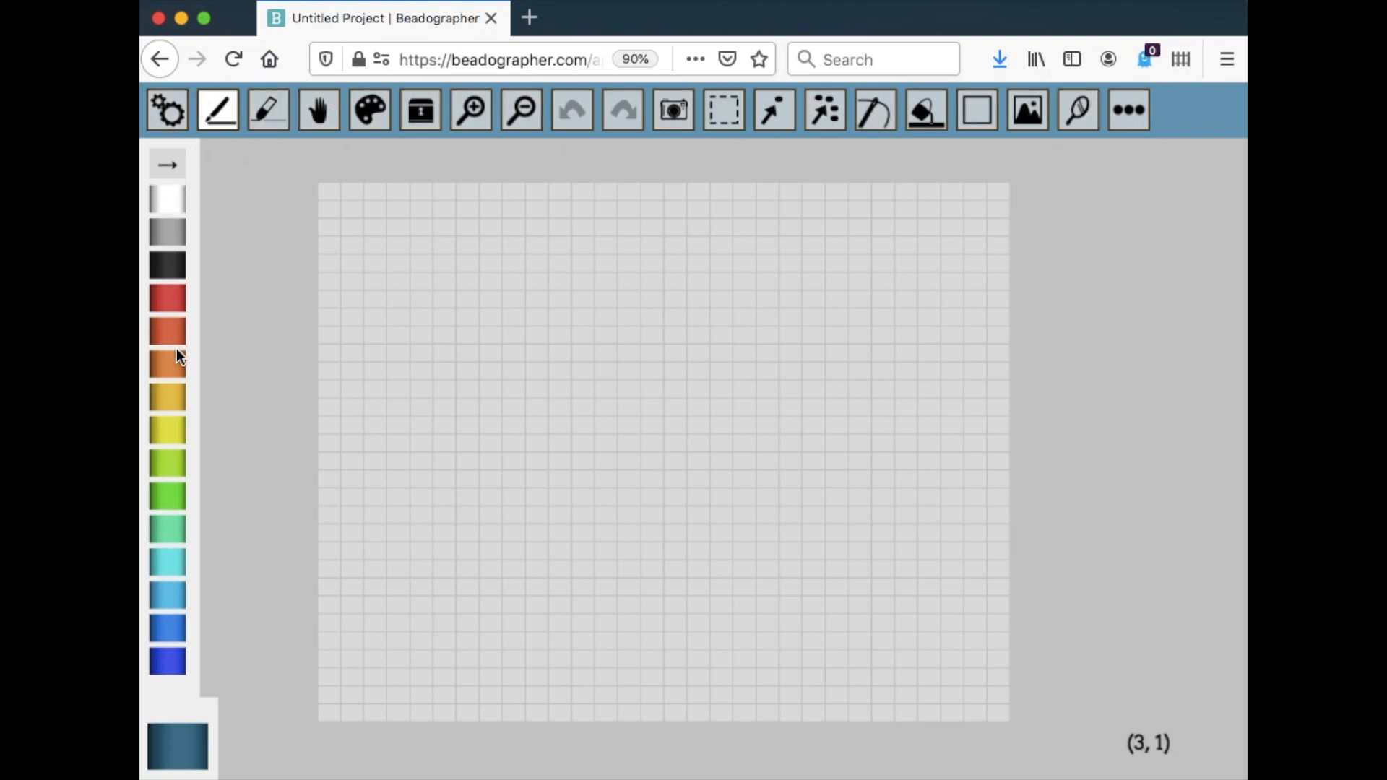
pyautogui.moveTo(167, 662)
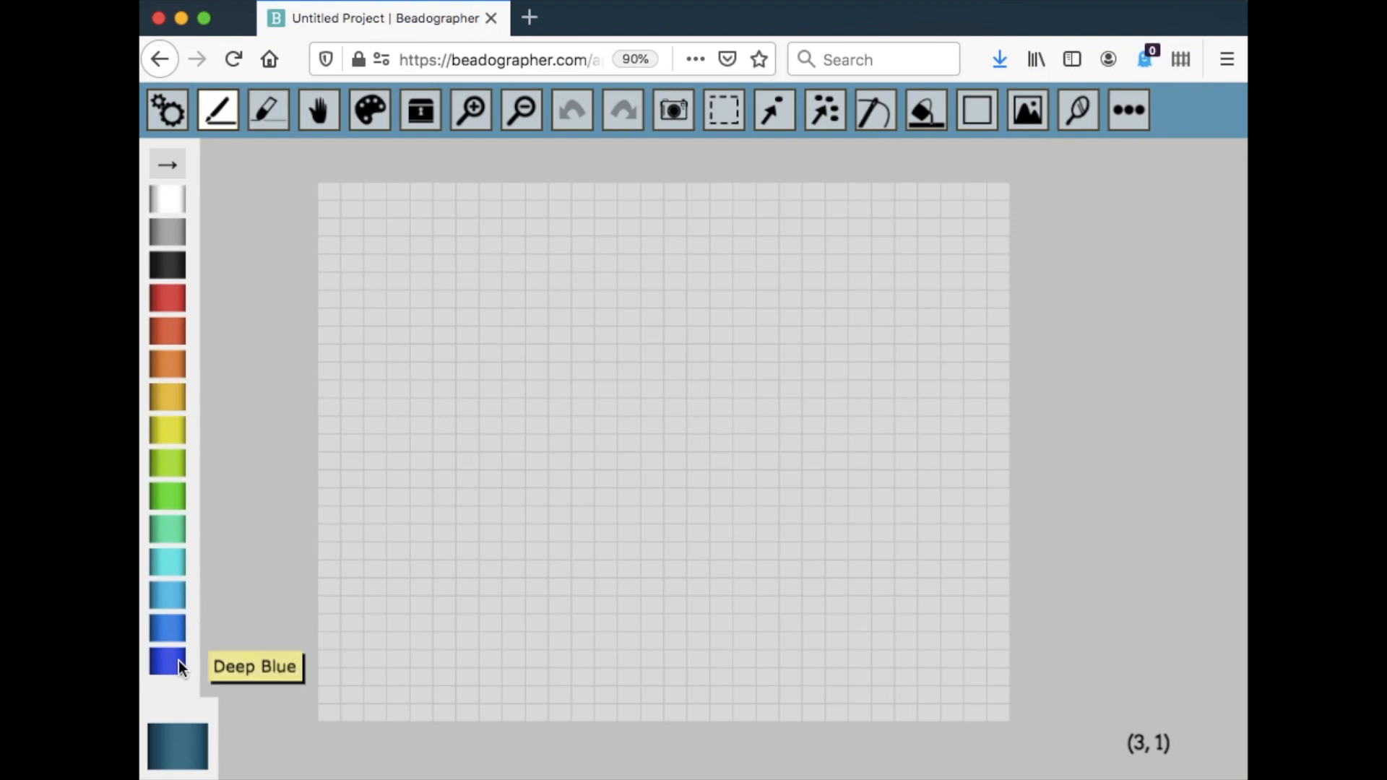
pyautogui.moveTo(1099, 371)
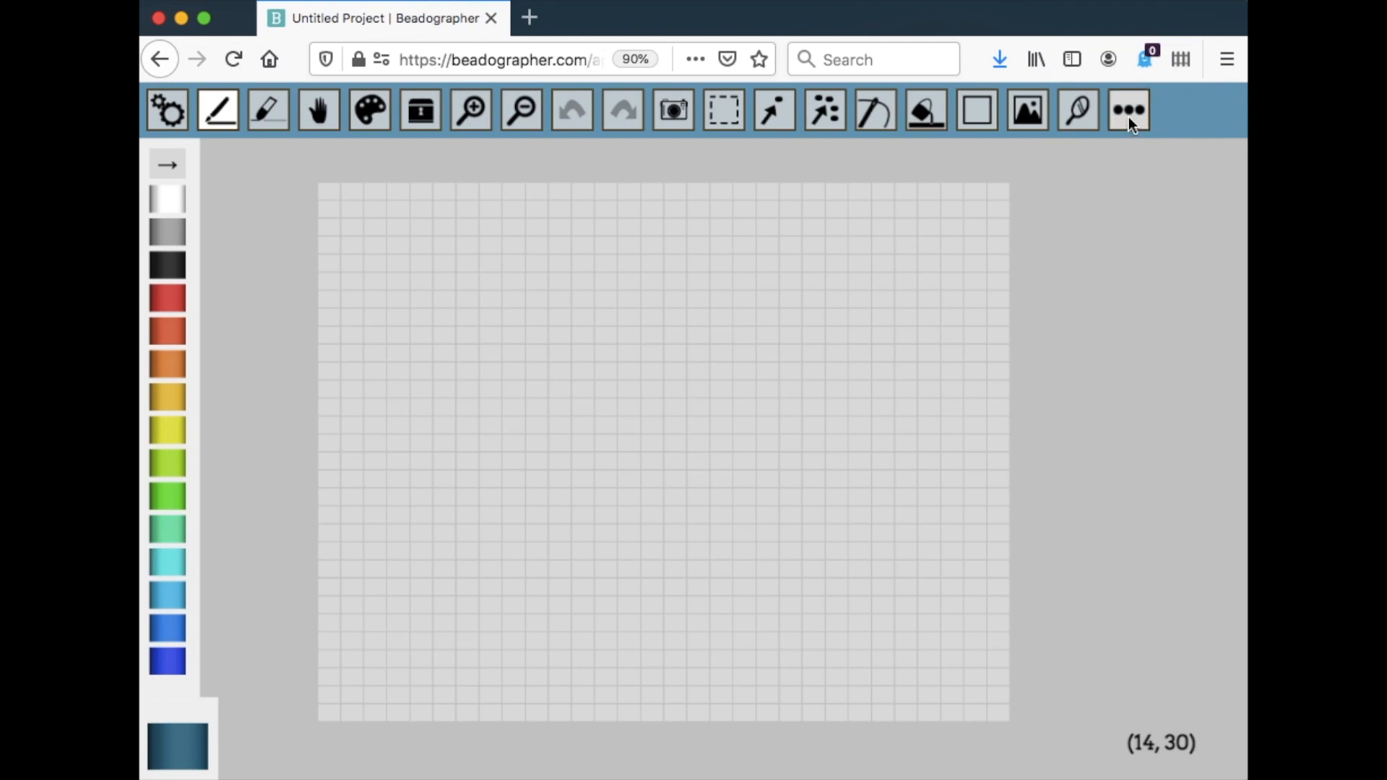
pyautogui.moveTo(1130, 110)
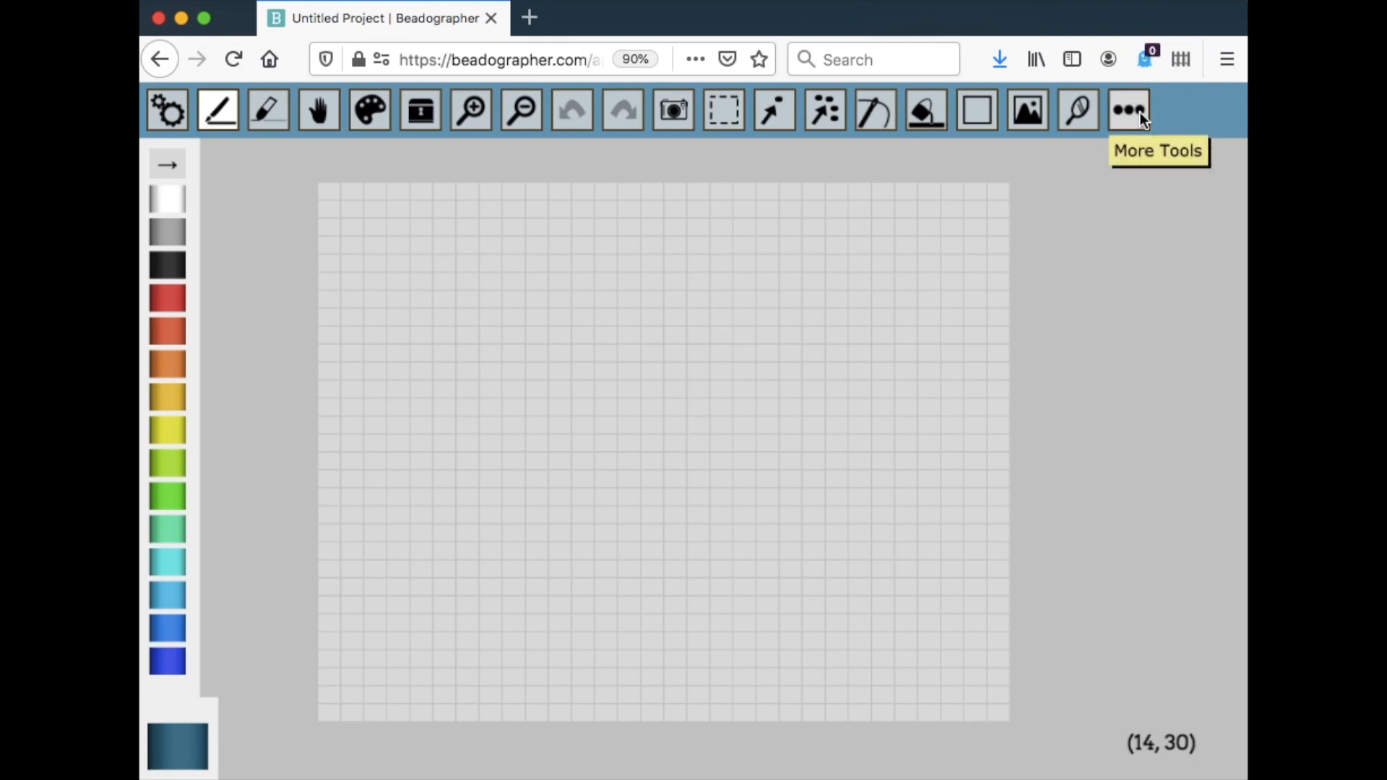
pyautogui.click(1128, 110)
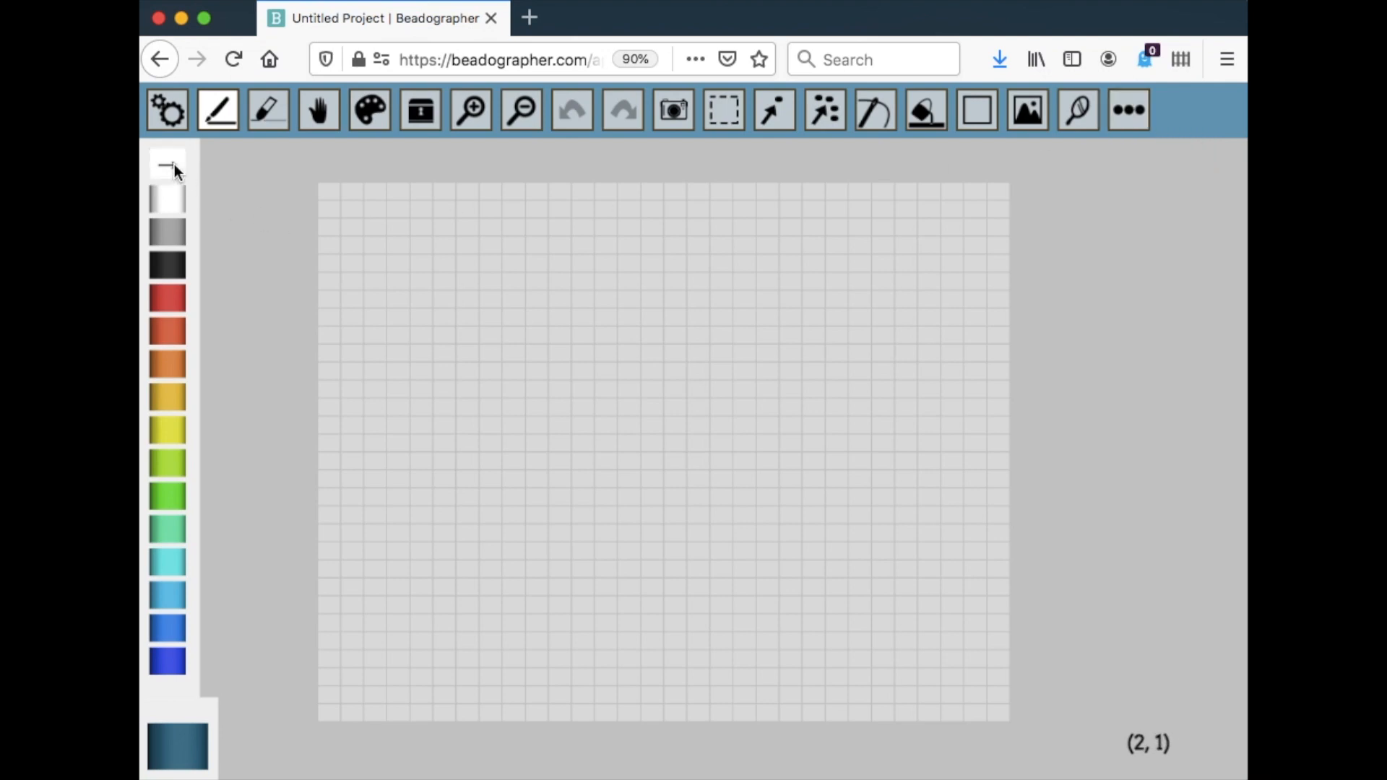
pyautogui.click(167, 166)
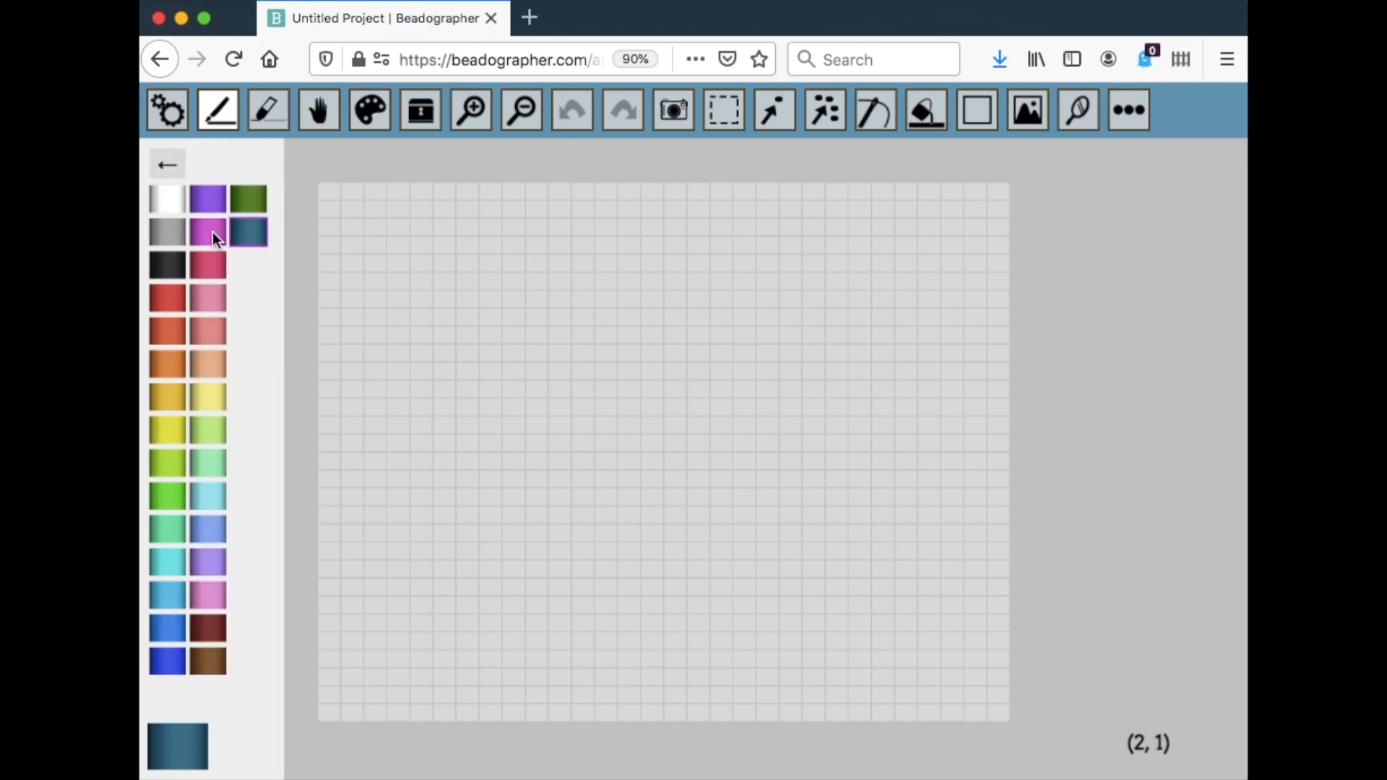
pyautogui.moveTo(169, 168)
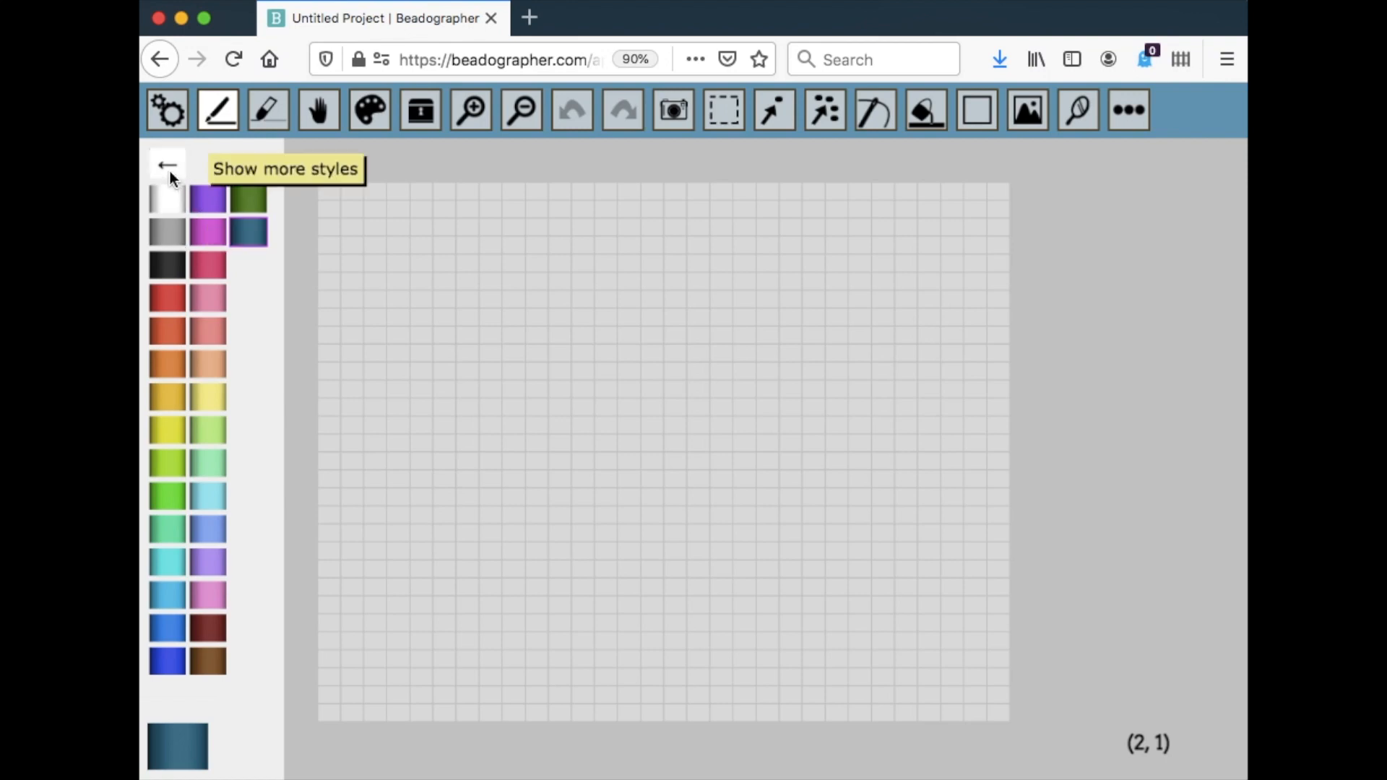
pyautogui.click(166, 166)
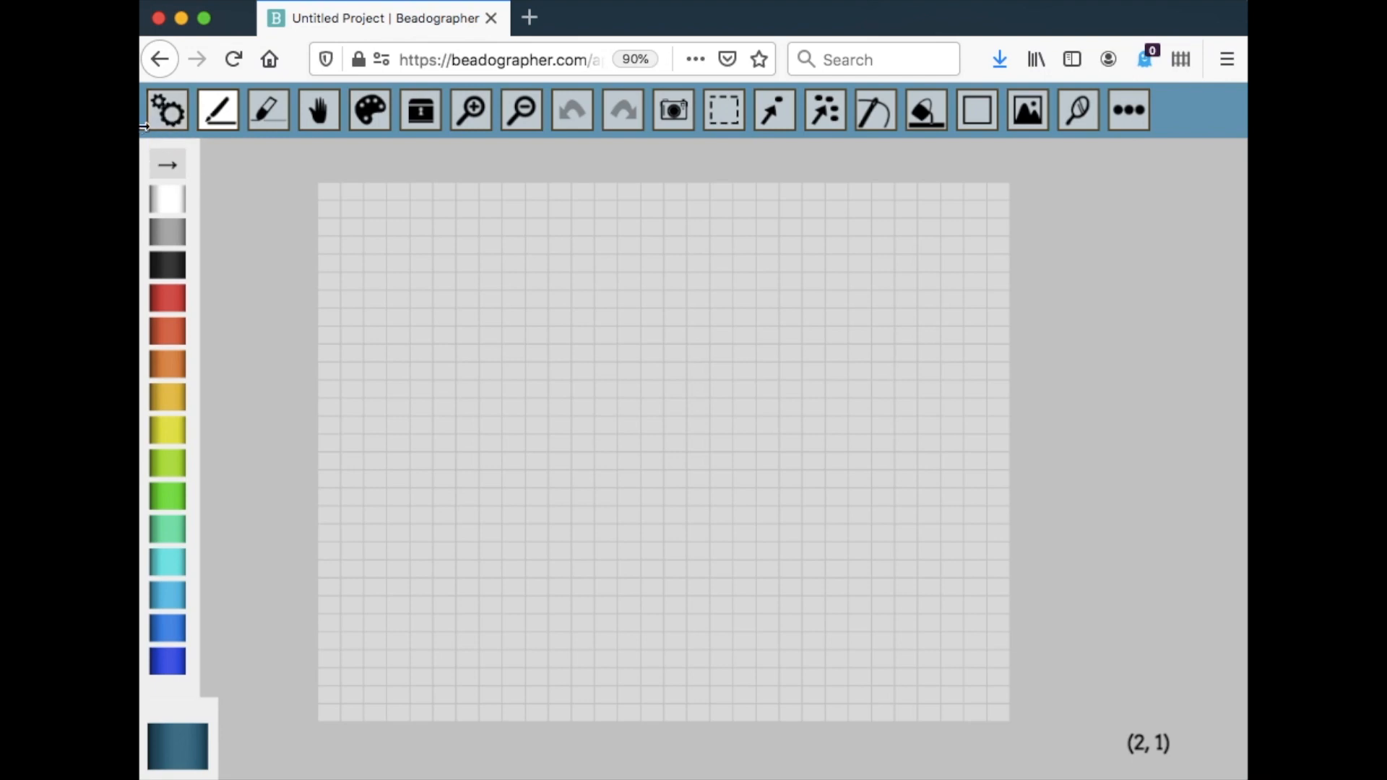
pyautogui.moveTo(167, 110)
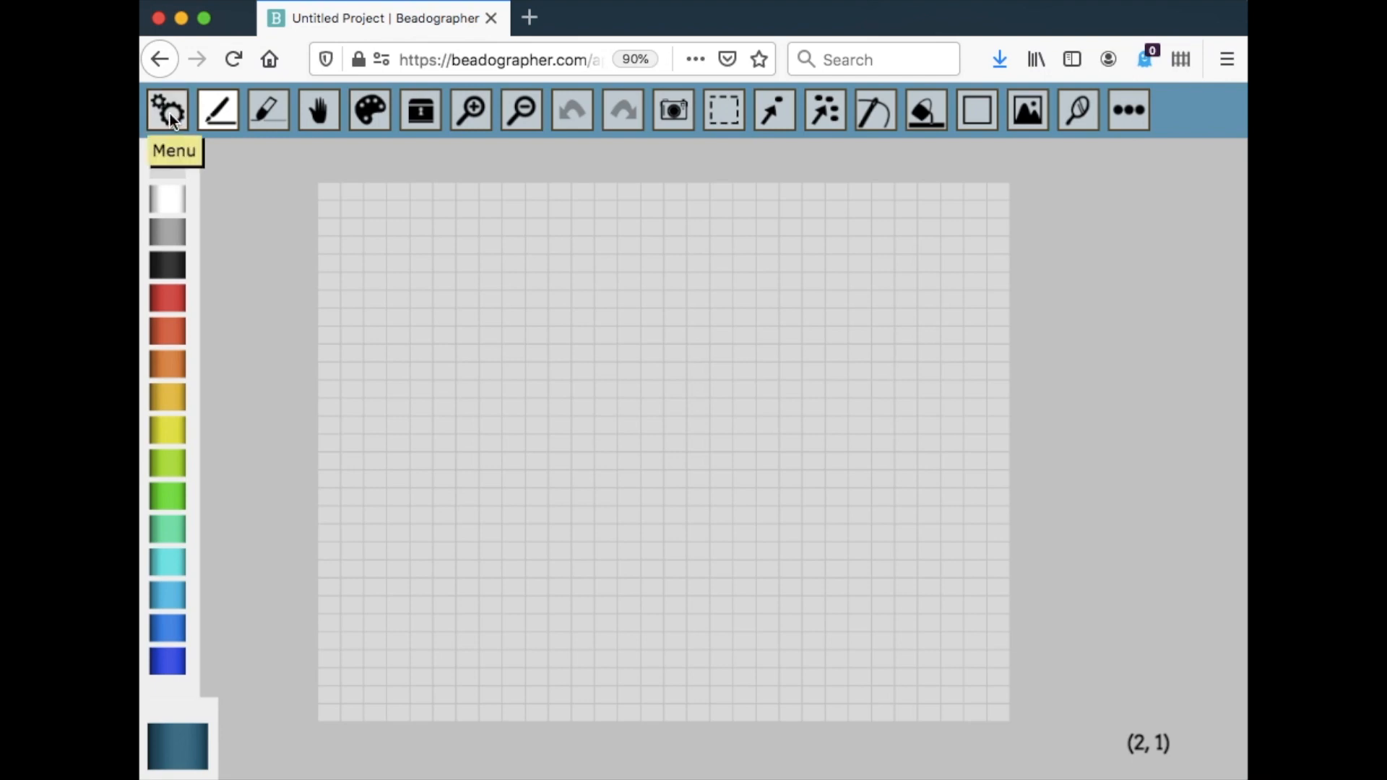
# Step: Show My Projects in Project settings, listing Untitled Project, Overview example and raccoon1
pyautogui.click(167, 109)
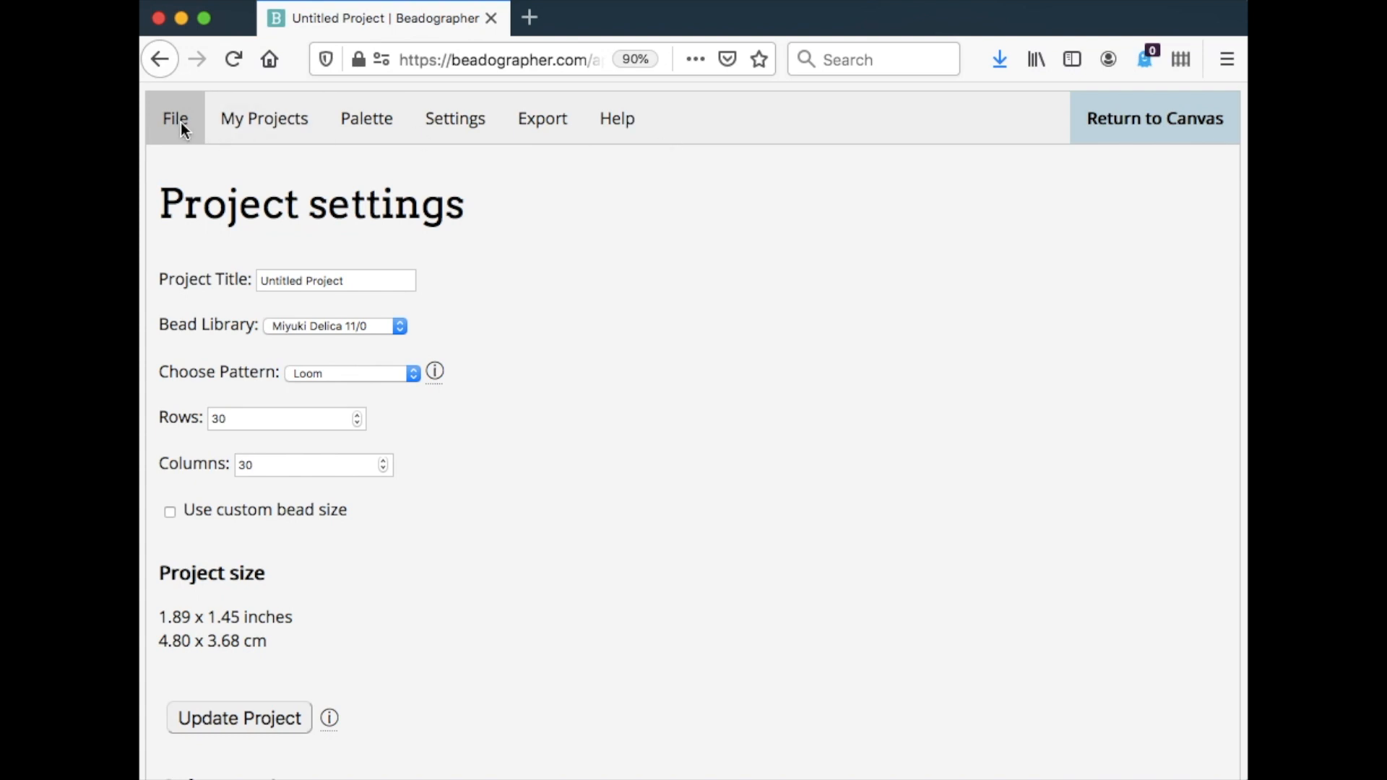
pyautogui.moveTo(260, 269)
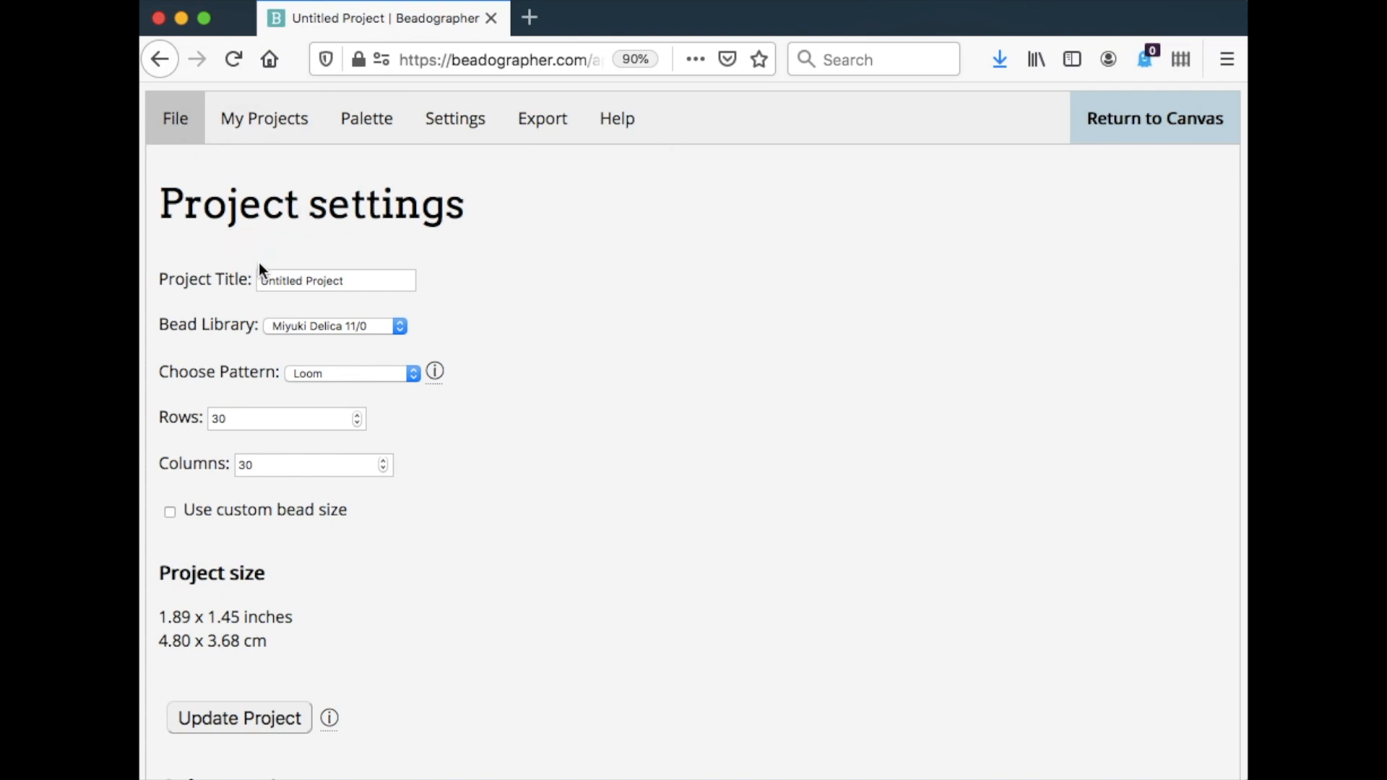
pyautogui.moveTo(347, 629)
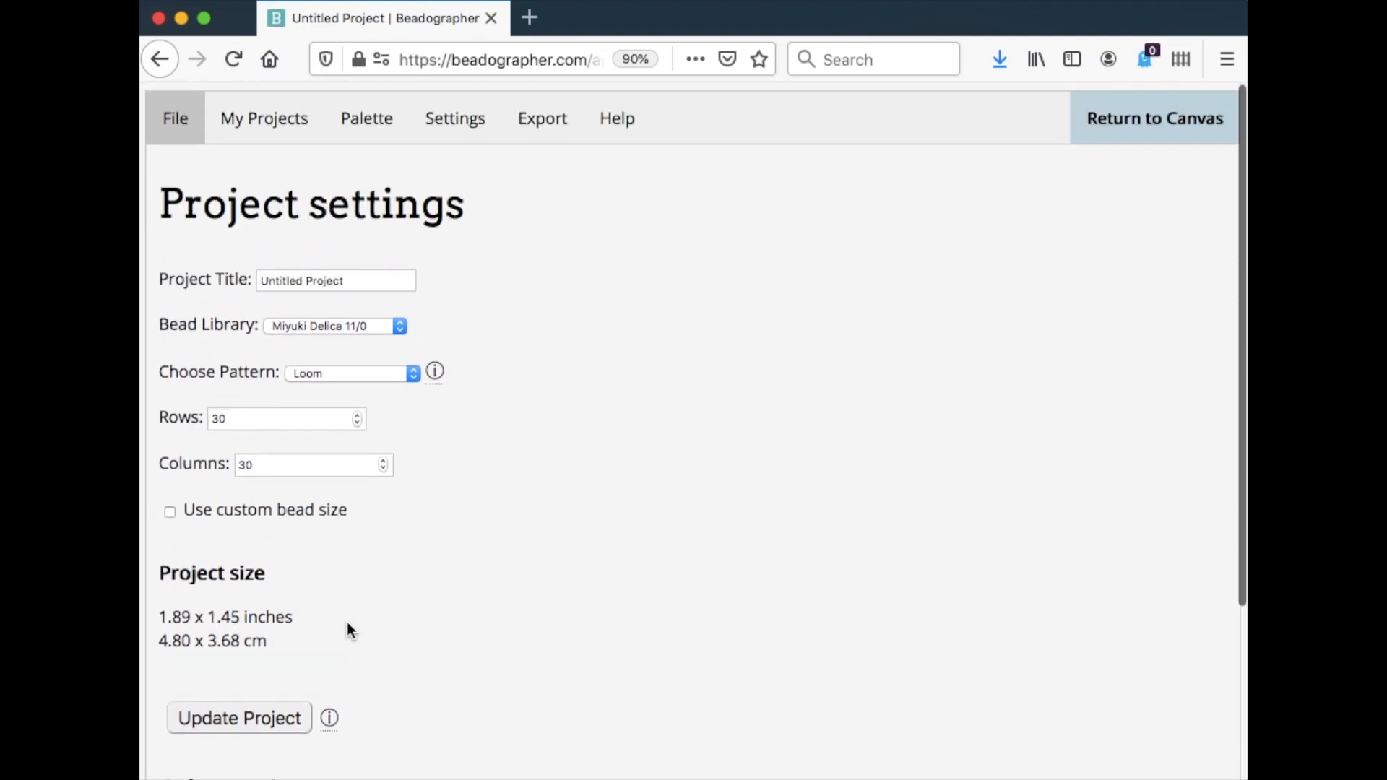
pyautogui.click(263, 118)
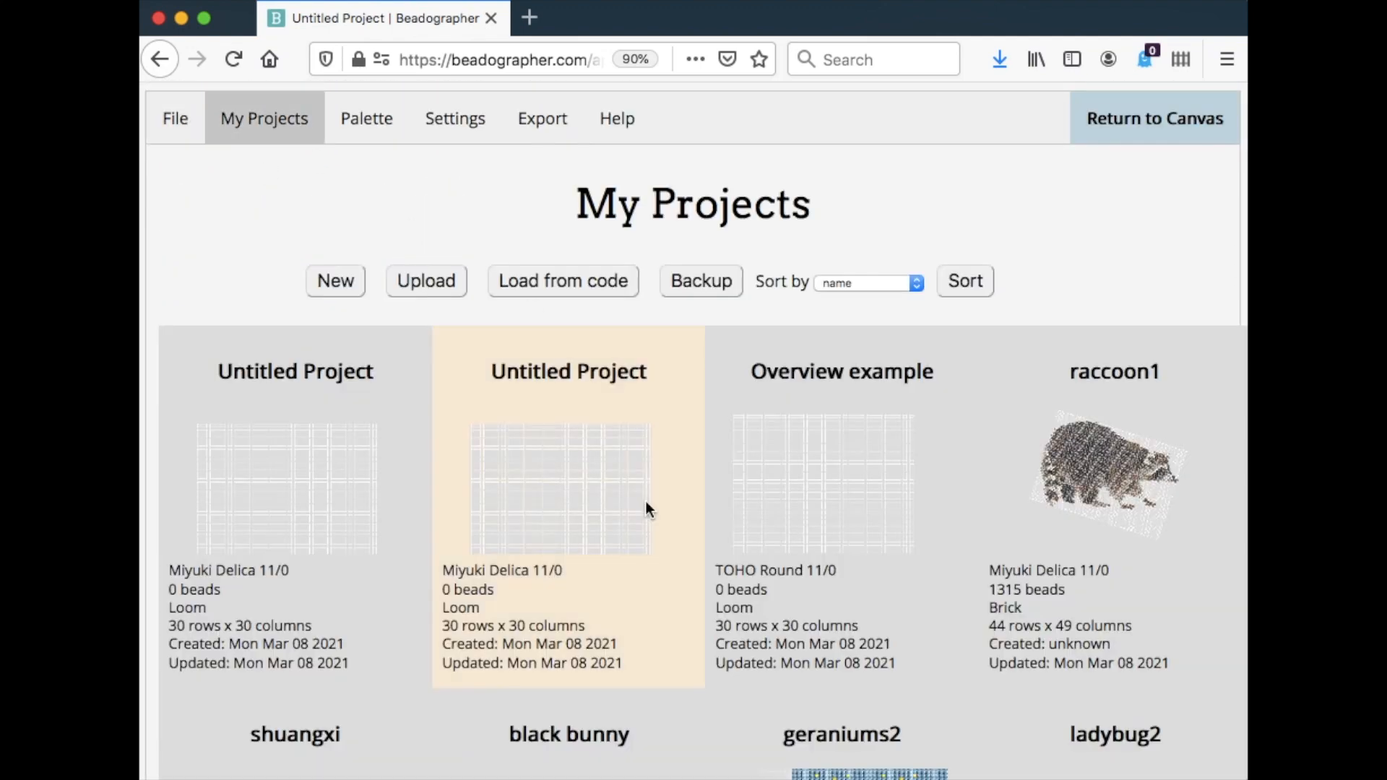
pyautogui.moveTo(659, 446)
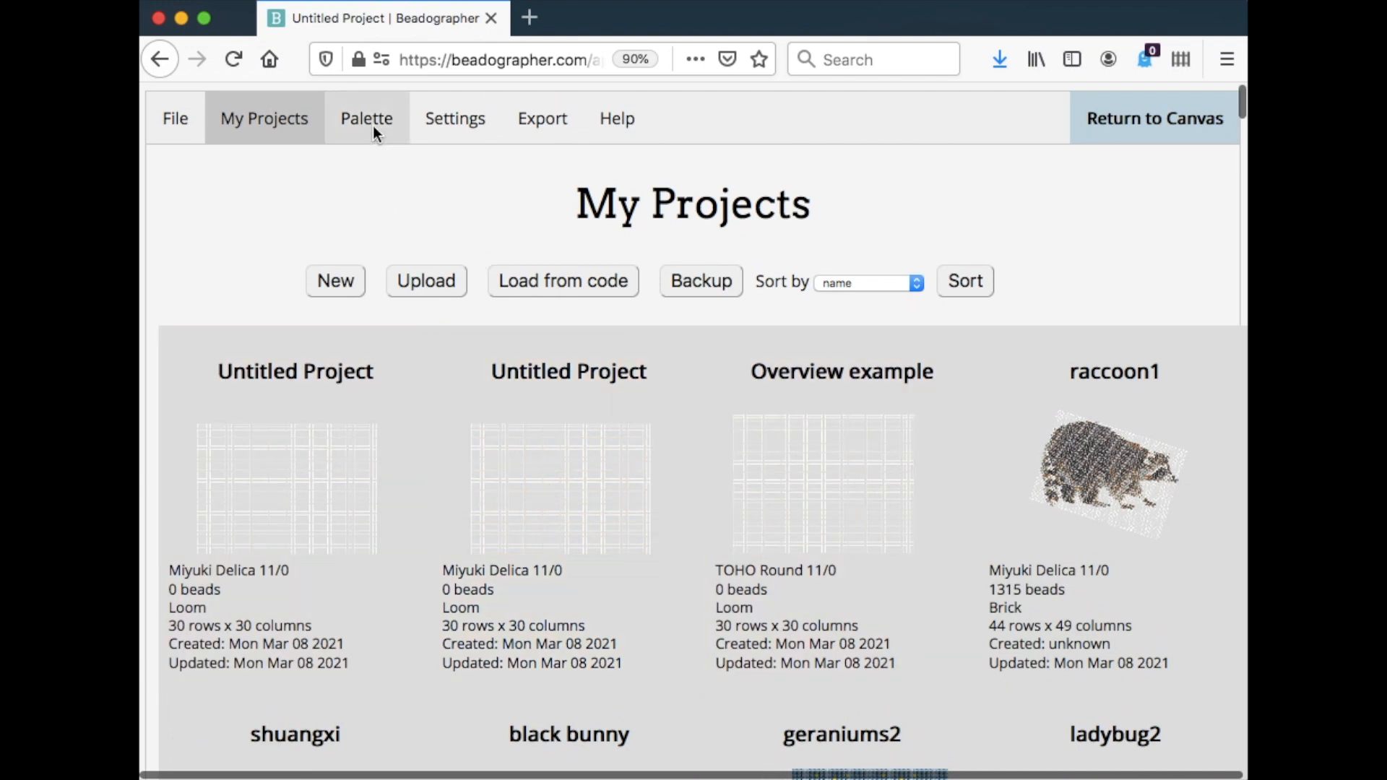
# Step: Browse the palette's colour swatches and saved palettes, then view the app Settings page
pyautogui.click(367, 118)
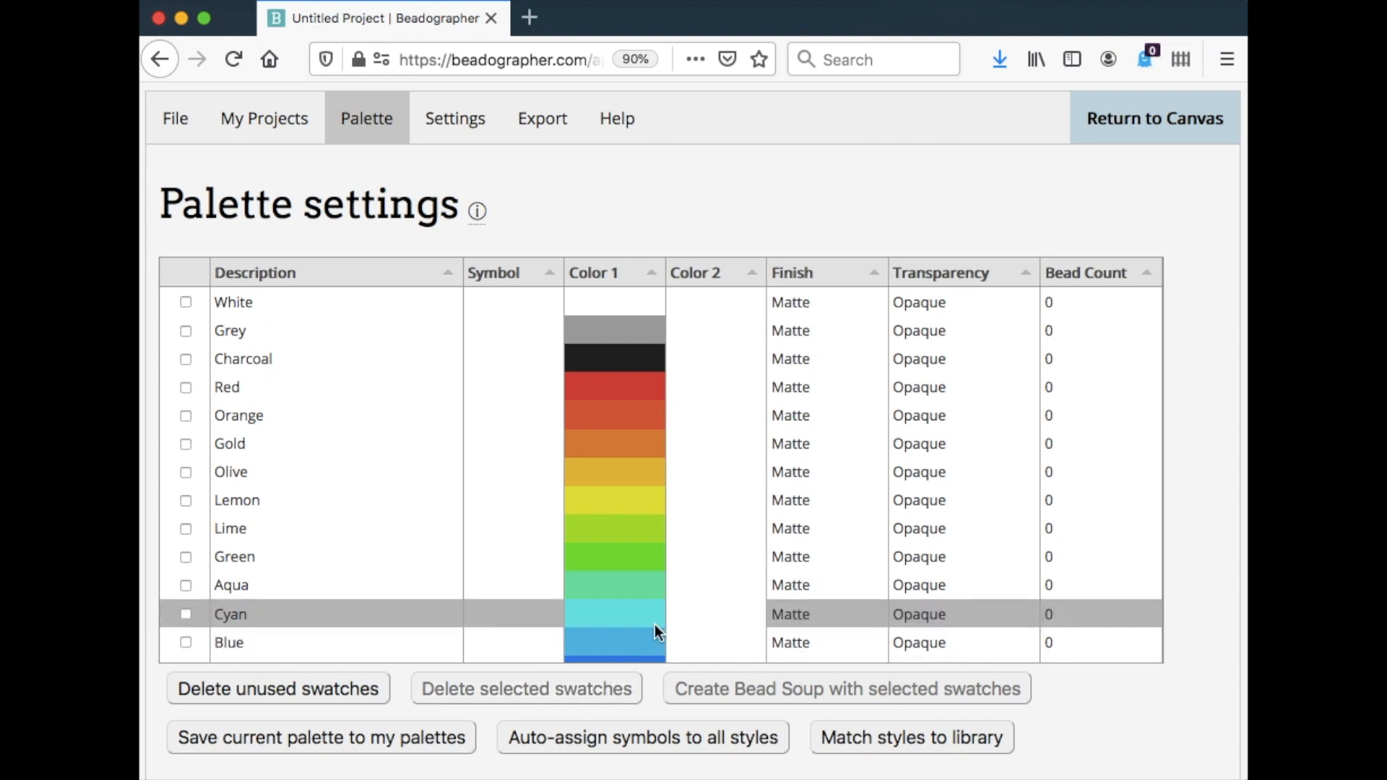
pyautogui.scroll(-3)
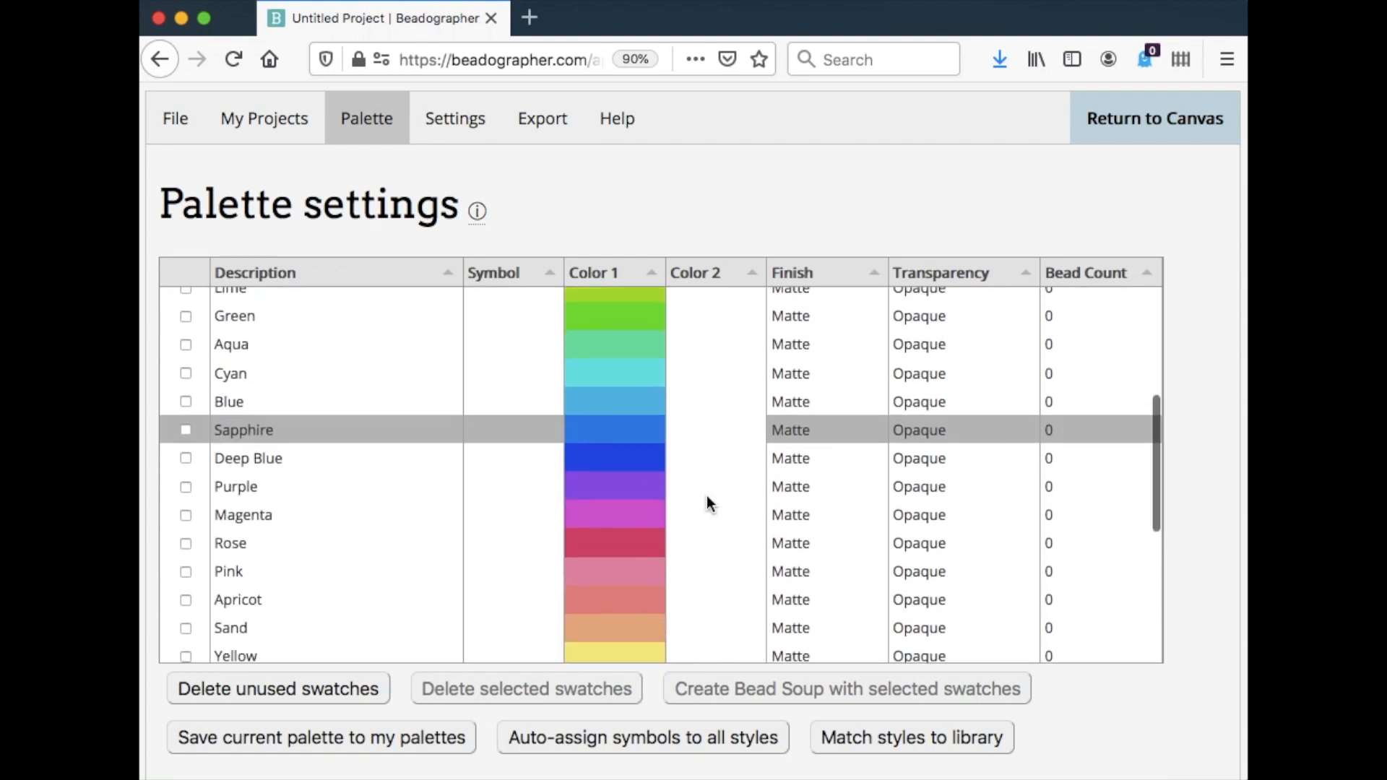
pyautogui.scroll(-3)
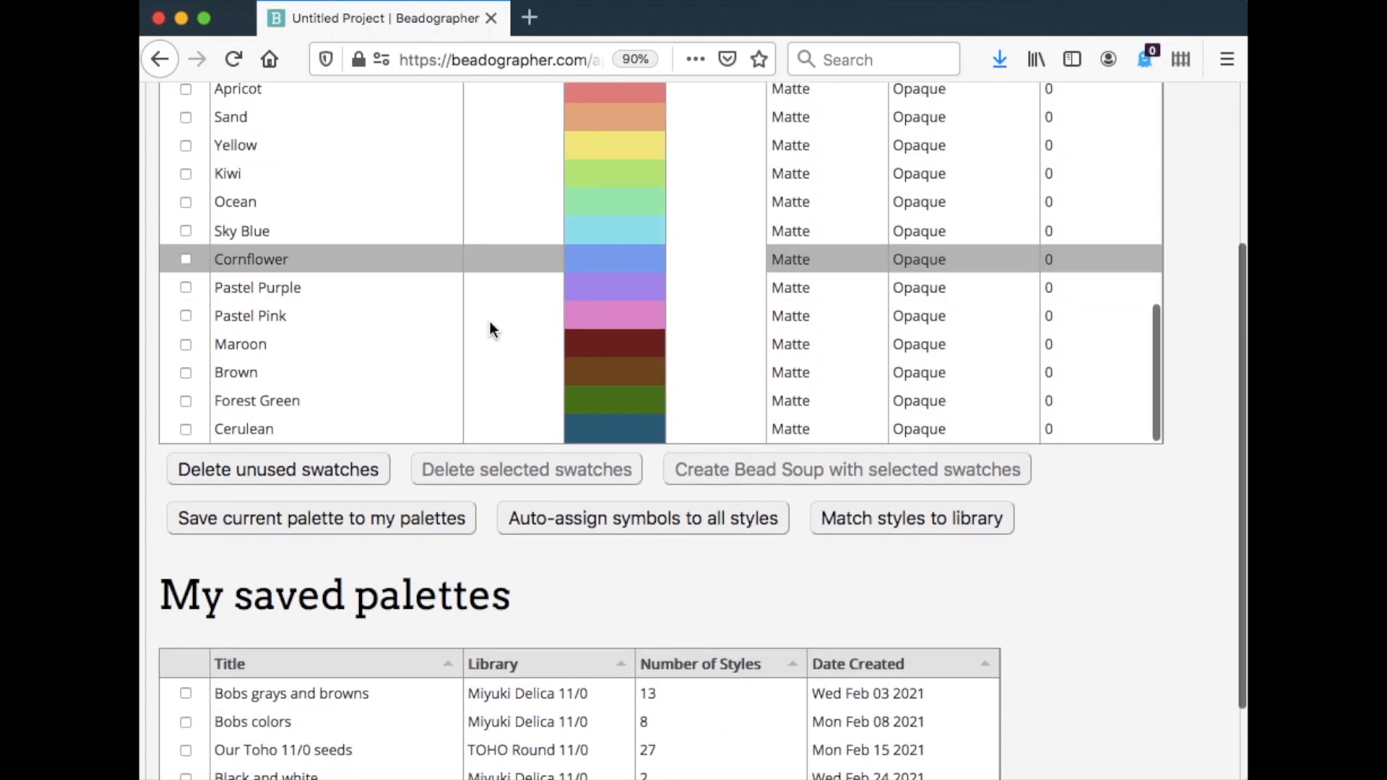
pyautogui.scroll(-3)
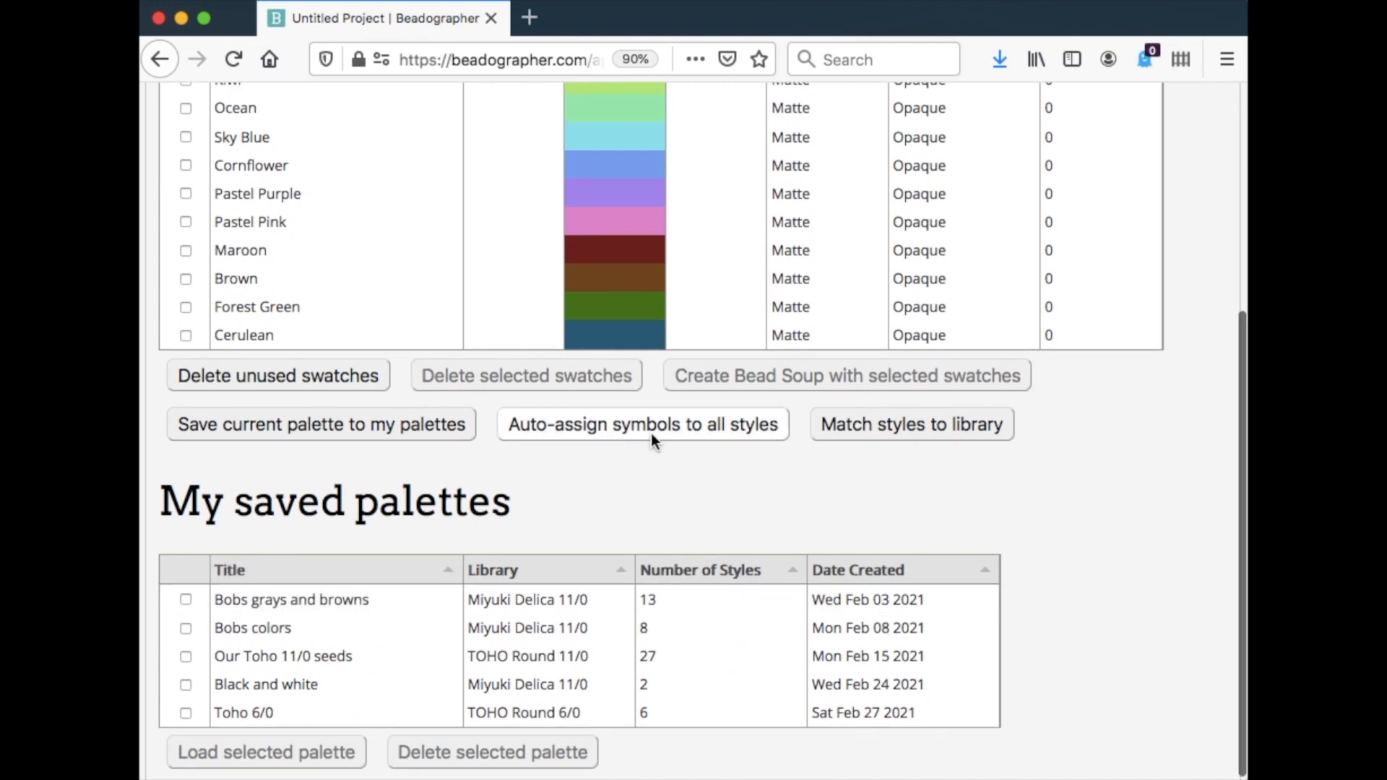
pyautogui.scroll(3)
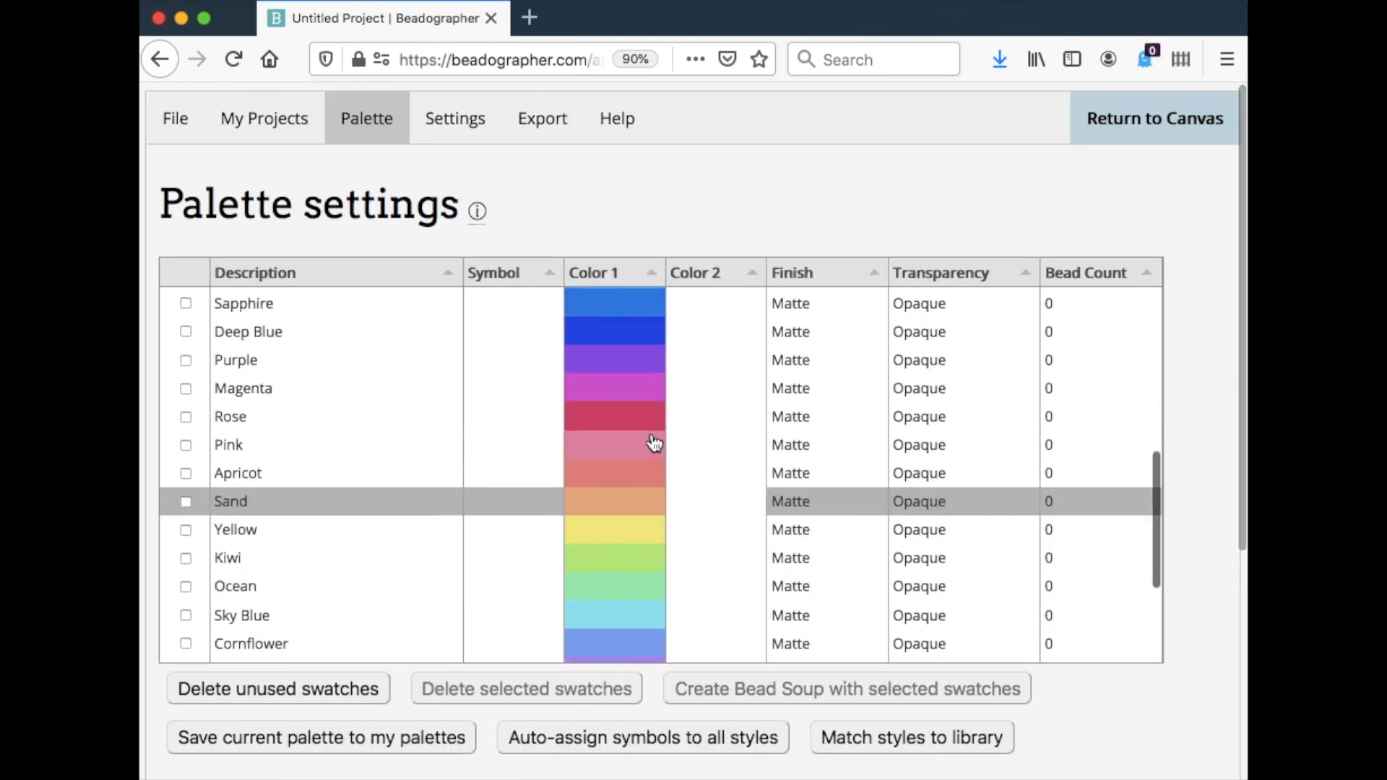
pyautogui.click(454, 117)
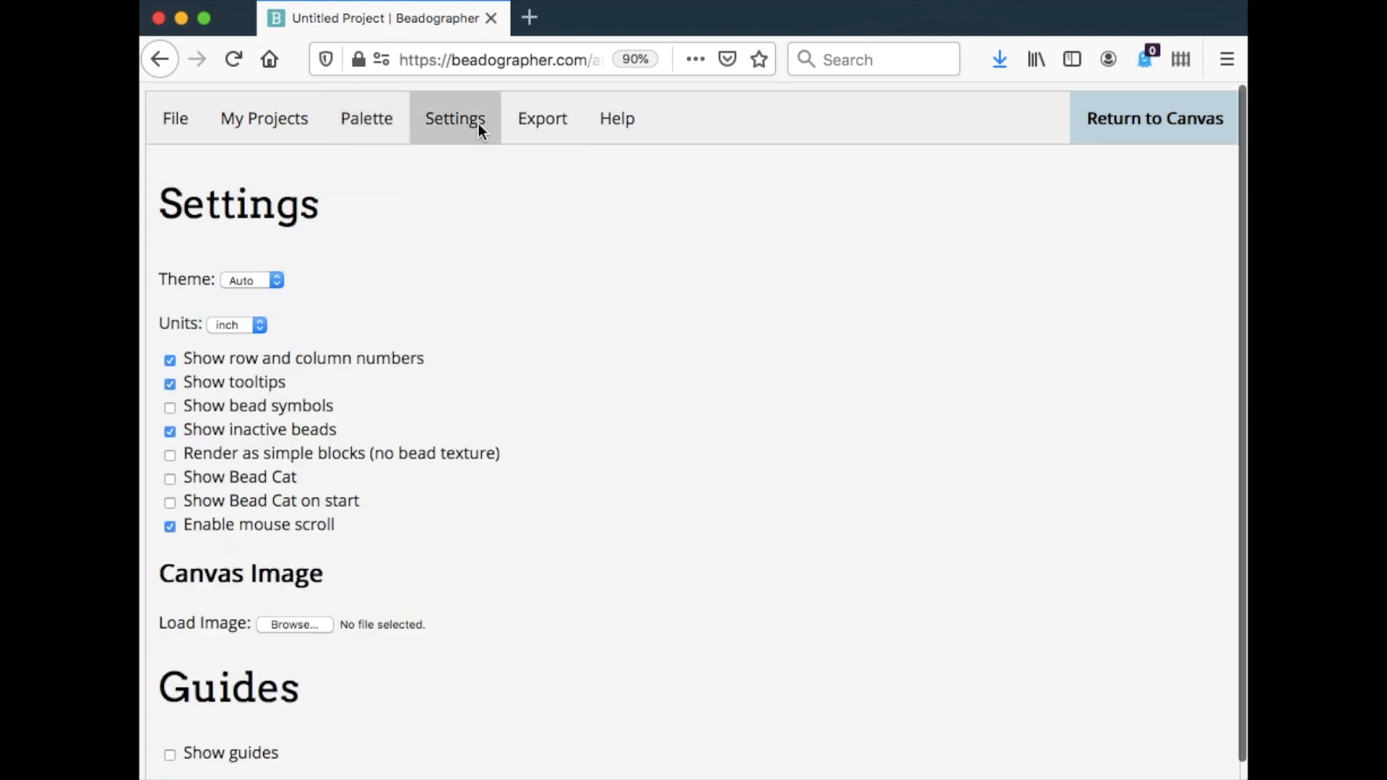
pyautogui.moveTo(176, 583)
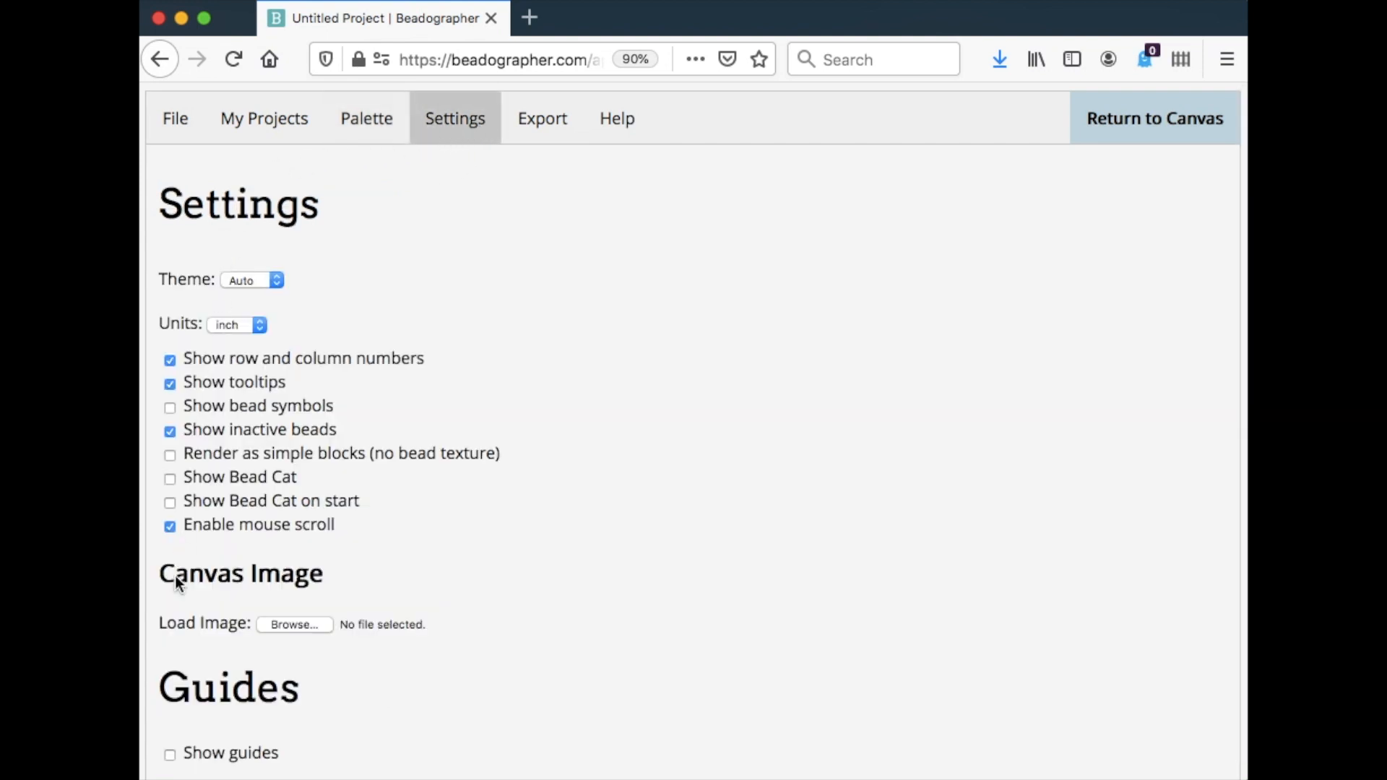
pyautogui.moveTo(319, 377)
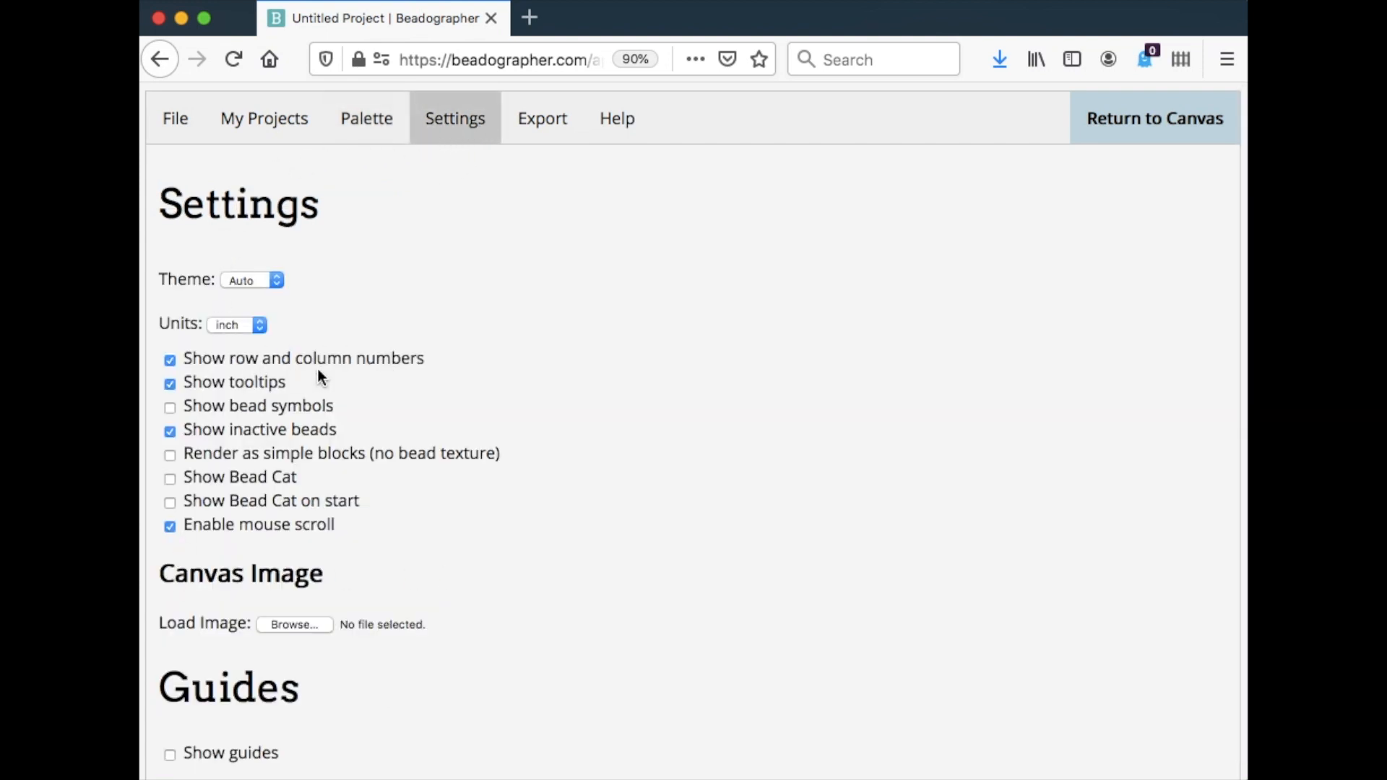
pyautogui.moveTo(376, 599)
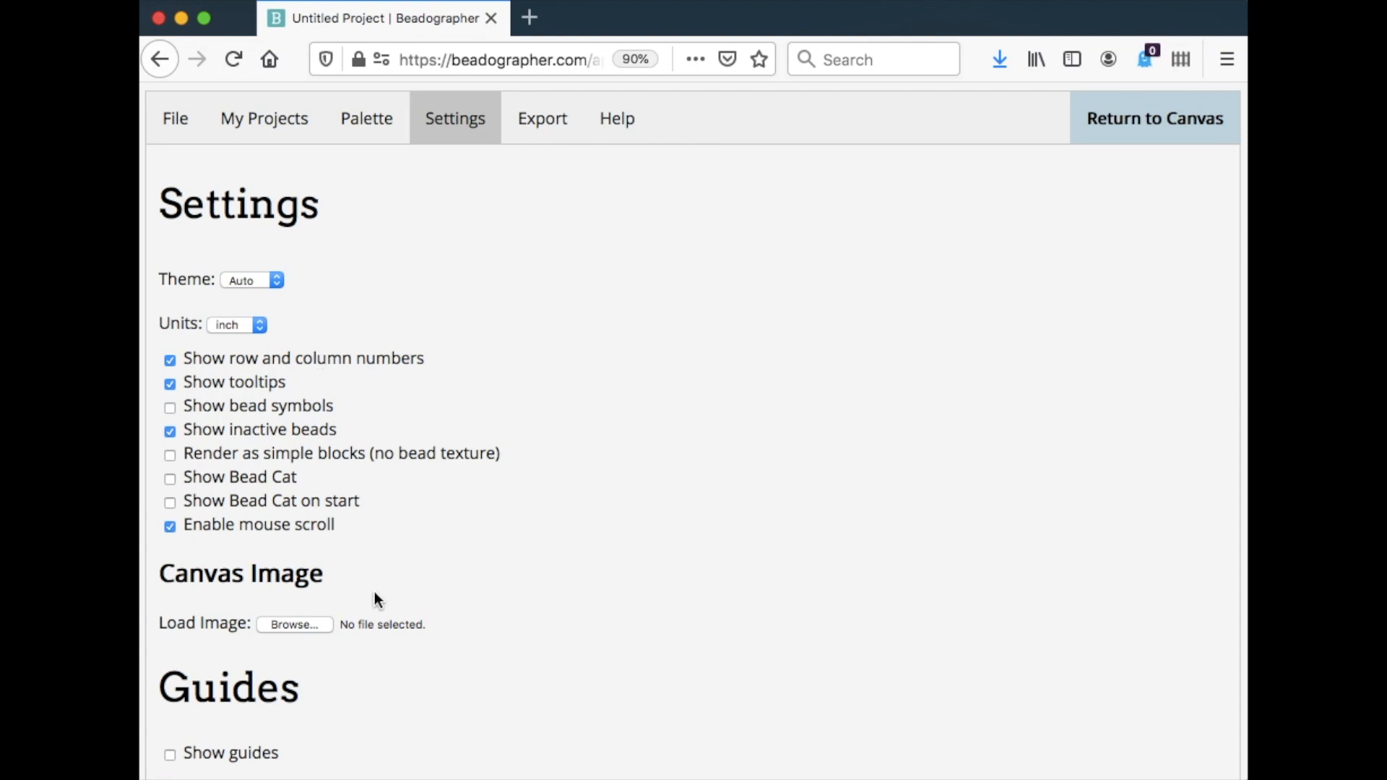
# Step: Review the Settings, Export and Help pages, then return to the empty loom canvas
pyautogui.scroll(-3)
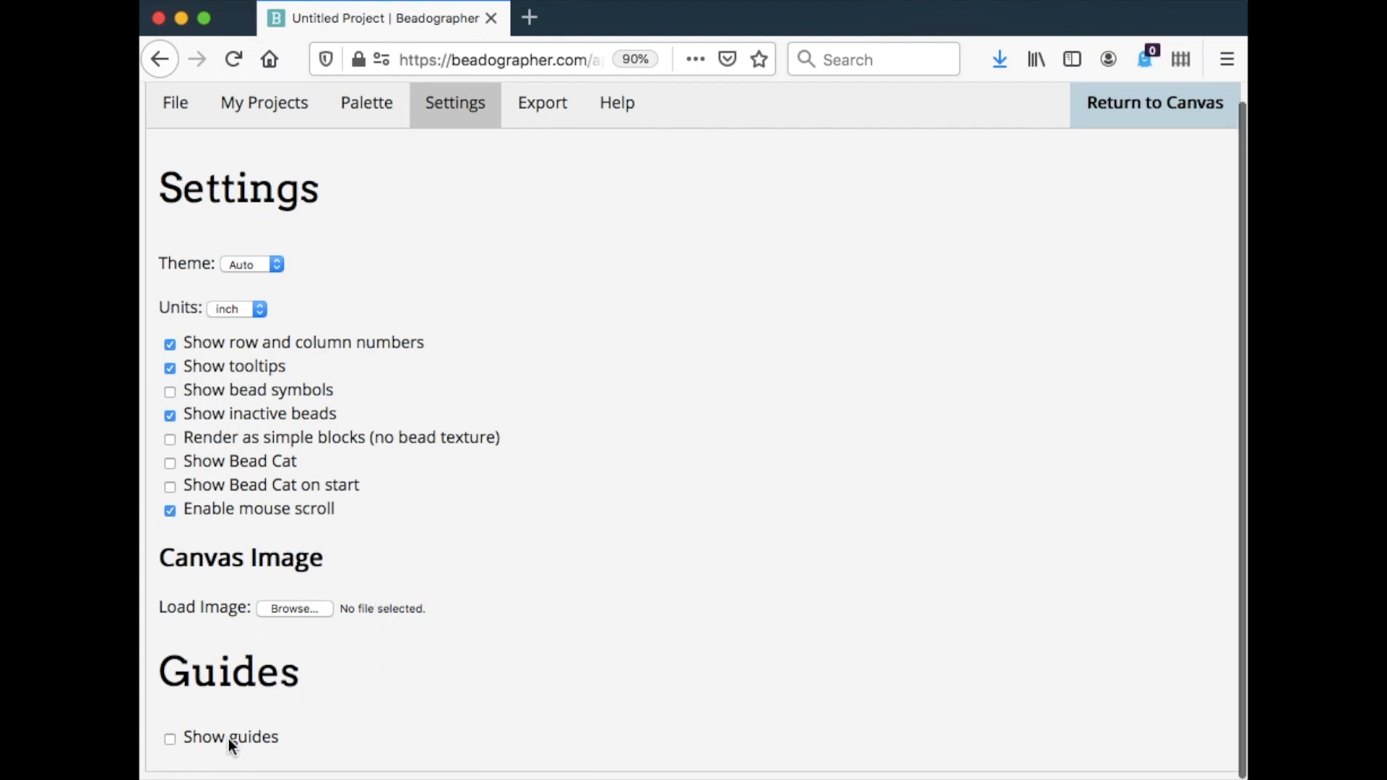
pyautogui.moveTo(556, 221)
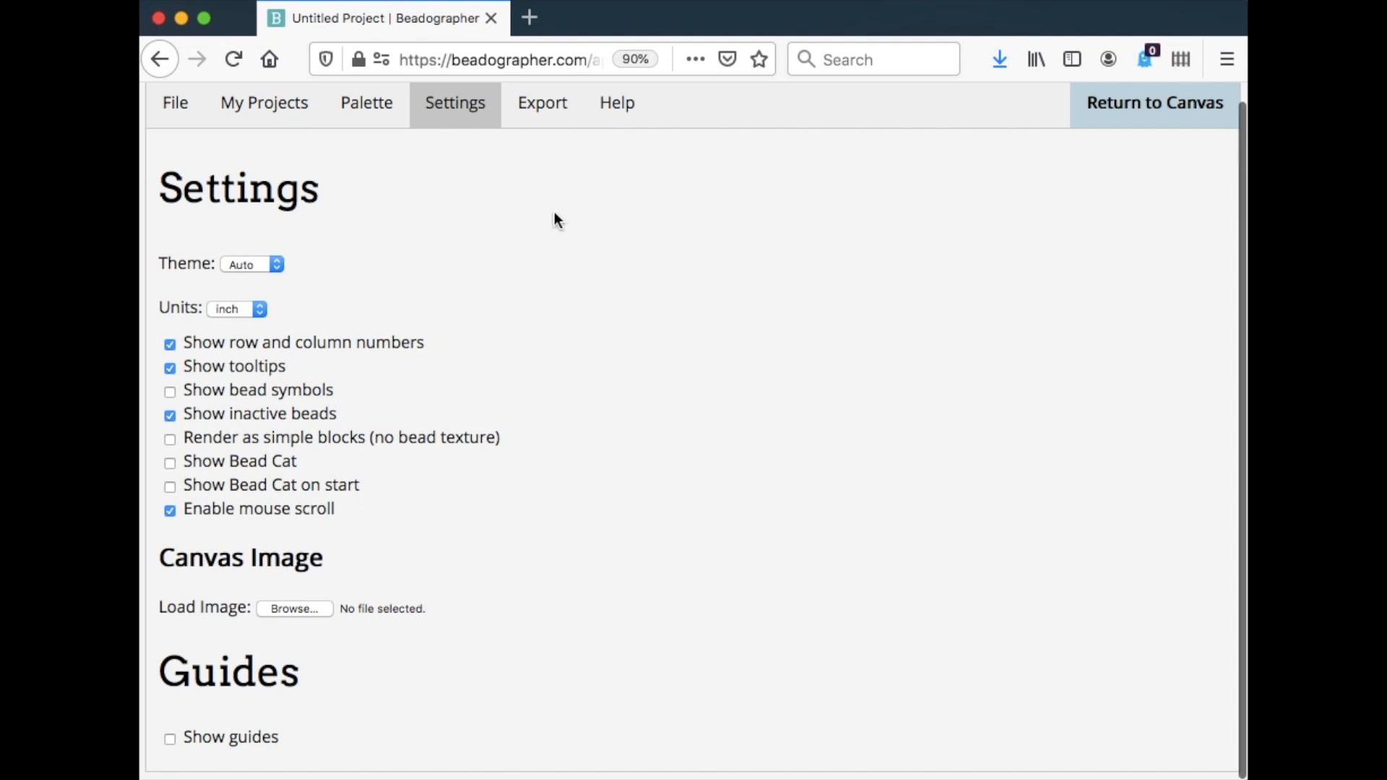
pyautogui.click(543, 103)
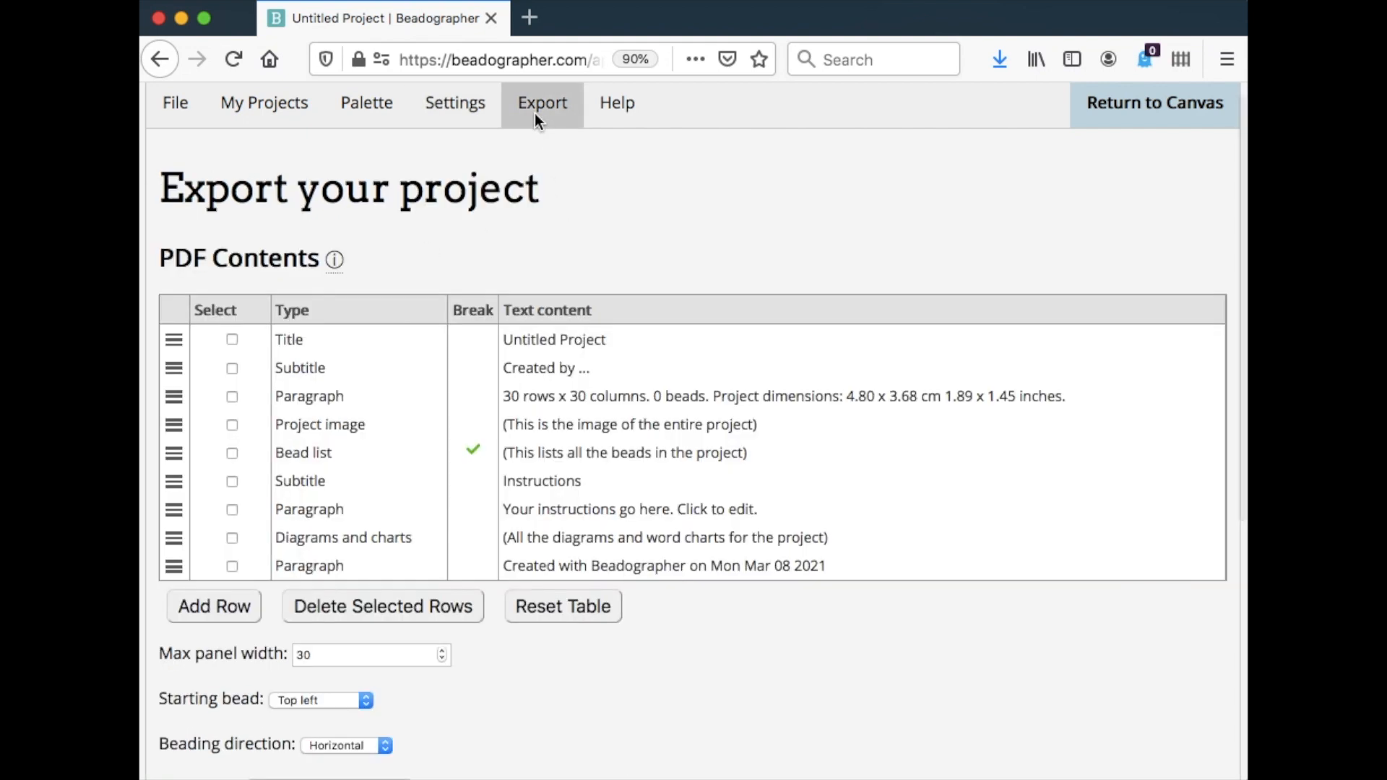
pyautogui.moveTo(591, 212)
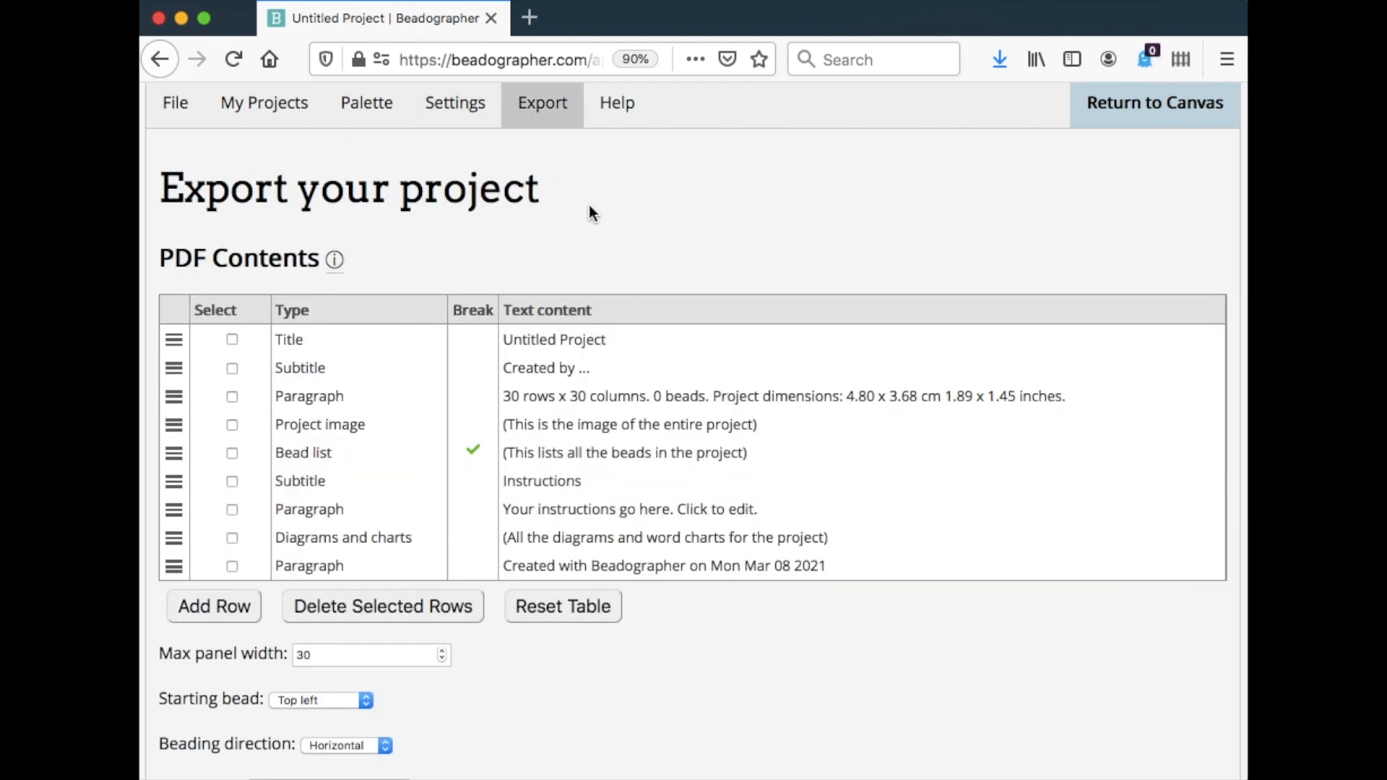
pyautogui.moveTo(616, 102)
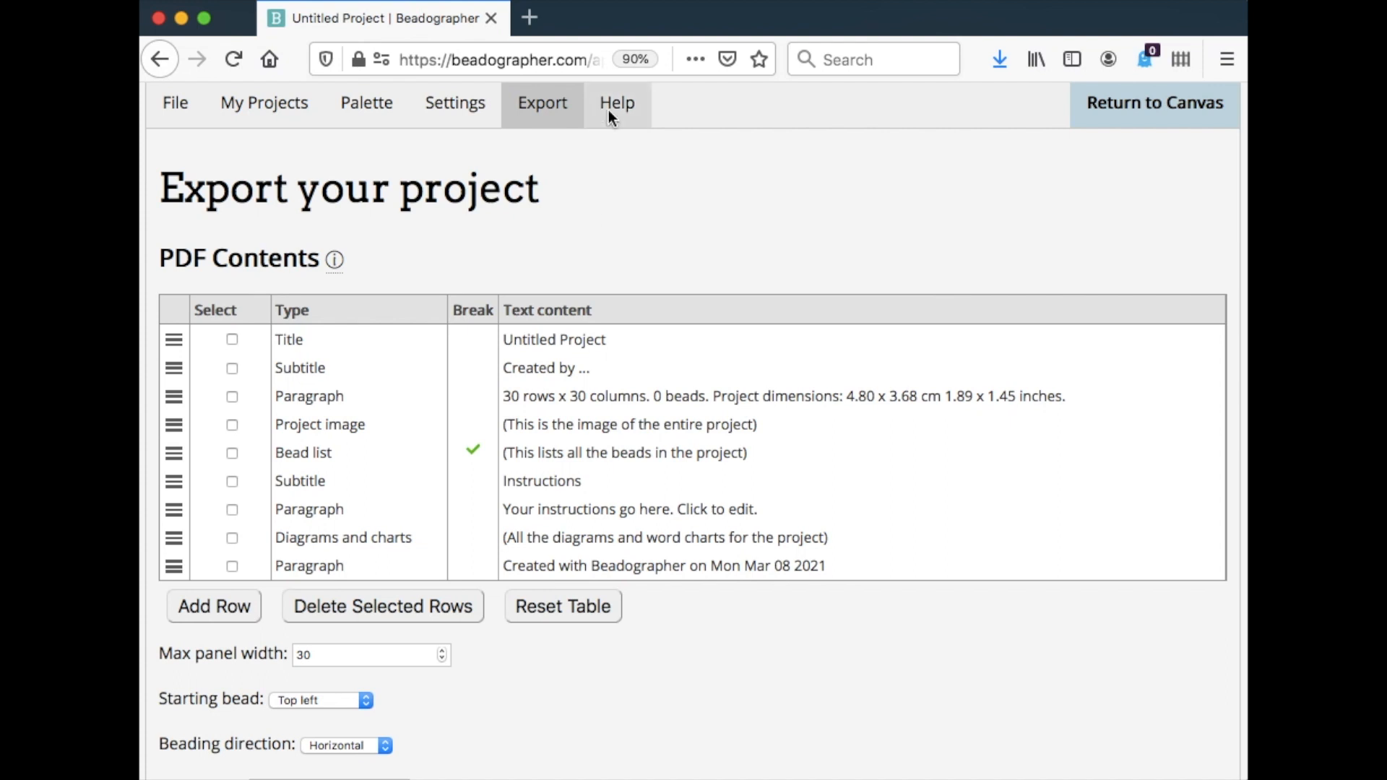
pyautogui.click(616, 102)
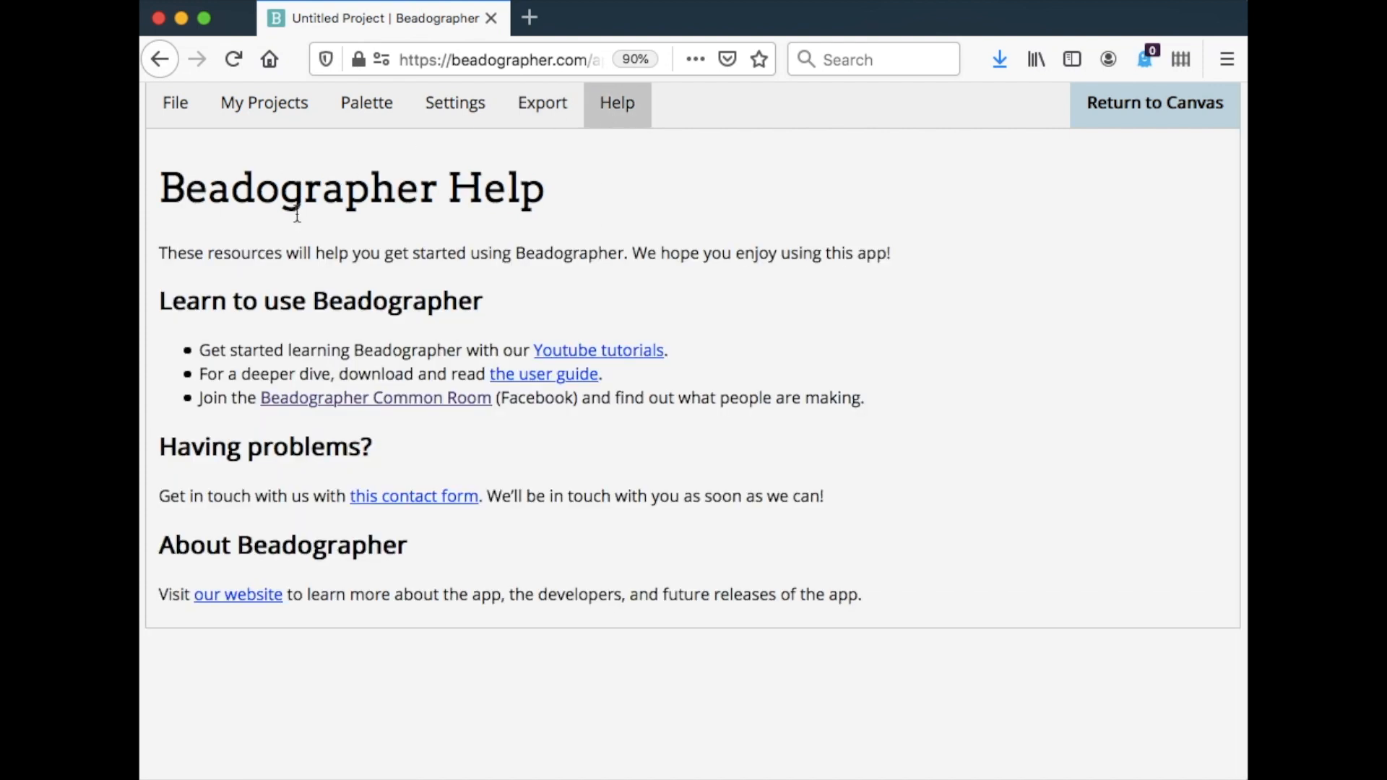
pyautogui.moveTo(548, 358)
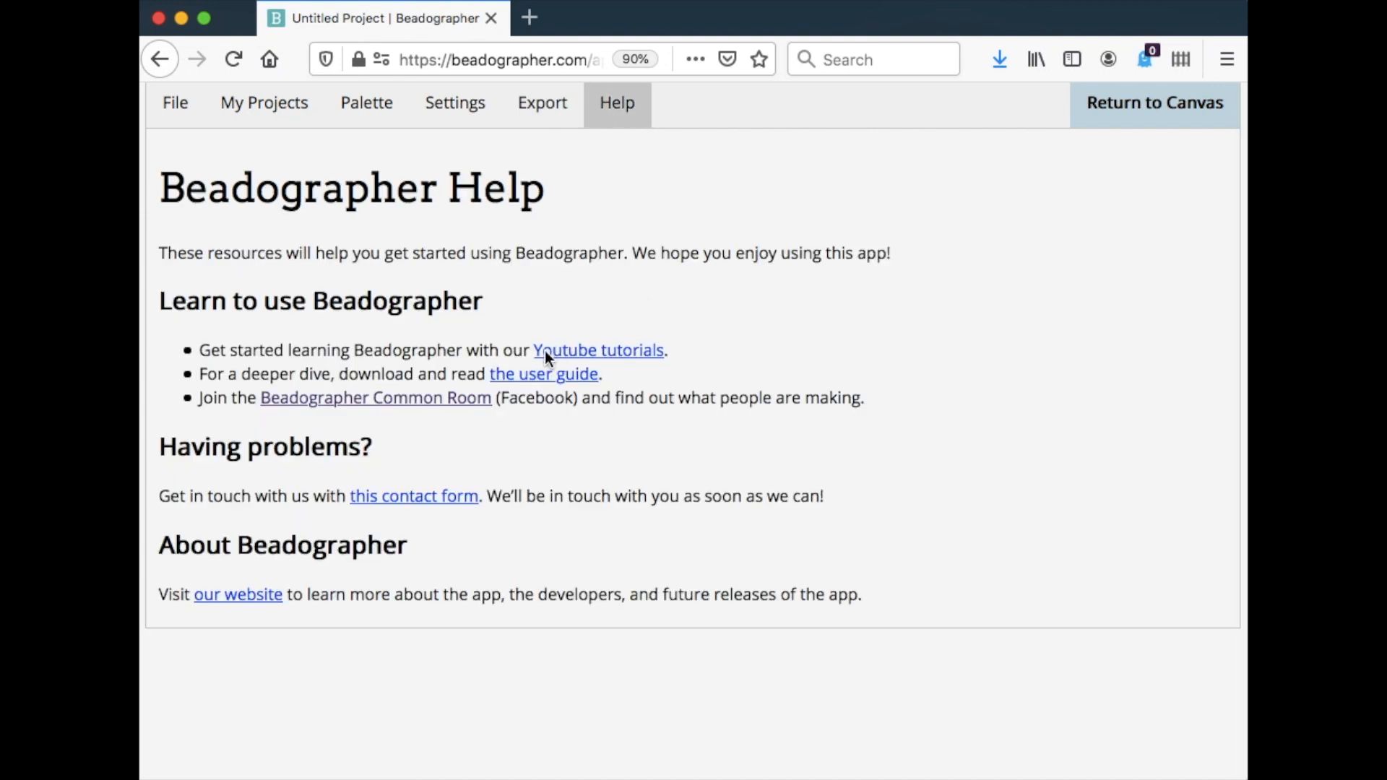
pyautogui.moveTo(654, 361)
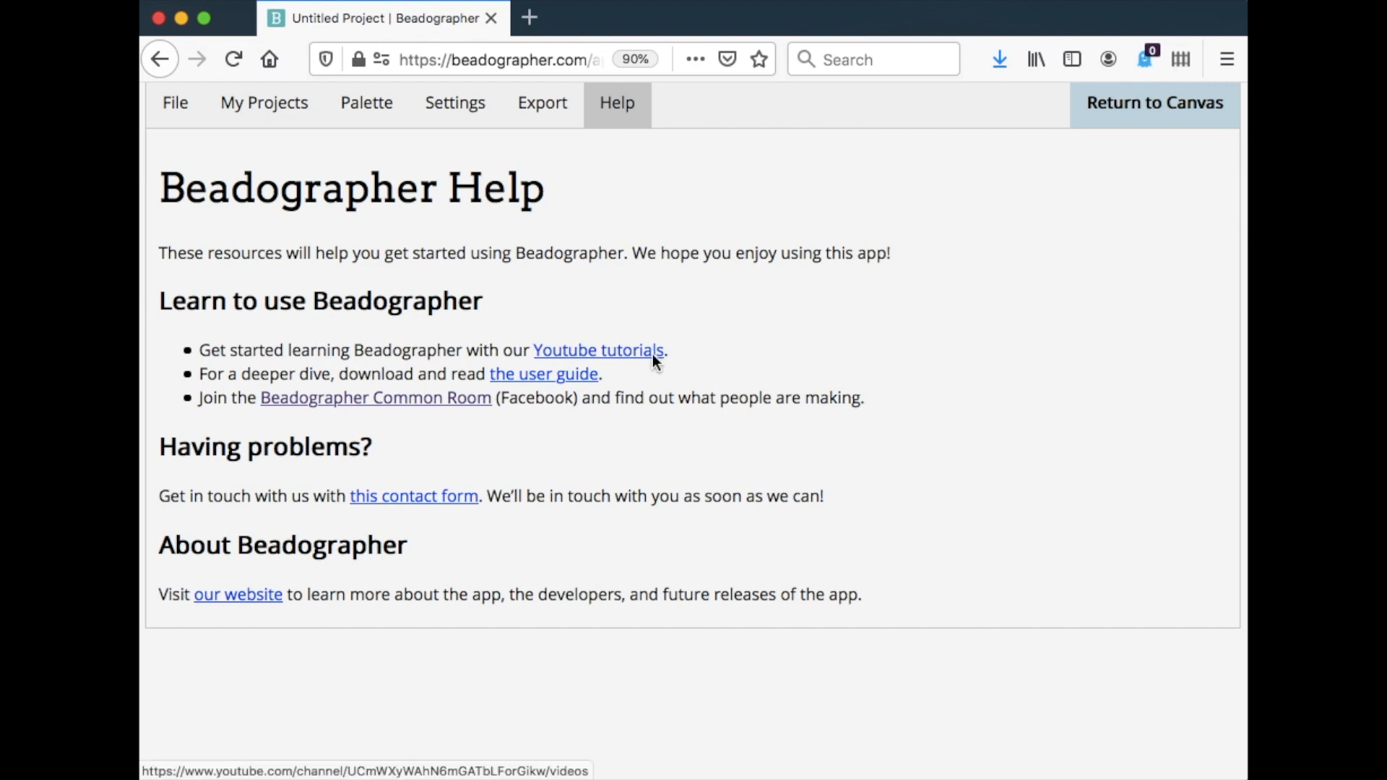
pyautogui.moveTo(586, 391)
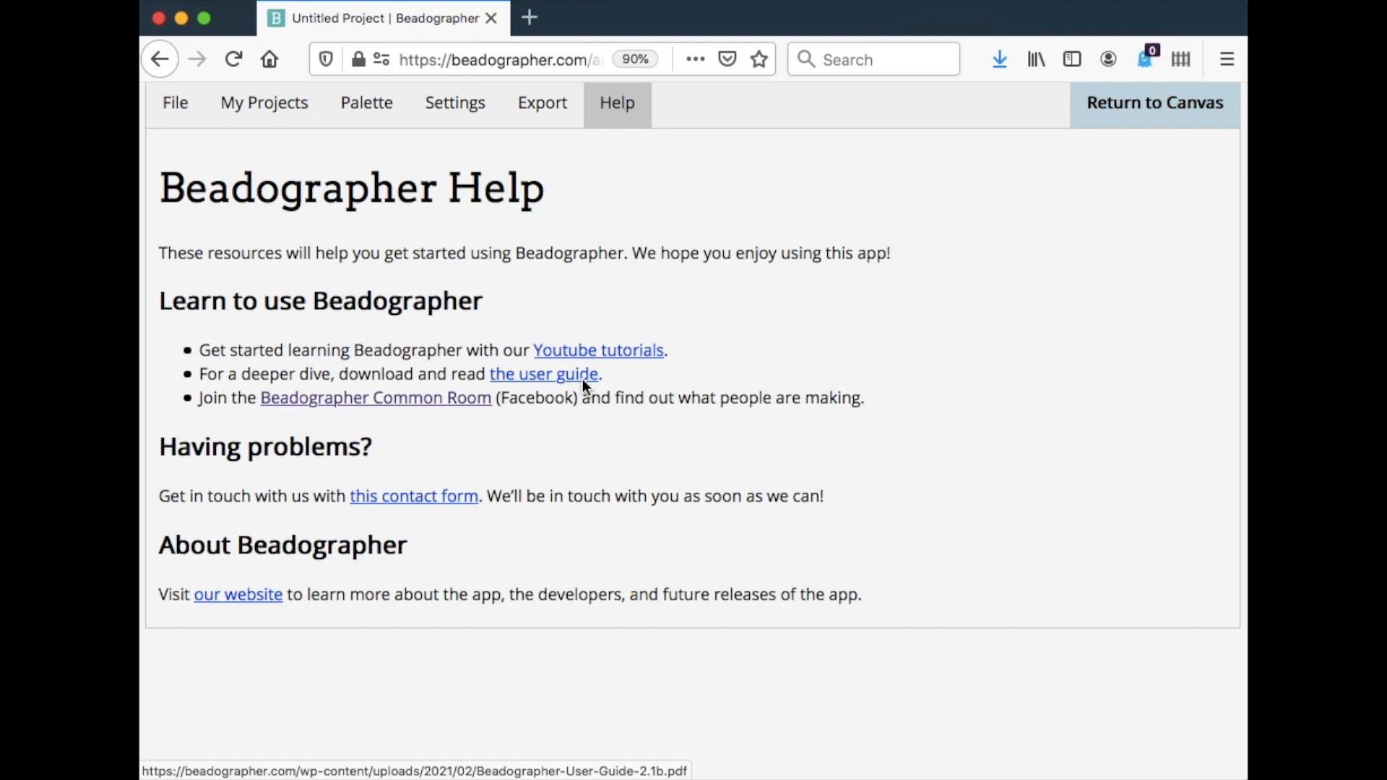
pyautogui.moveTo(438, 449)
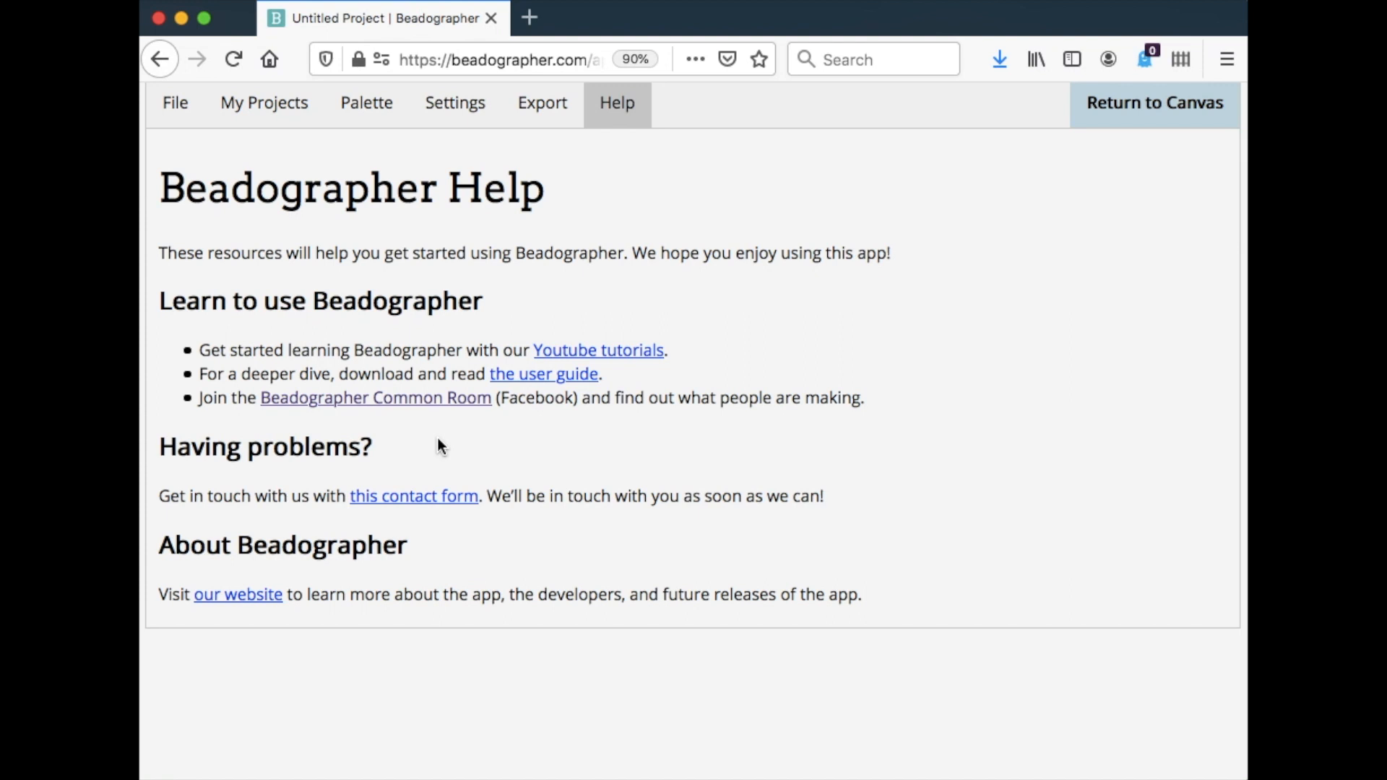
pyautogui.moveTo(407, 440)
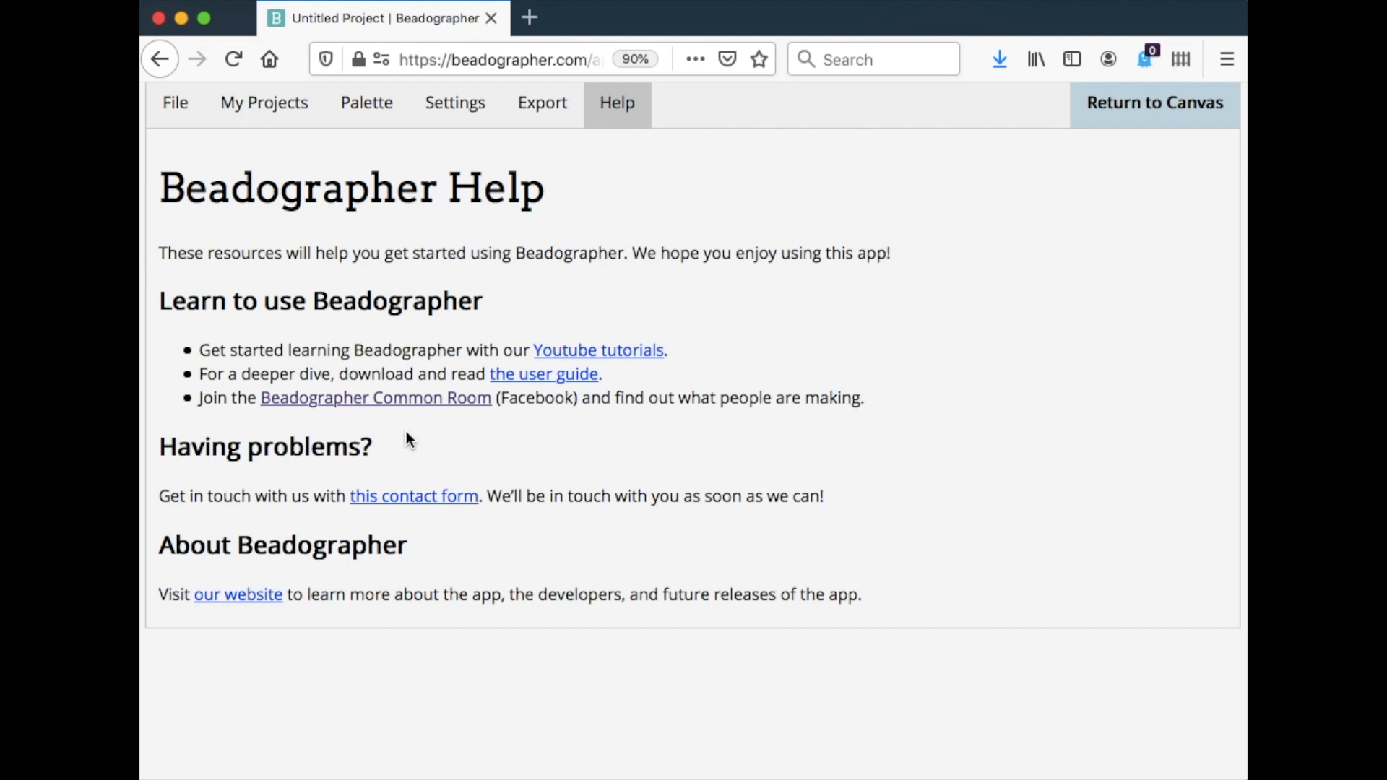
pyautogui.moveTo(369, 520)
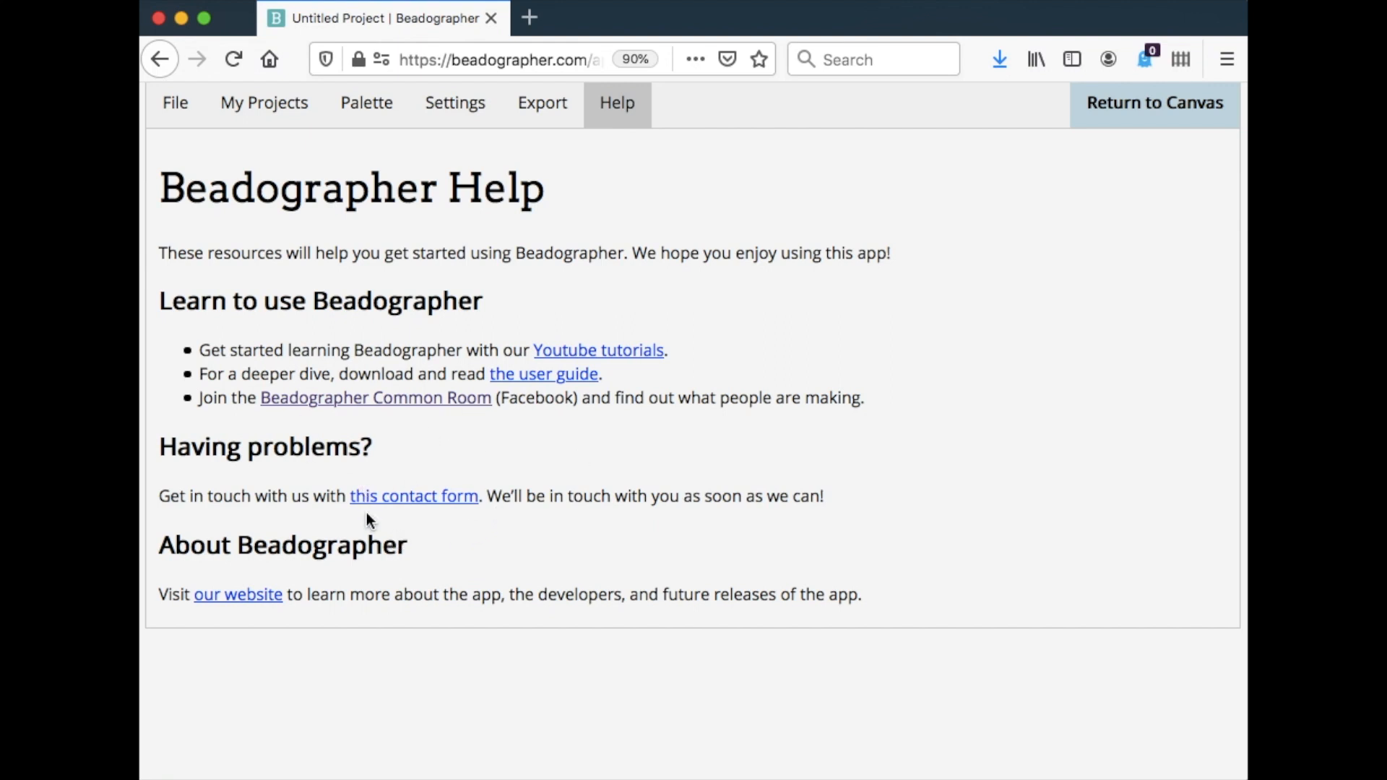
pyautogui.moveTo(408, 519)
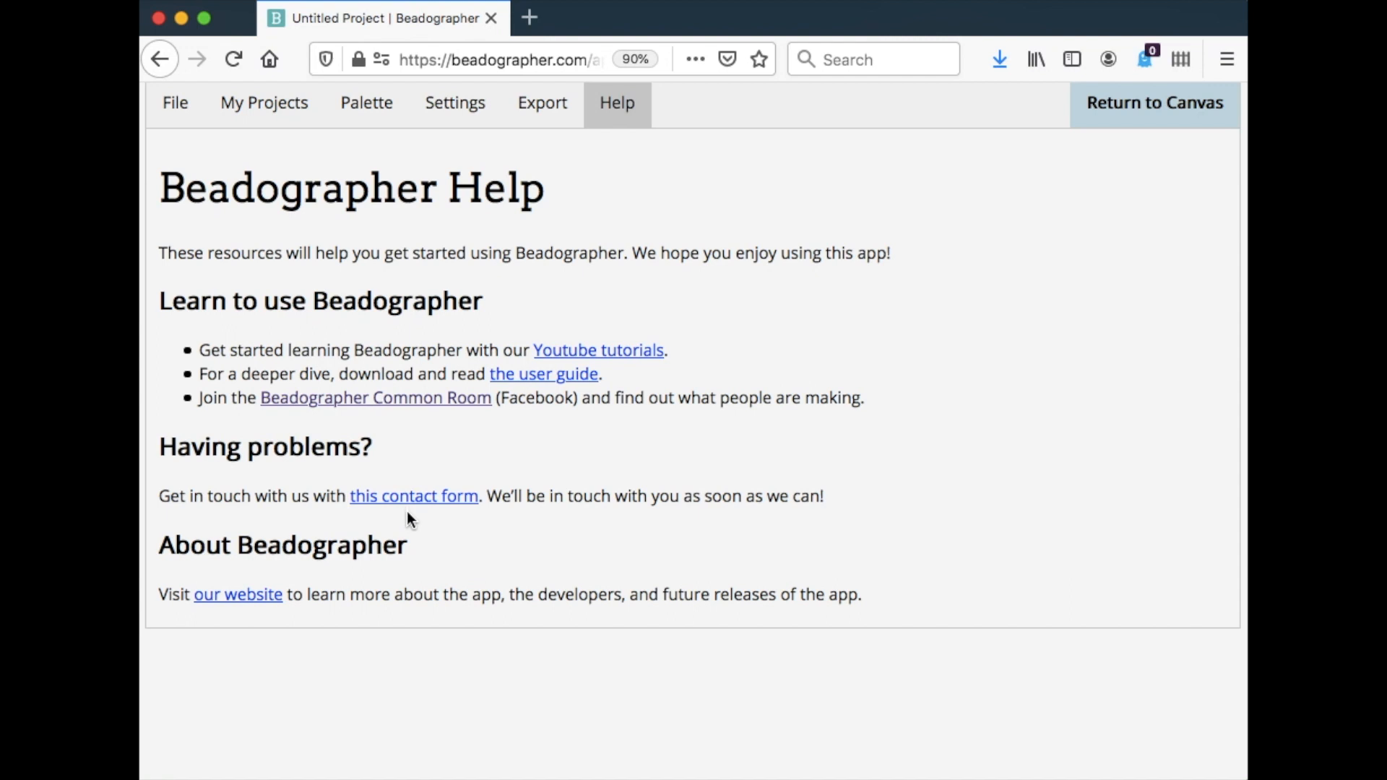
pyautogui.moveTo(441, 577)
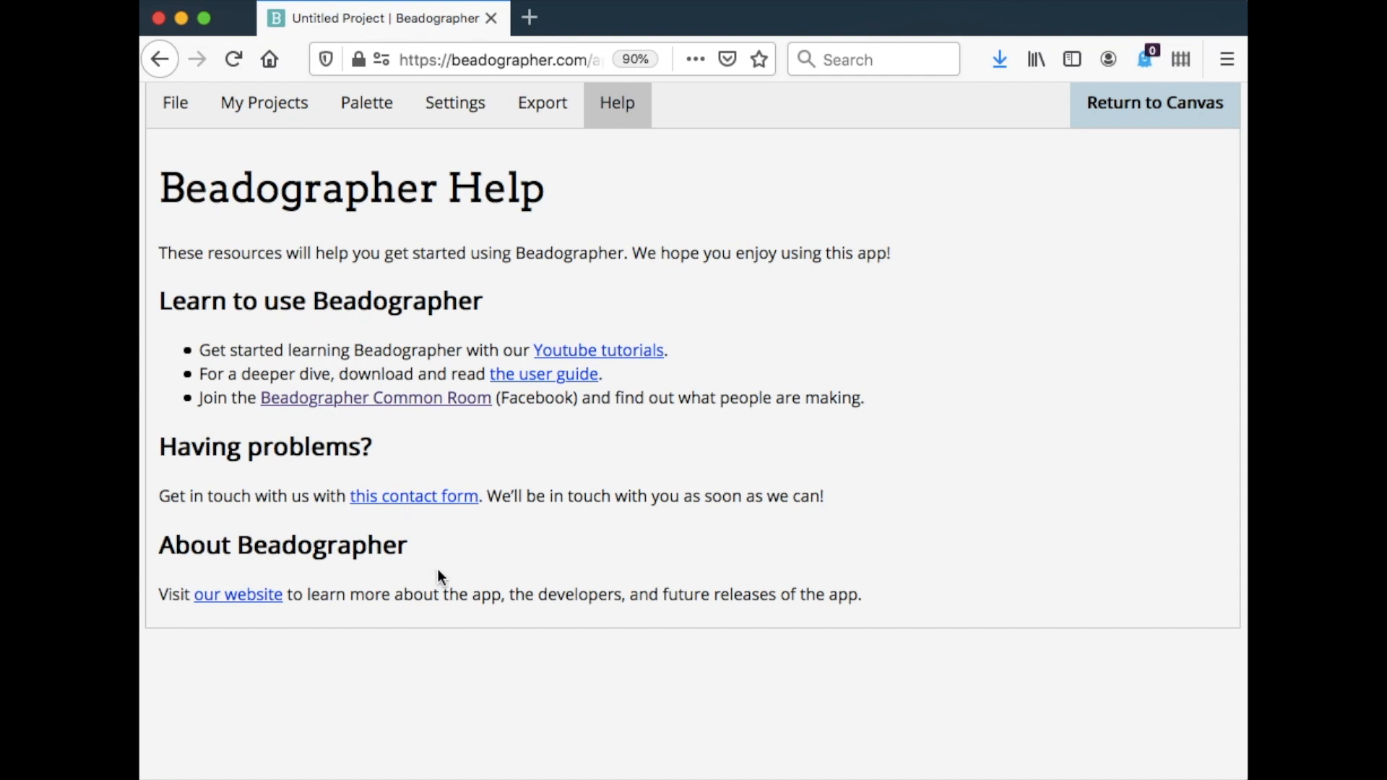
pyautogui.moveTo(1049, 93)
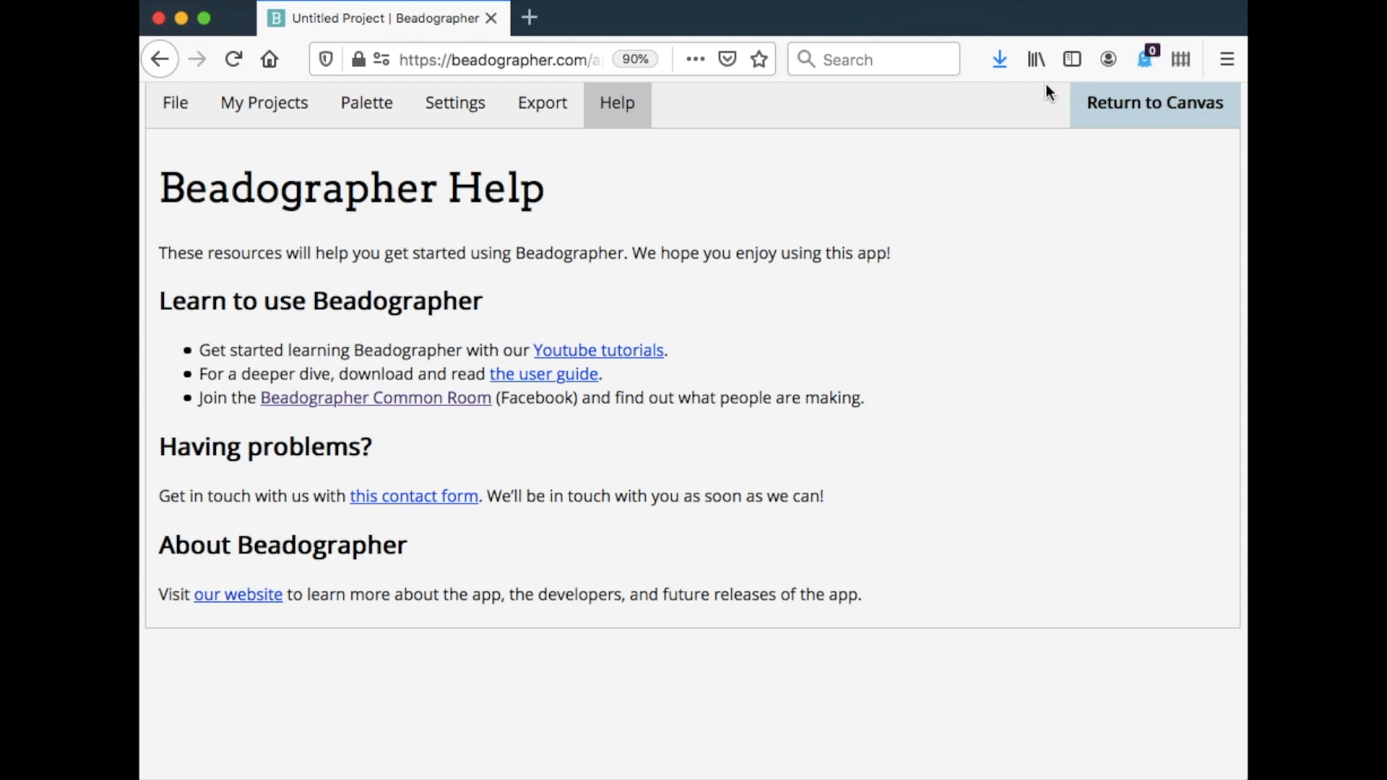
pyautogui.click(1153, 102)
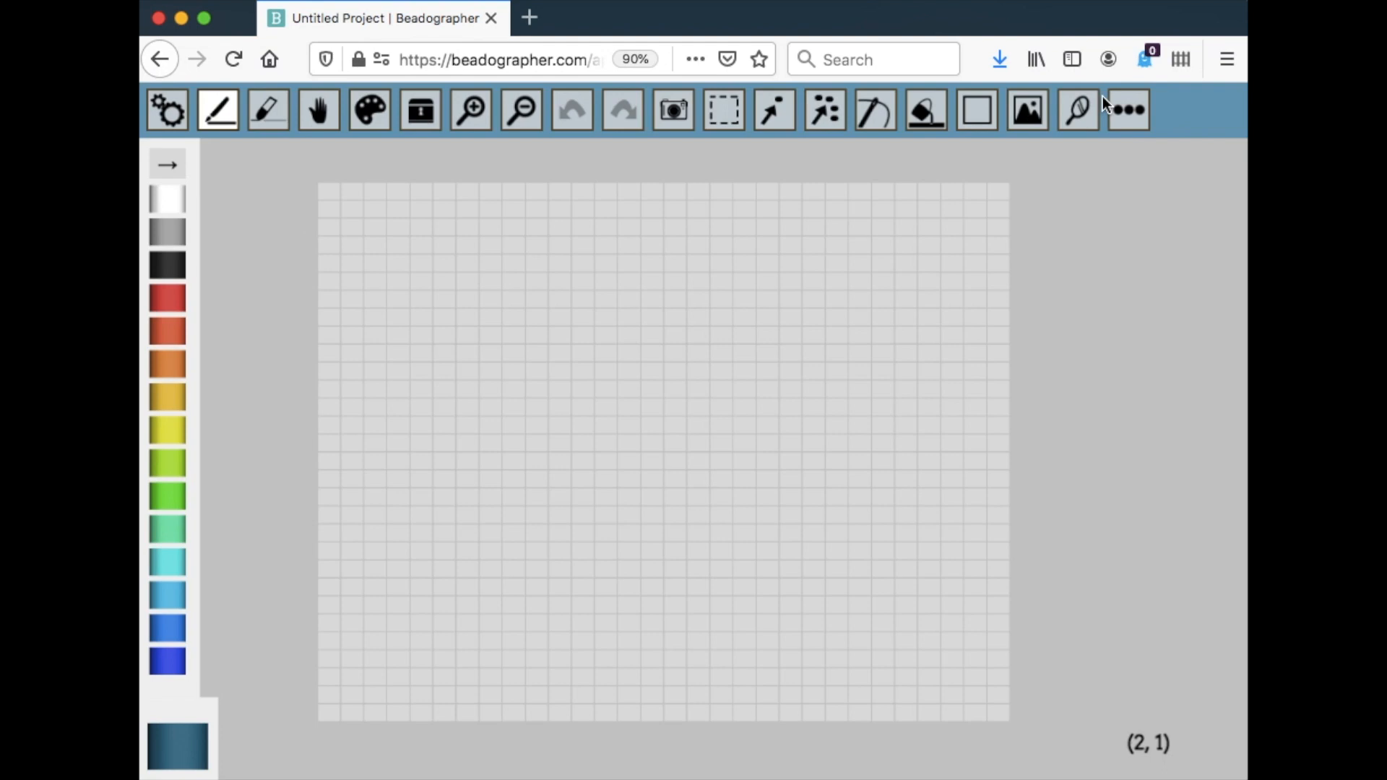
pyautogui.moveTo(1076, 110)
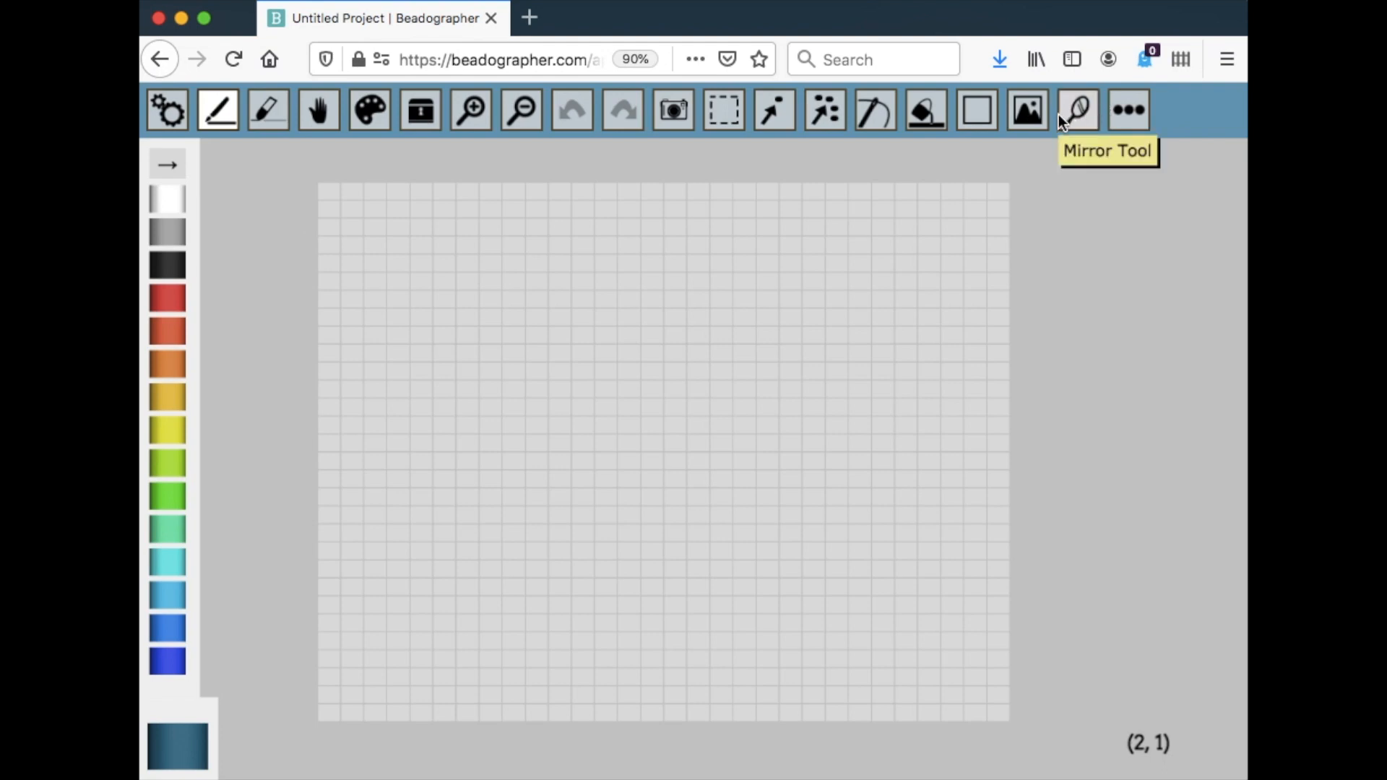
pyautogui.moveTo(217, 110)
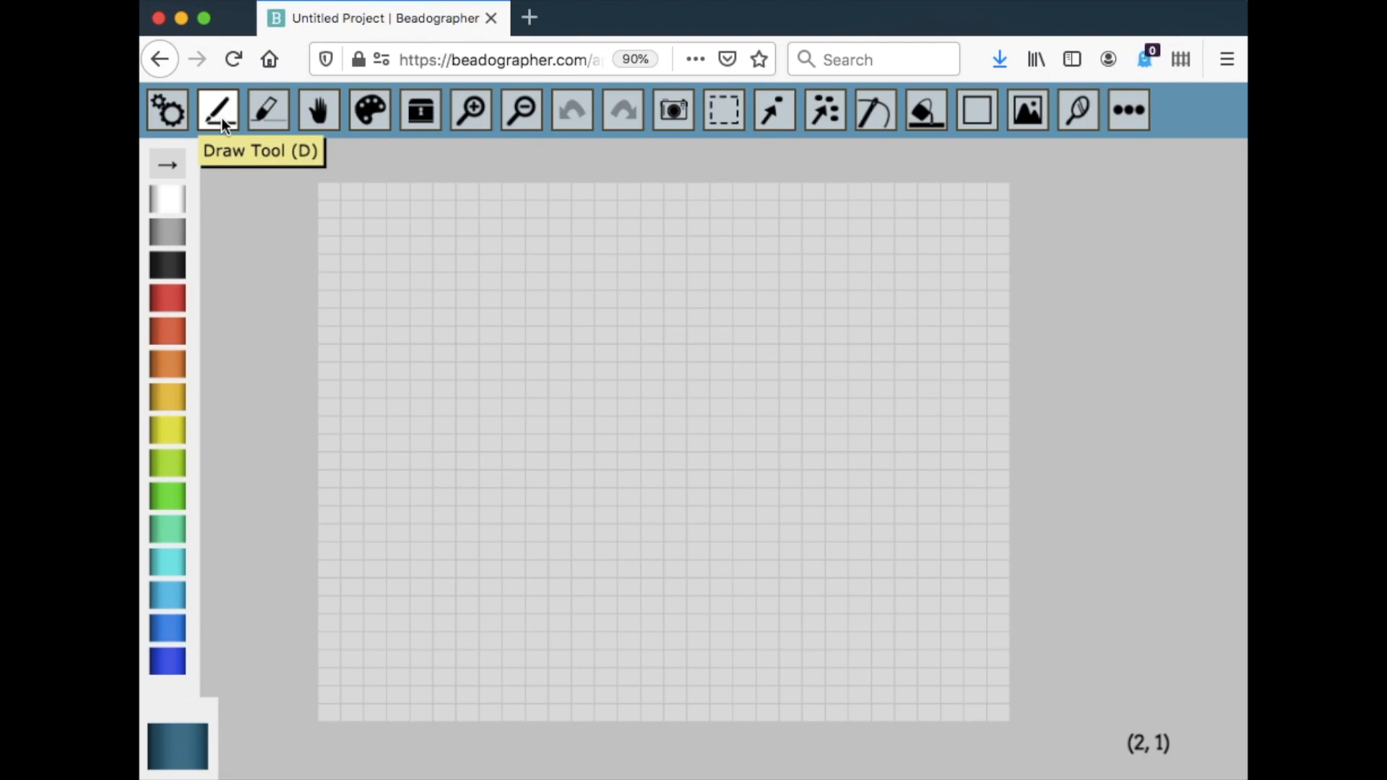
pyautogui.moveTo(267, 109)
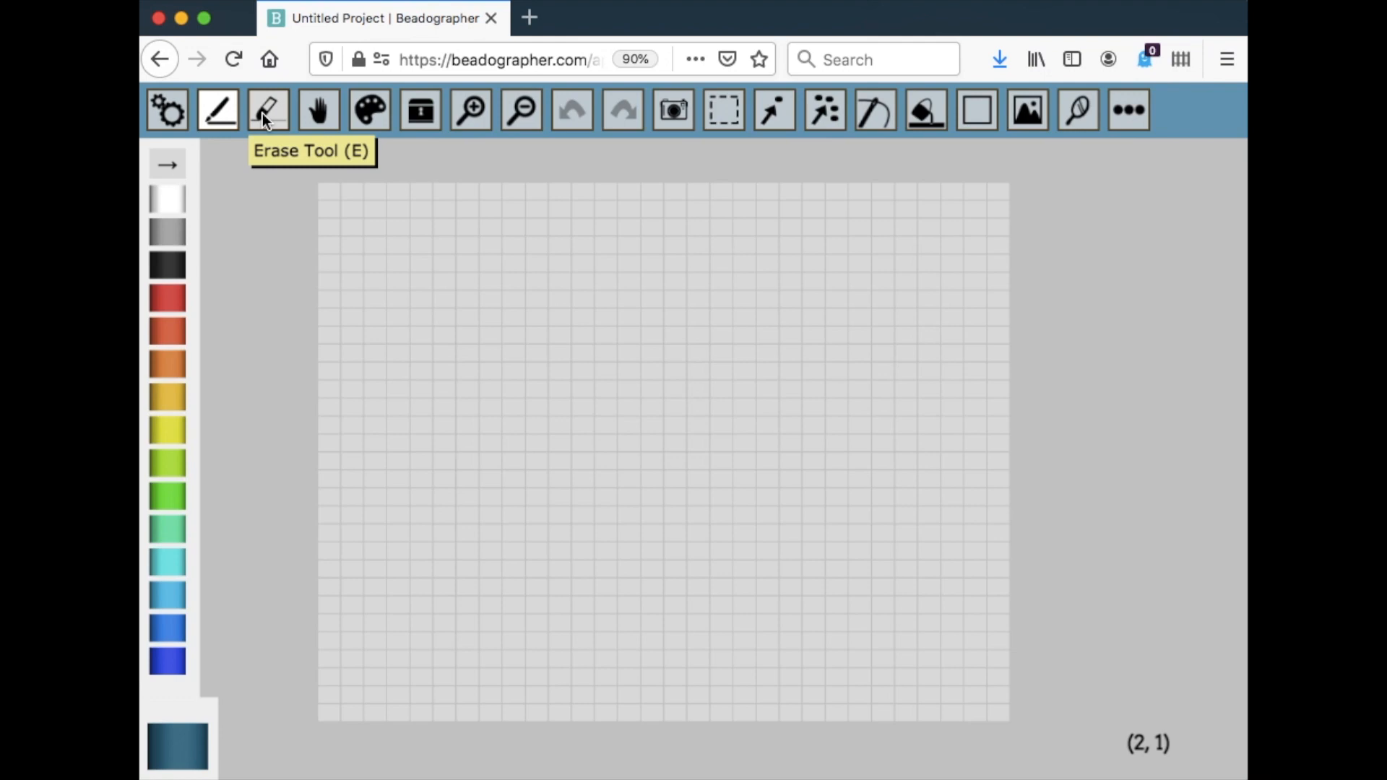
pyautogui.click(267, 110)
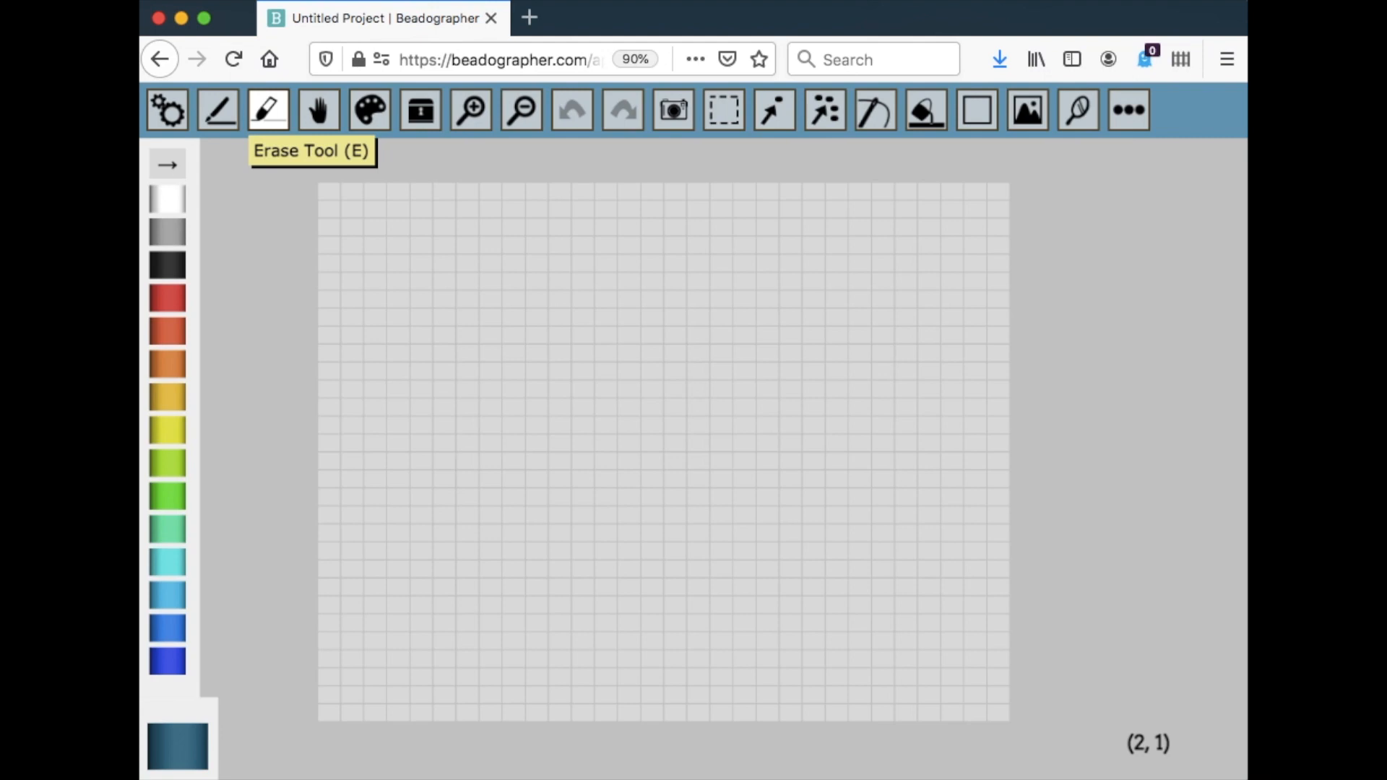
pyautogui.moveTo(317, 110)
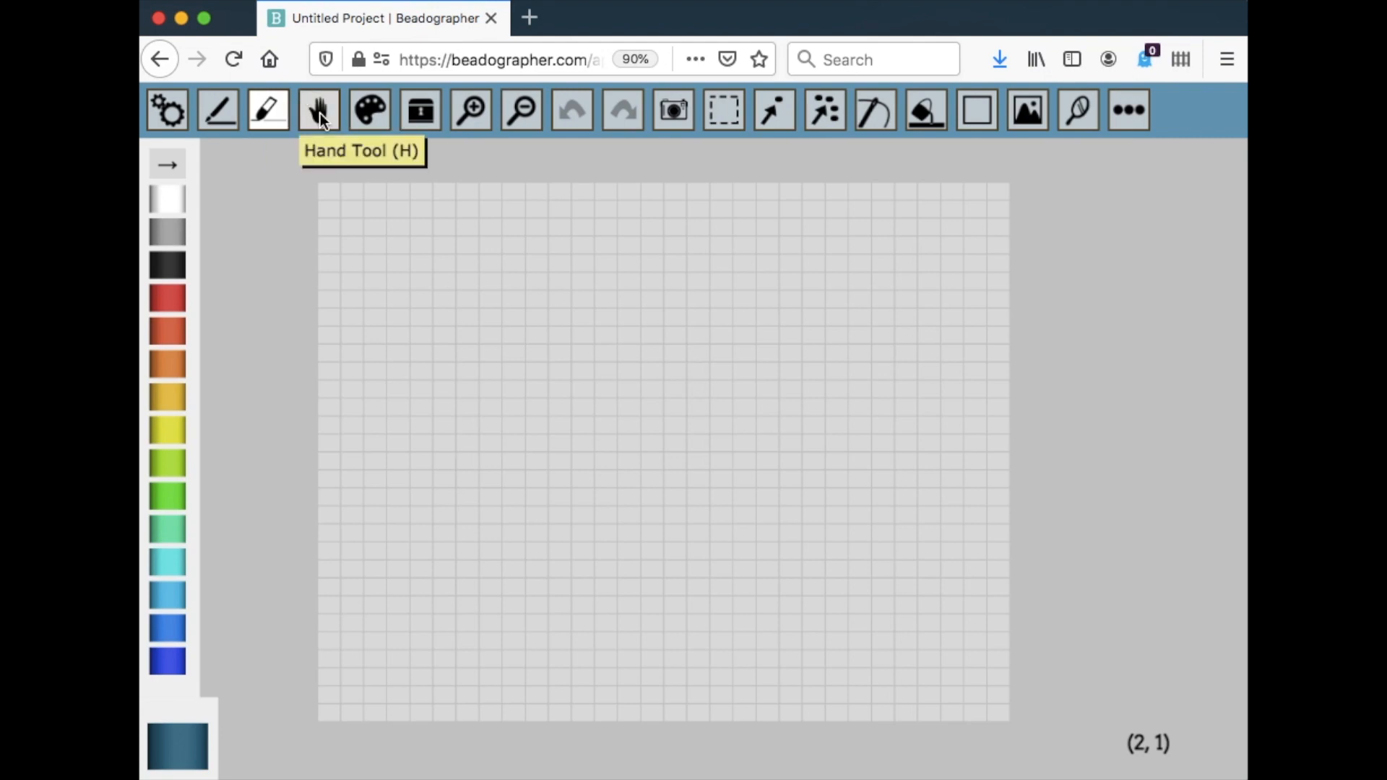
pyautogui.click(317, 109)
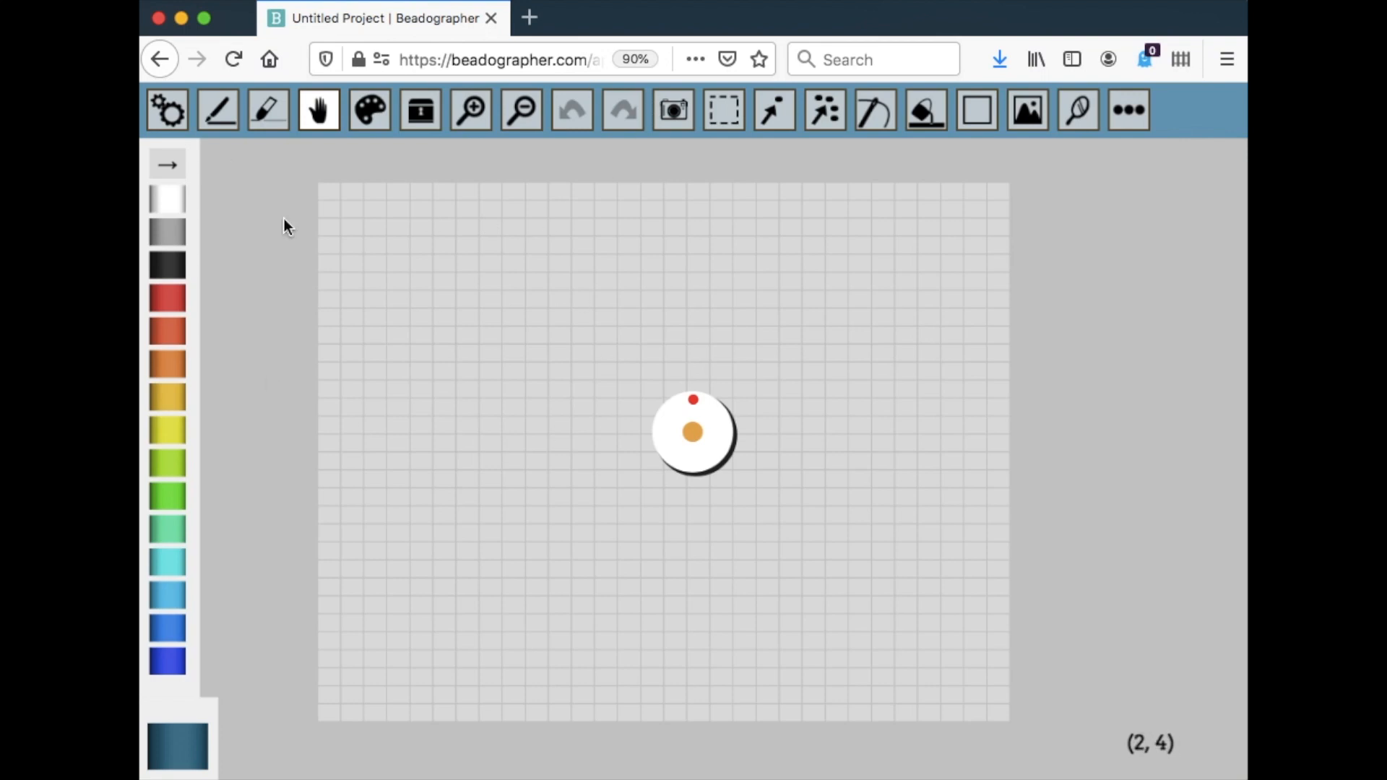
pyautogui.moveTo(404, 476)
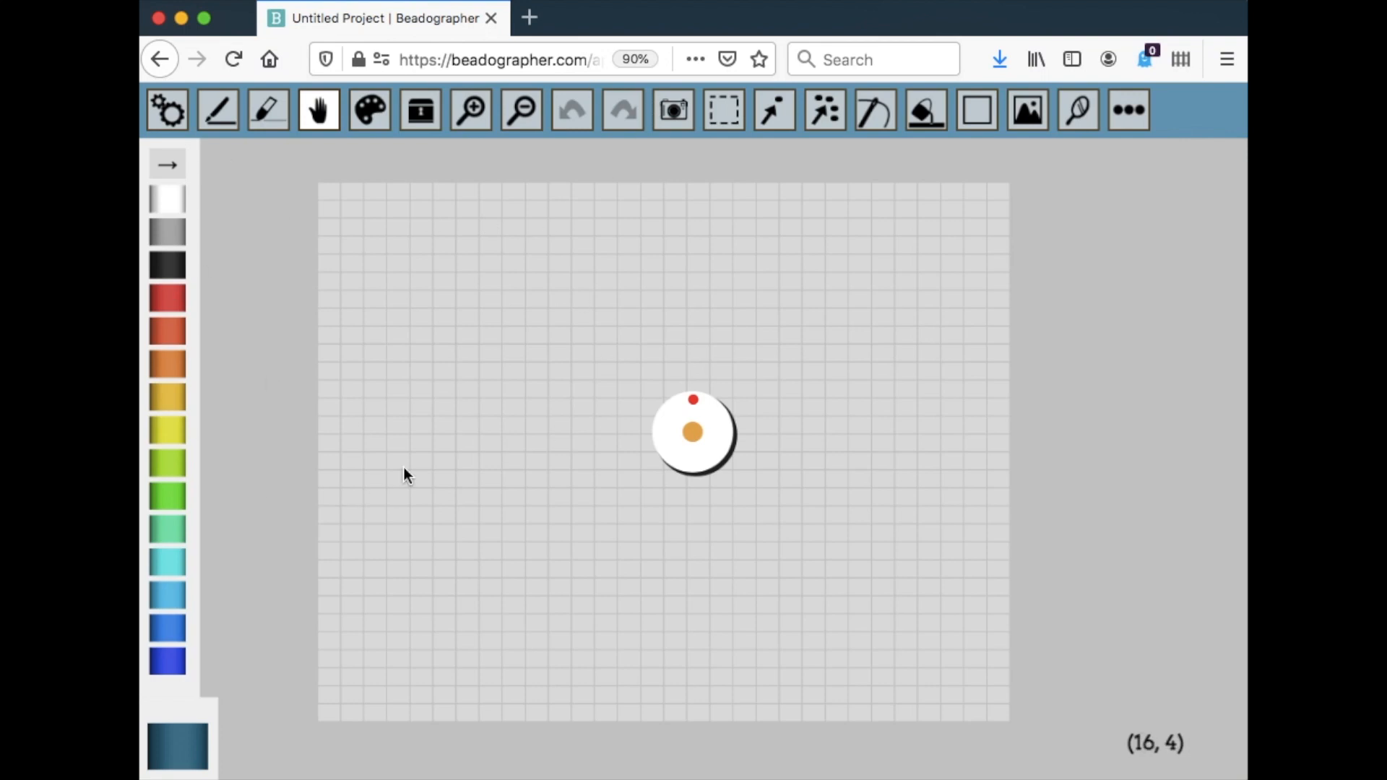
pyautogui.moveTo(420, 110)
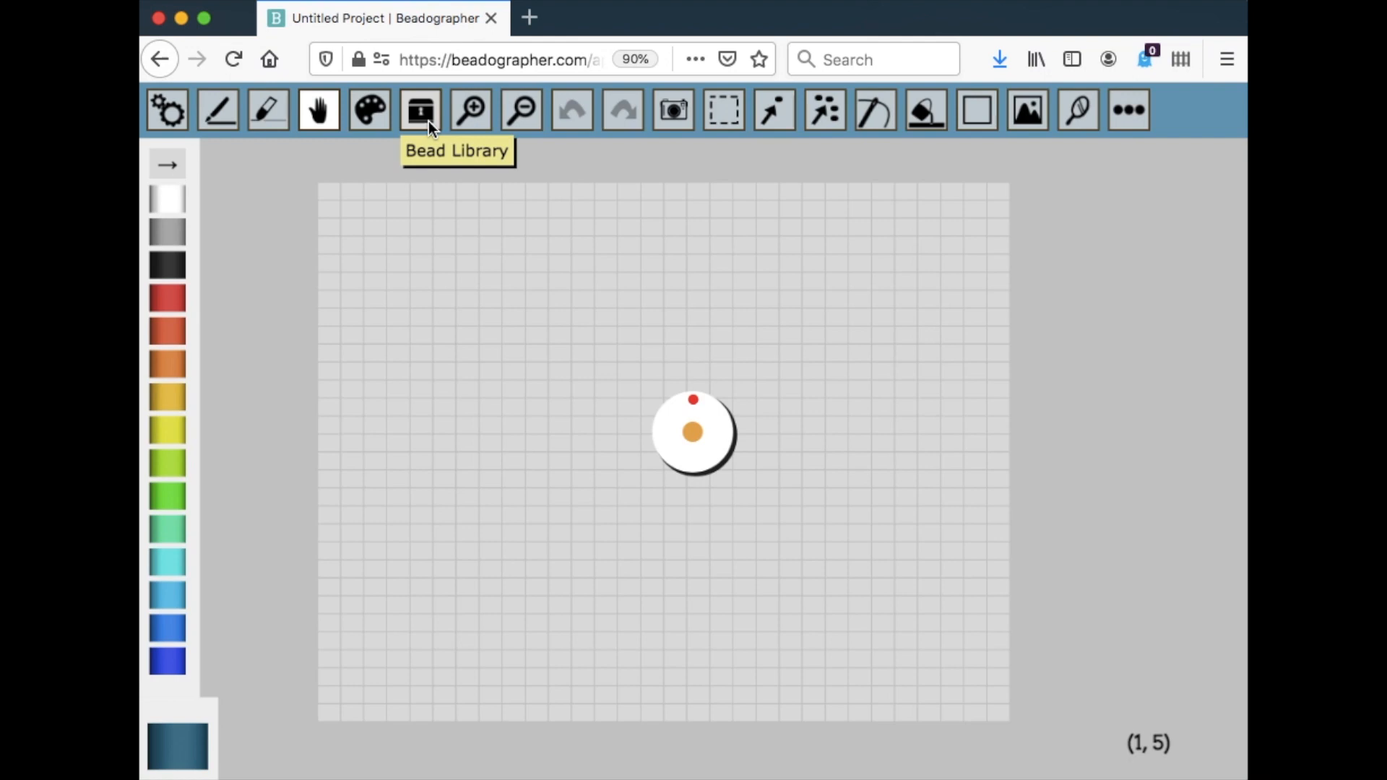
# Step: Preview library beads for Deep Blue and Green, make Red active, and close the library
pyautogui.click(418, 110)
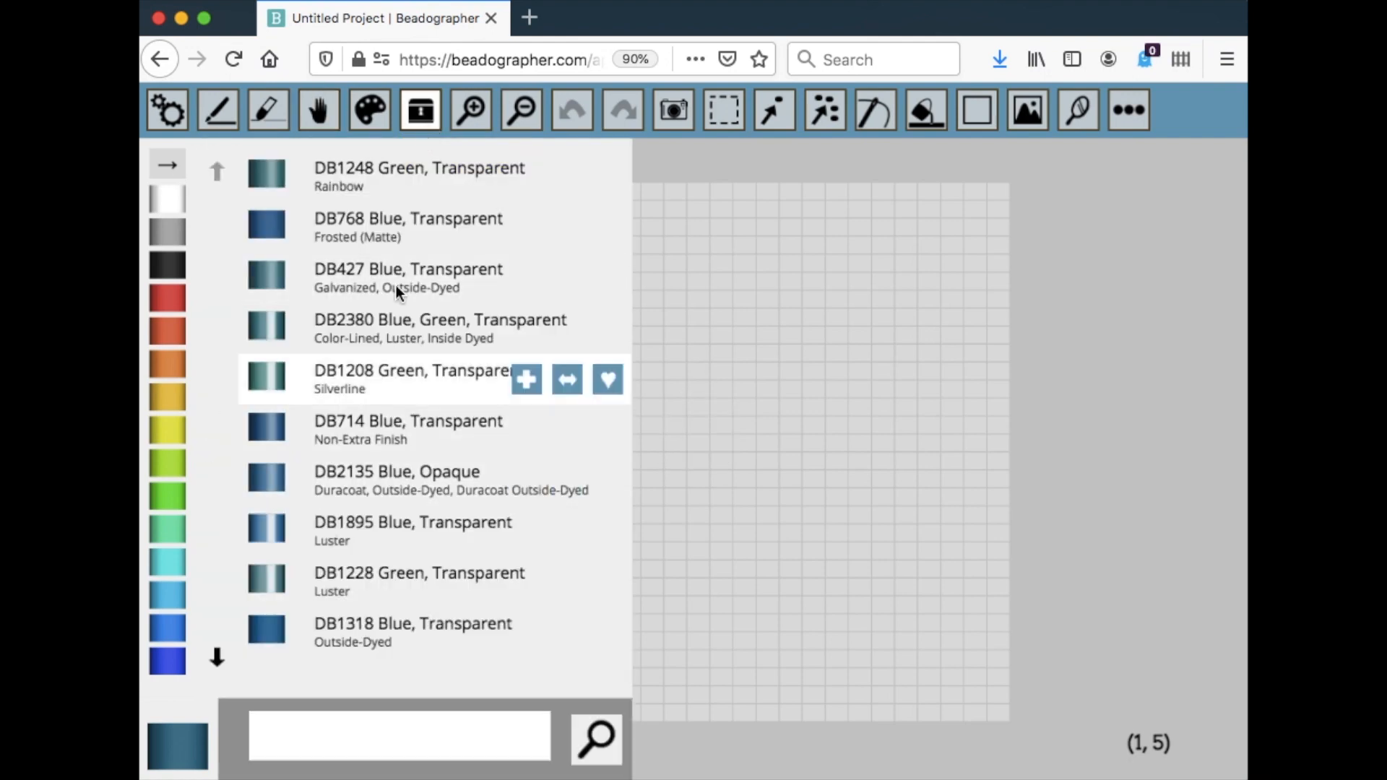
pyautogui.moveTo(186, 774)
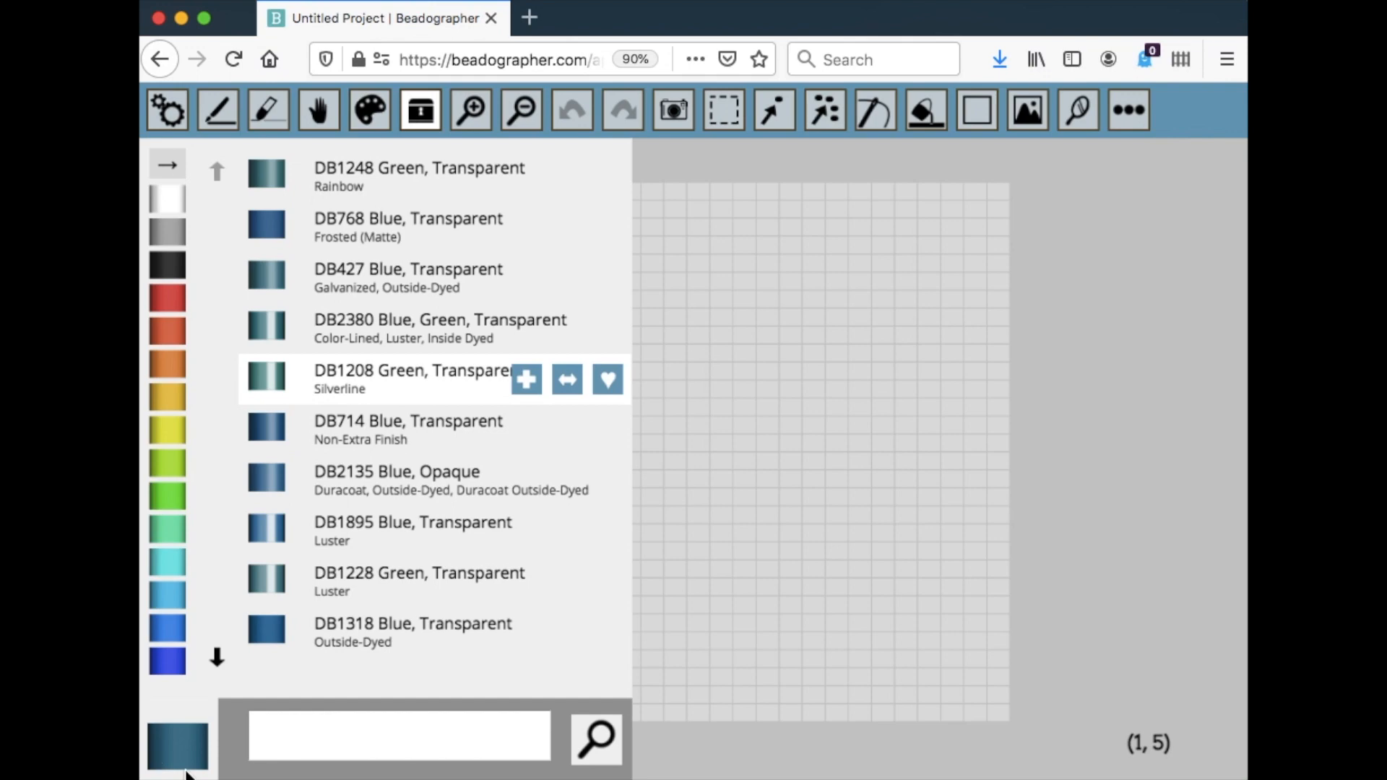
pyautogui.click(167, 659)
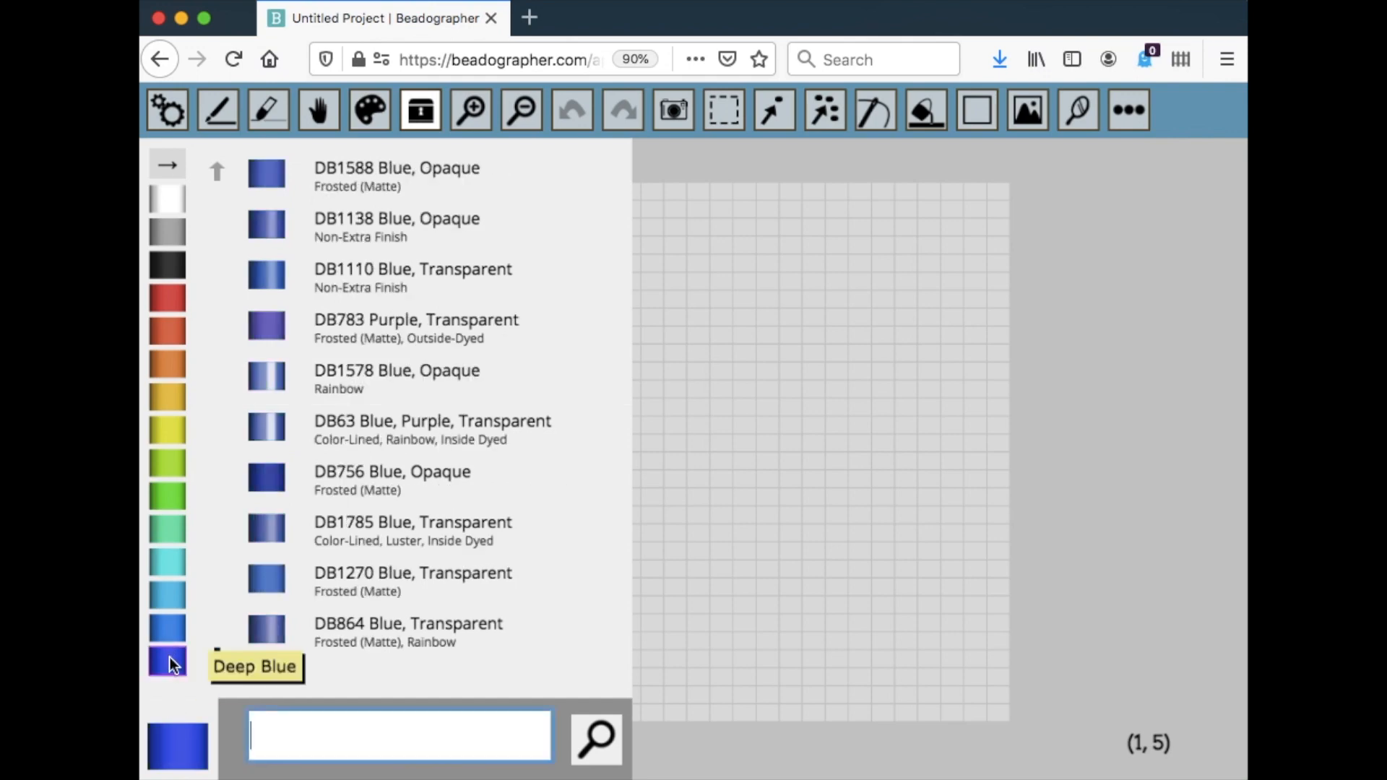
pyautogui.moveTo(406, 197)
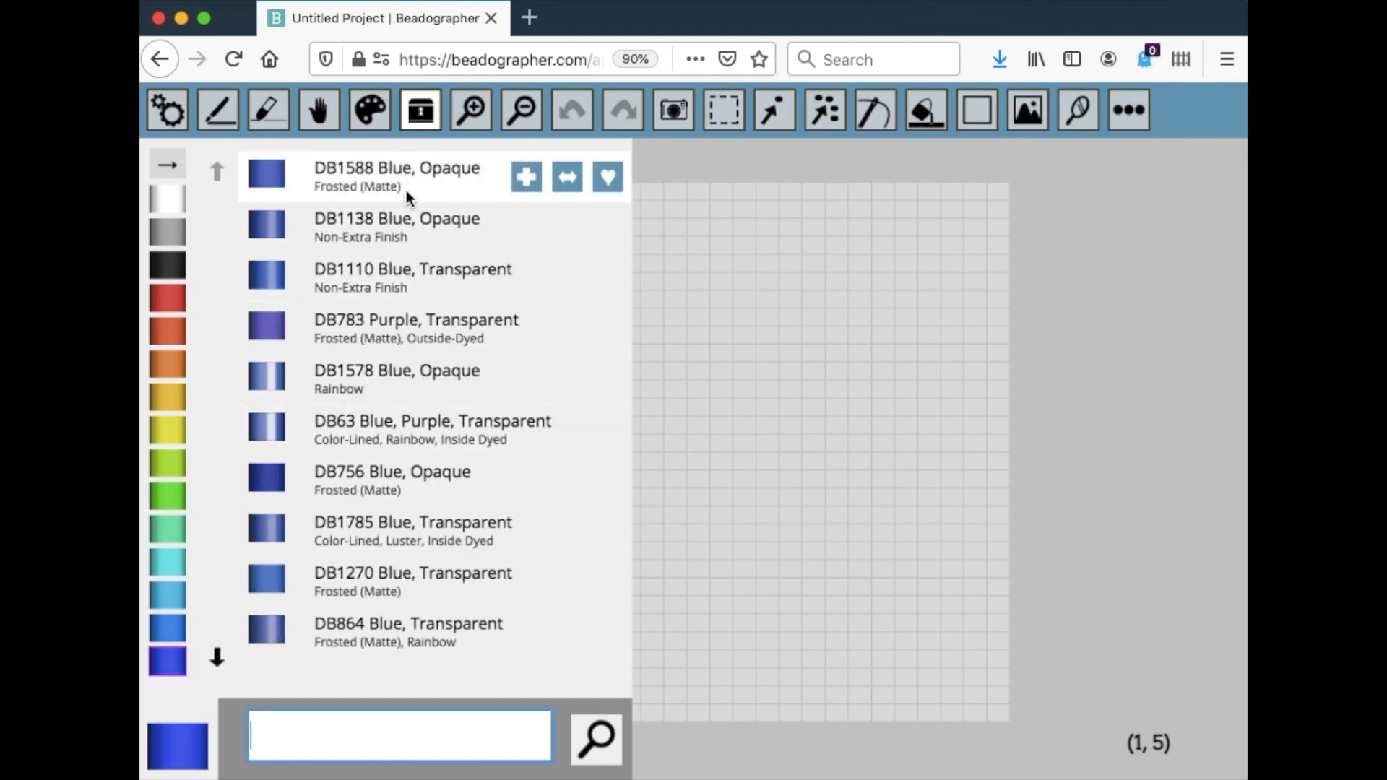
pyautogui.moveTo(181, 572)
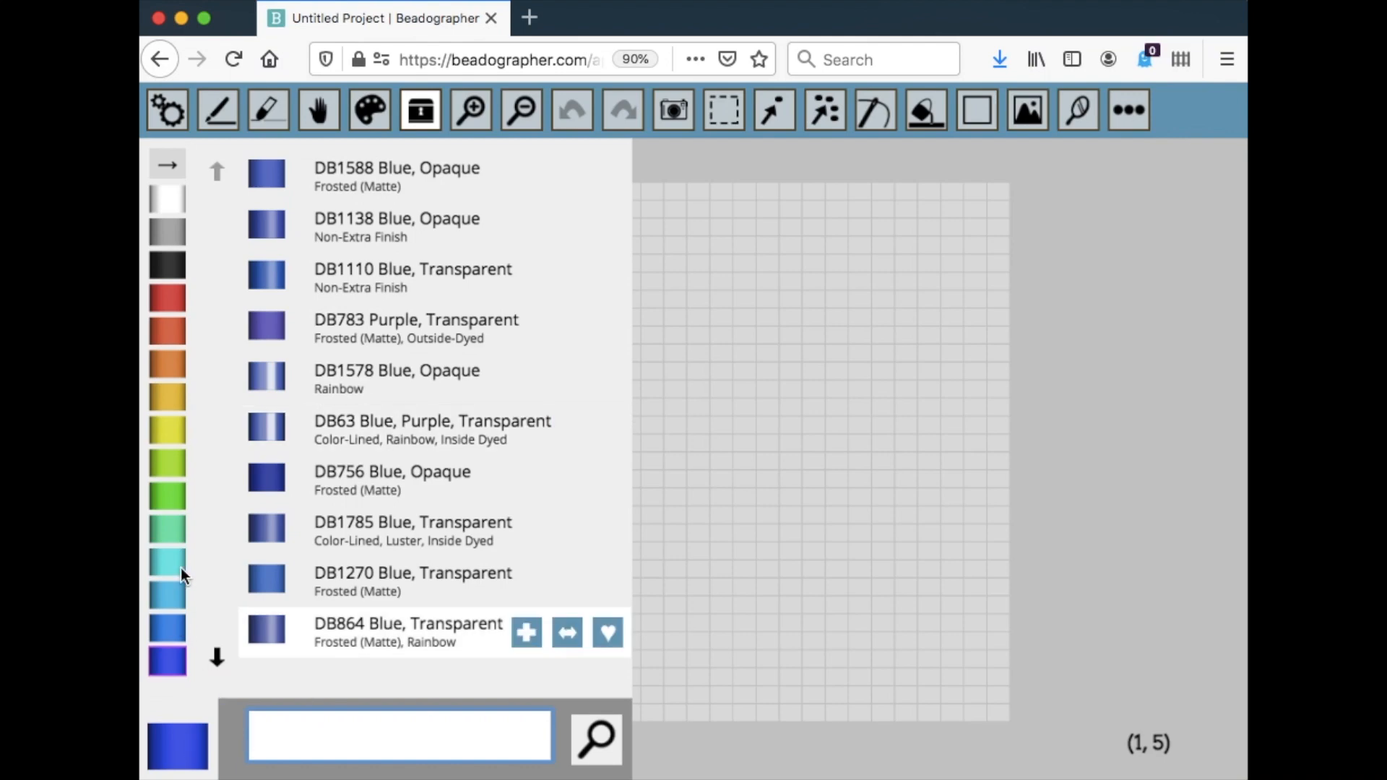
pyautogui.click(167, 497)
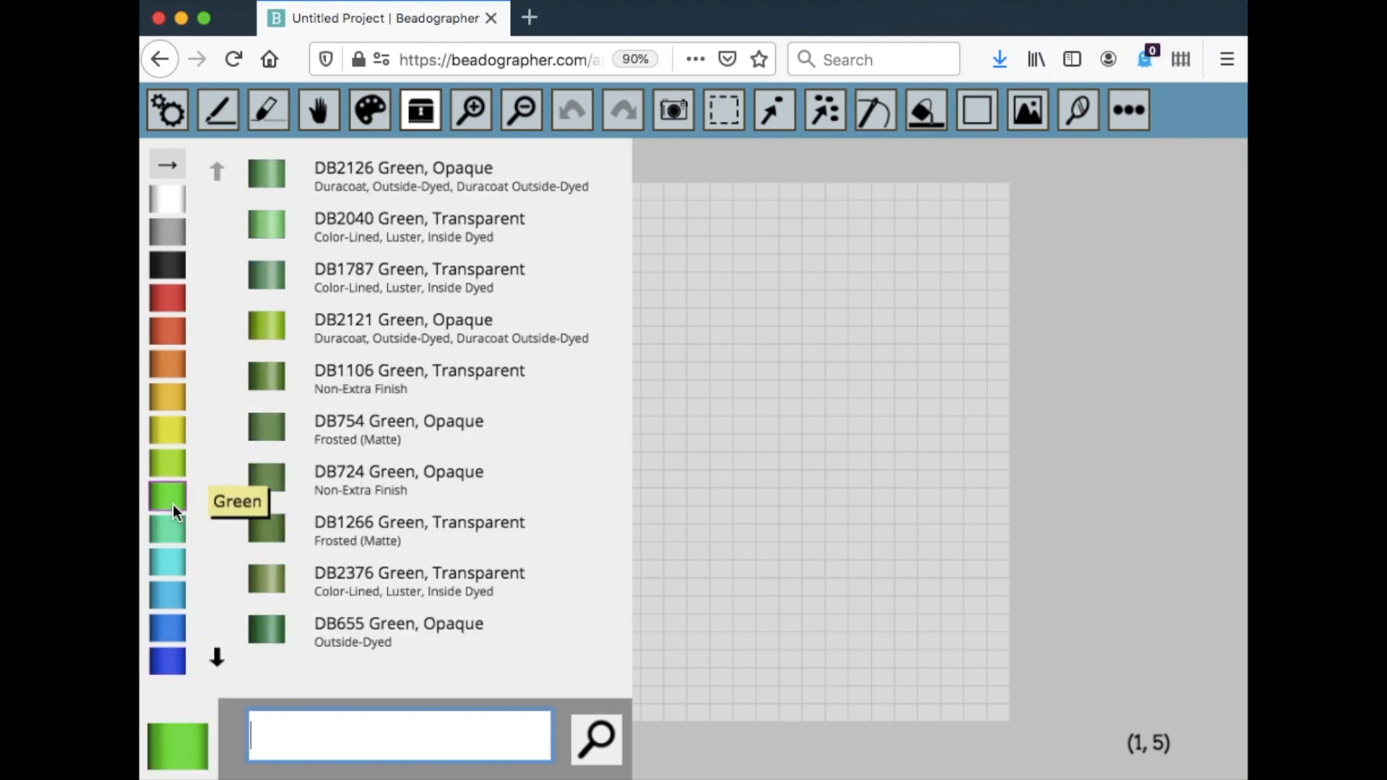
pyautogui.moveTo(161, 756)
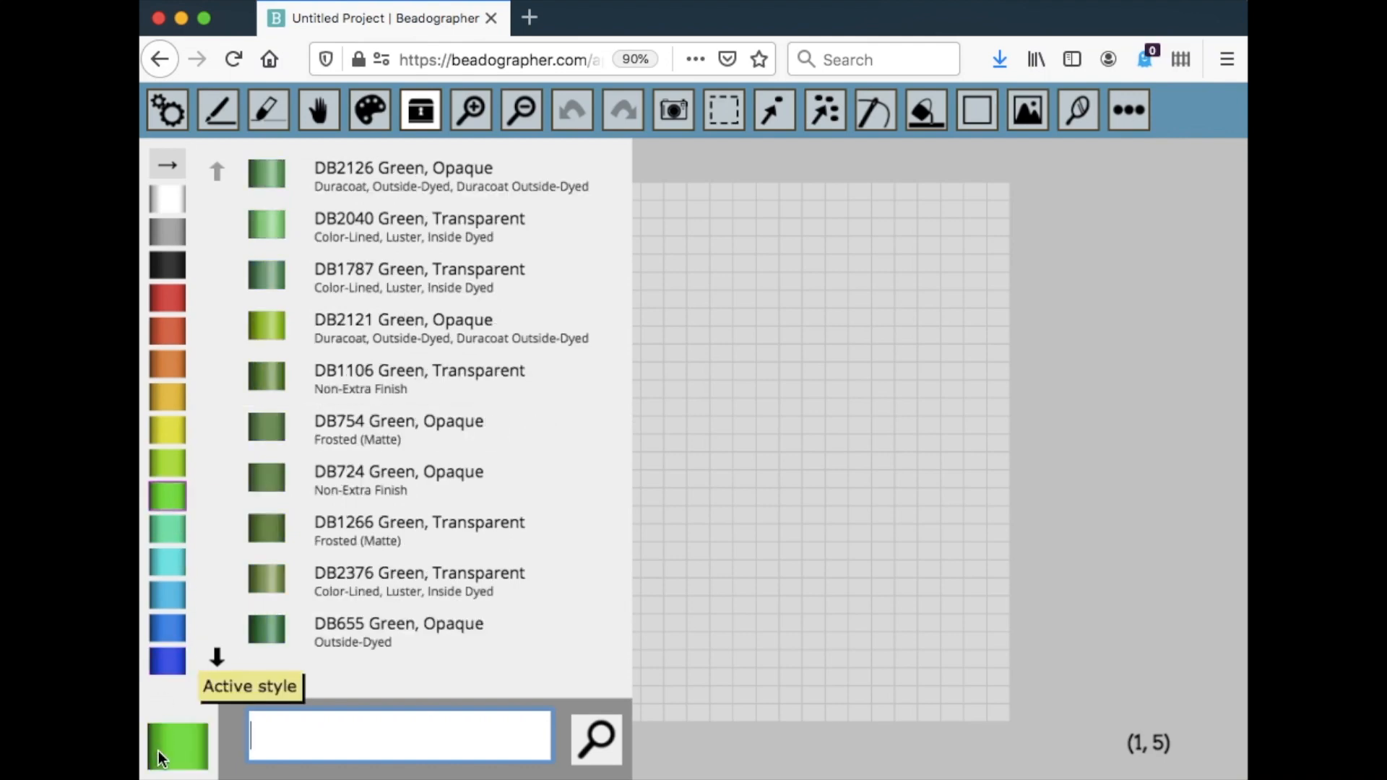
pyautogui.moveTo(422, 337)
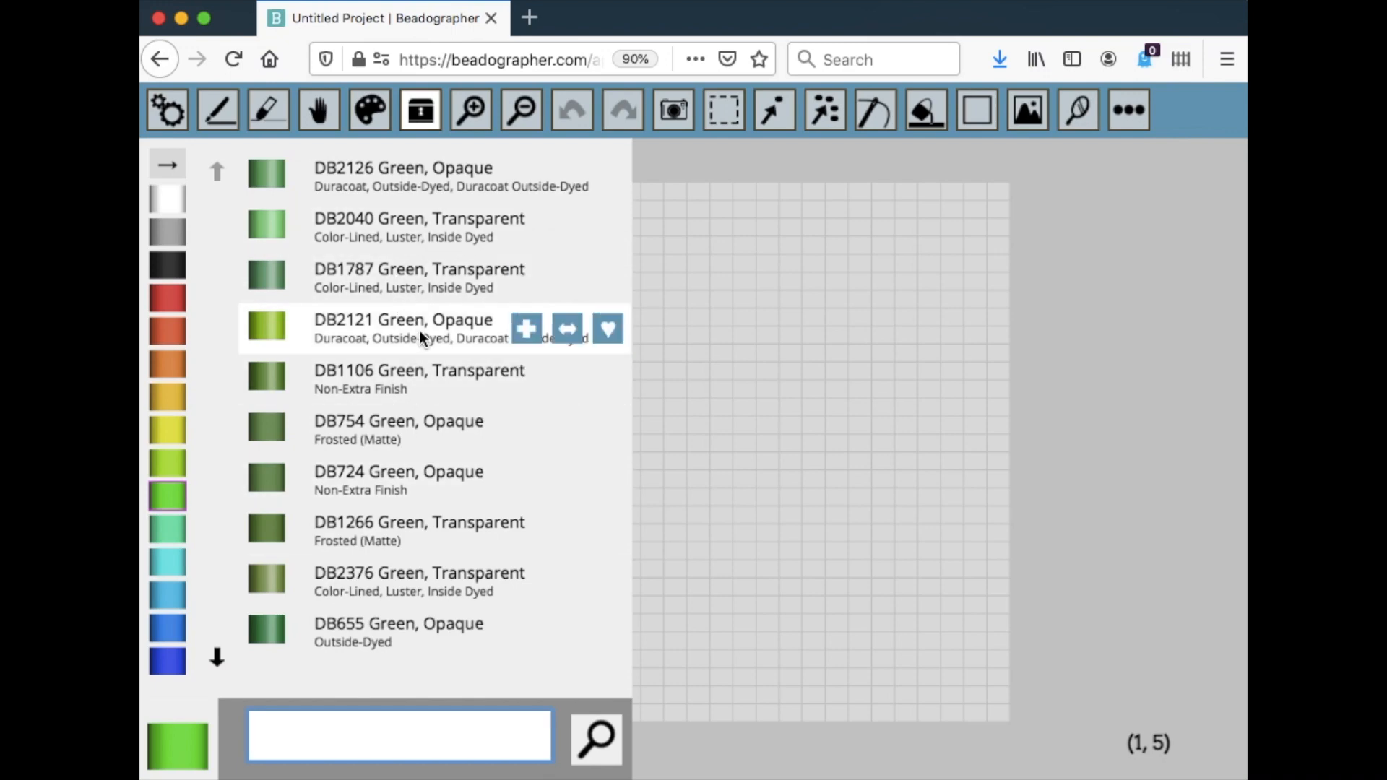
pyautogui.moveTo(425, 343)
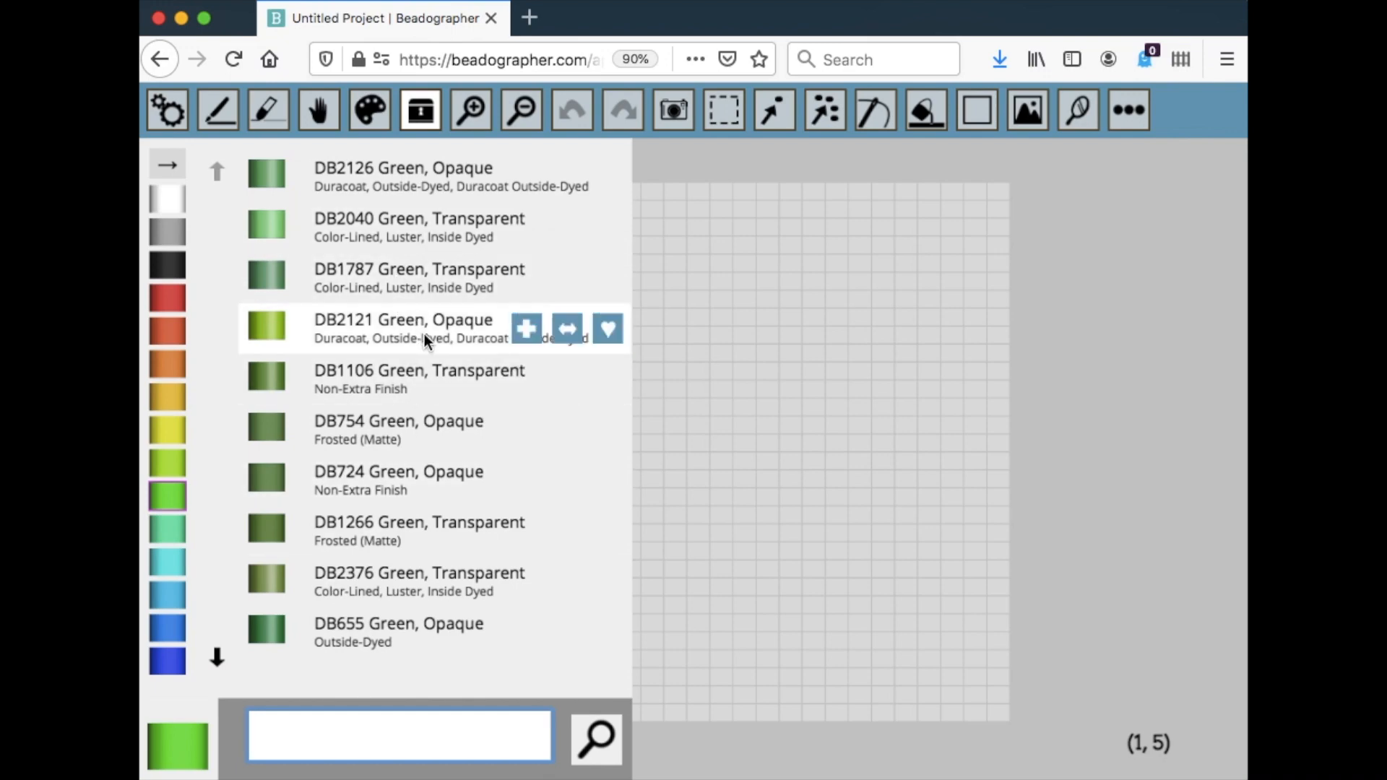
pyautogui.moveTo(381, 221)
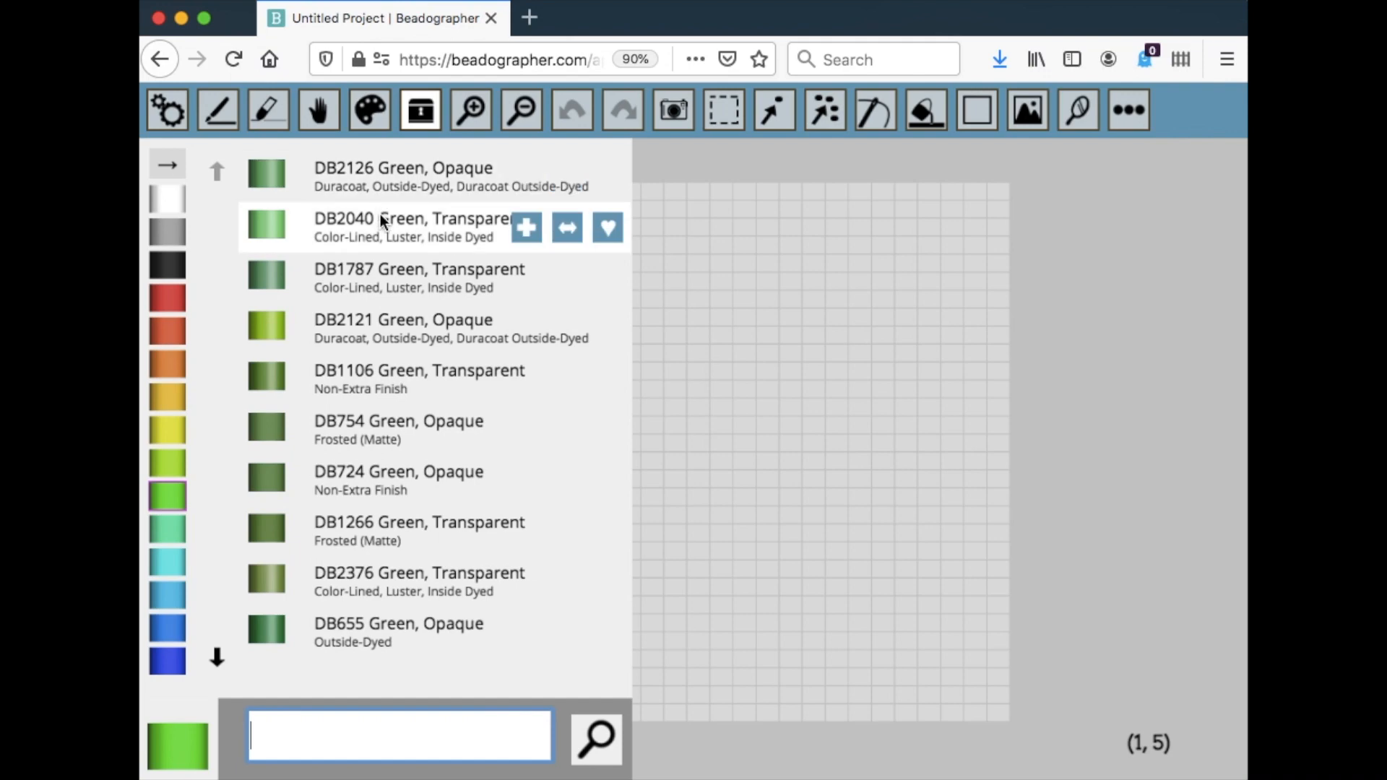
pyautogui.moveTo(395, 632)
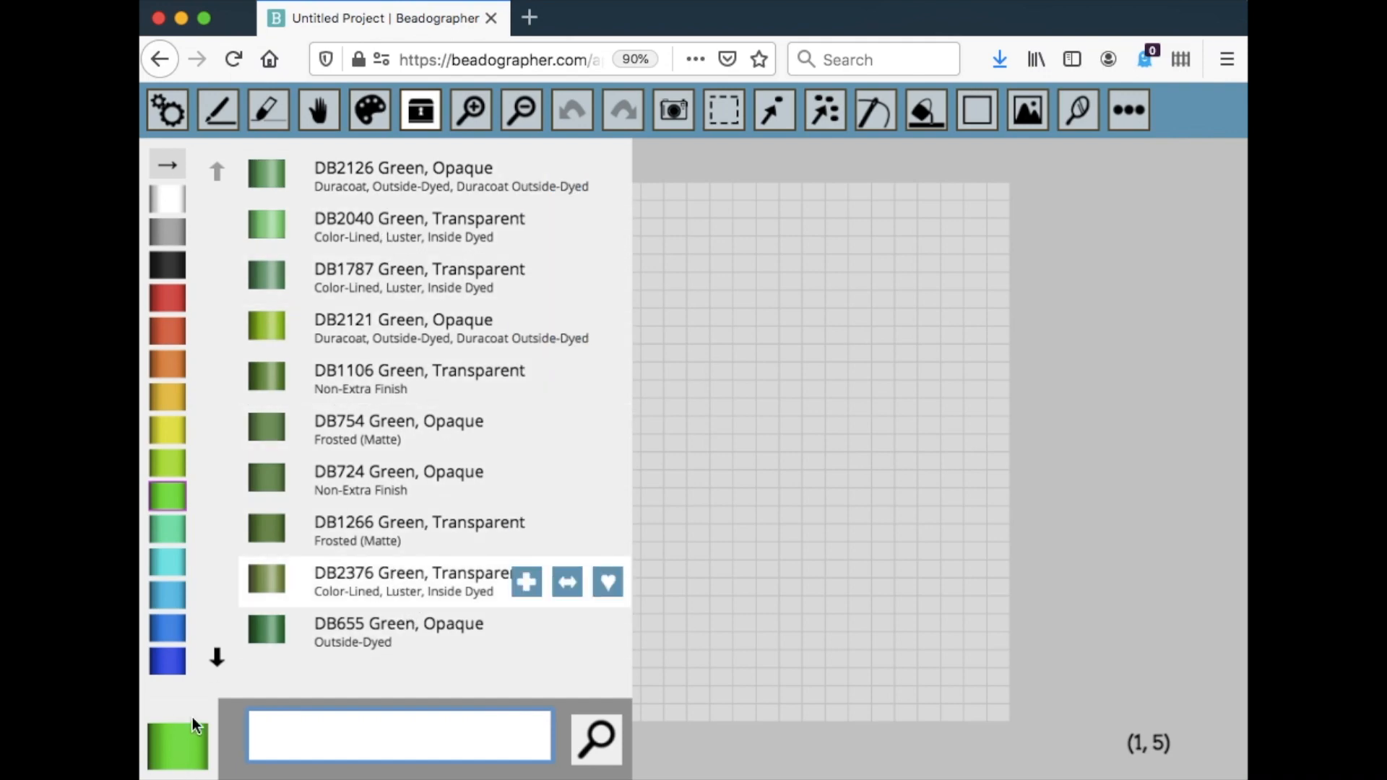
pyautogui.moveTo(167, 300)
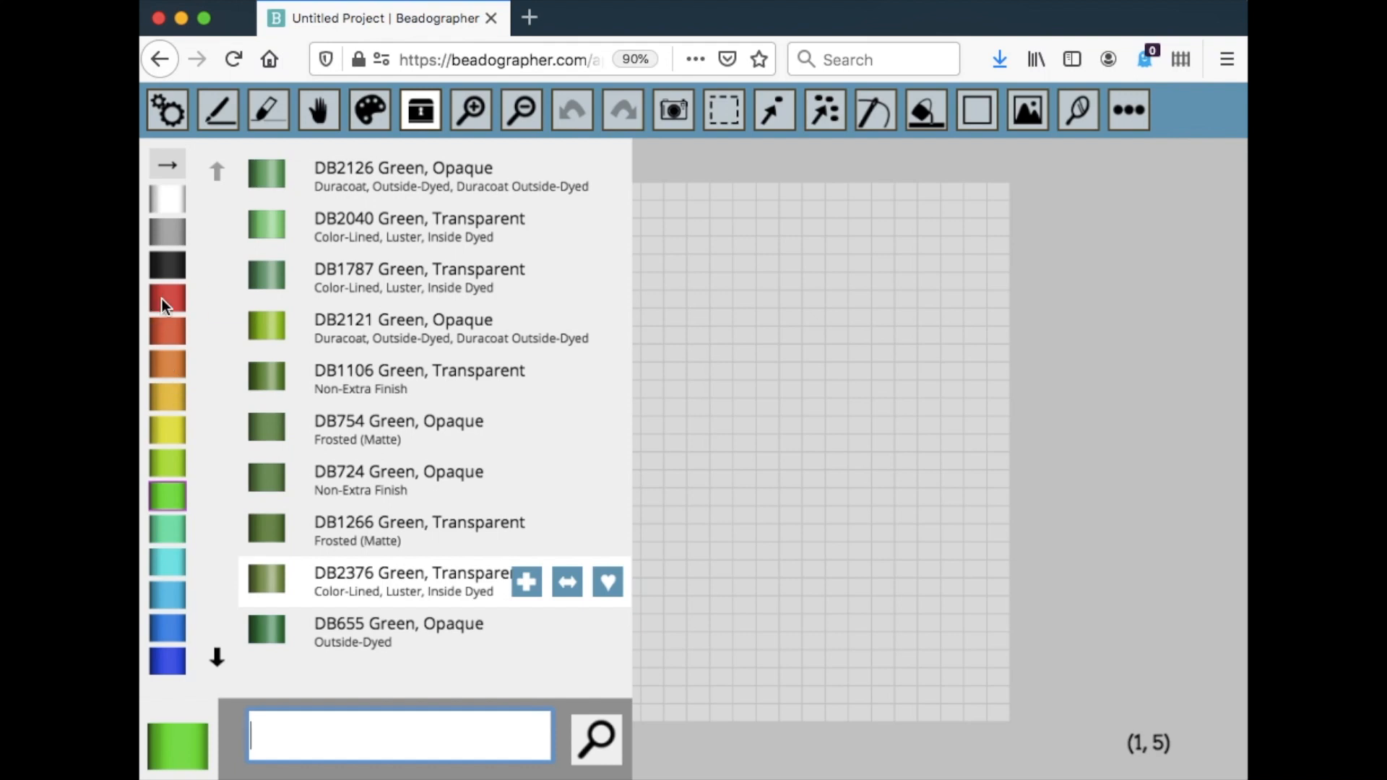
pyautogui.click(167, 296)
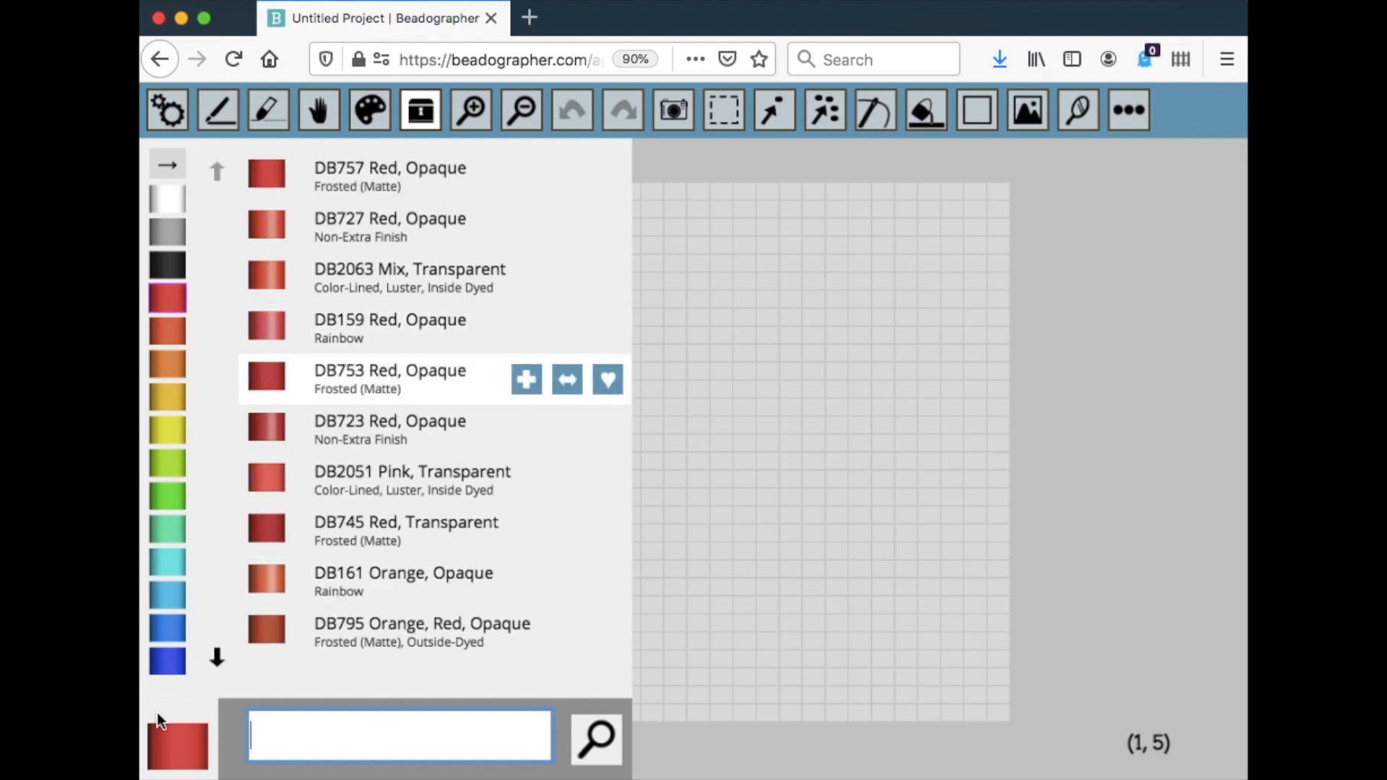
pyautogui.moveTo(371, 270)
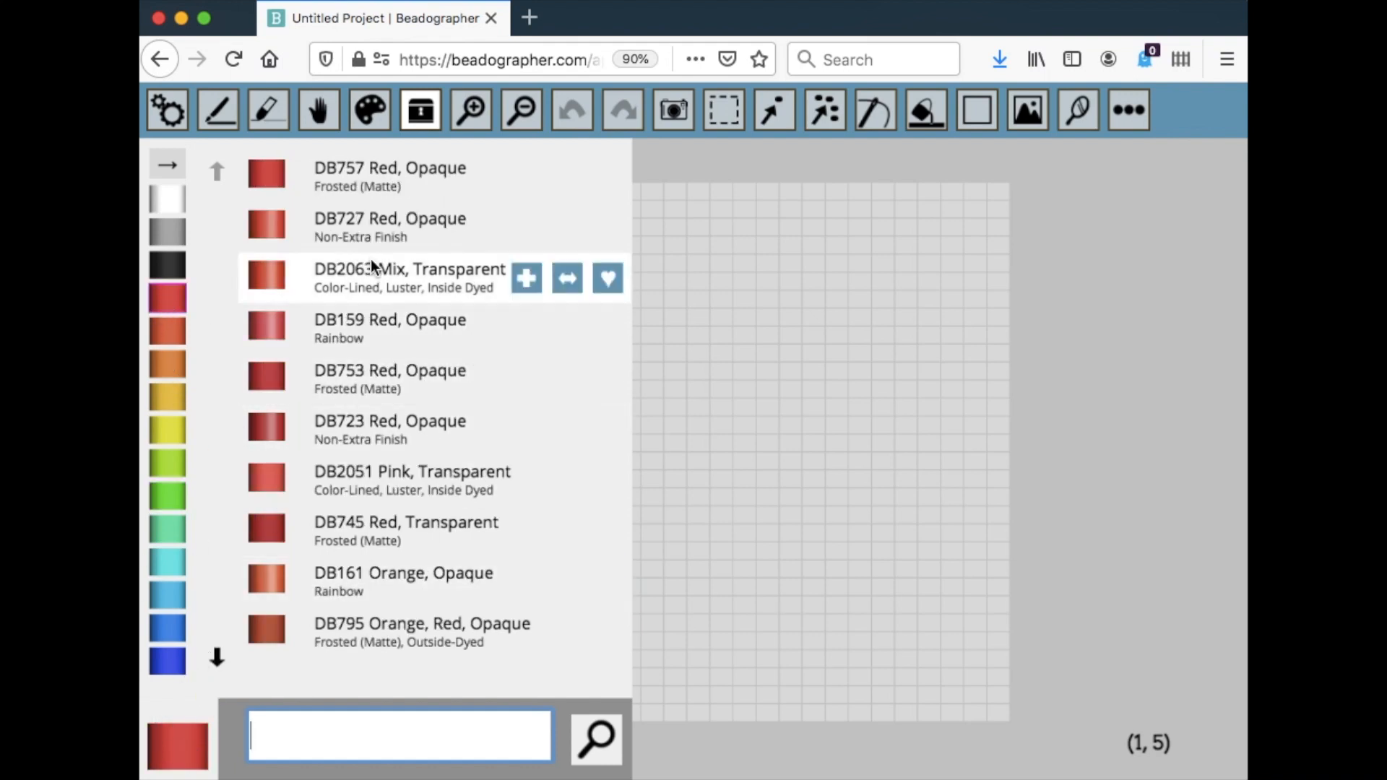
pyautogui.moveTo(418, 110)
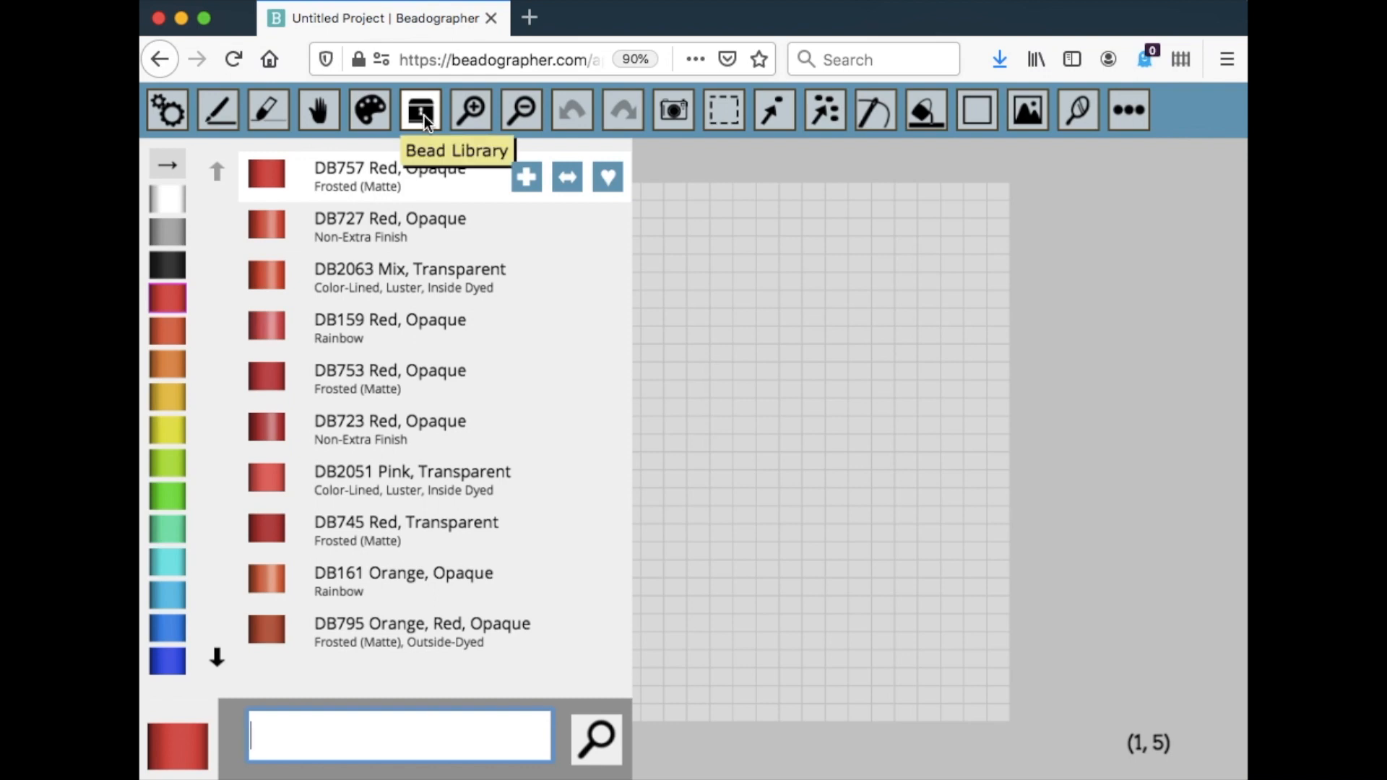
pyautogui.click(419, 110)
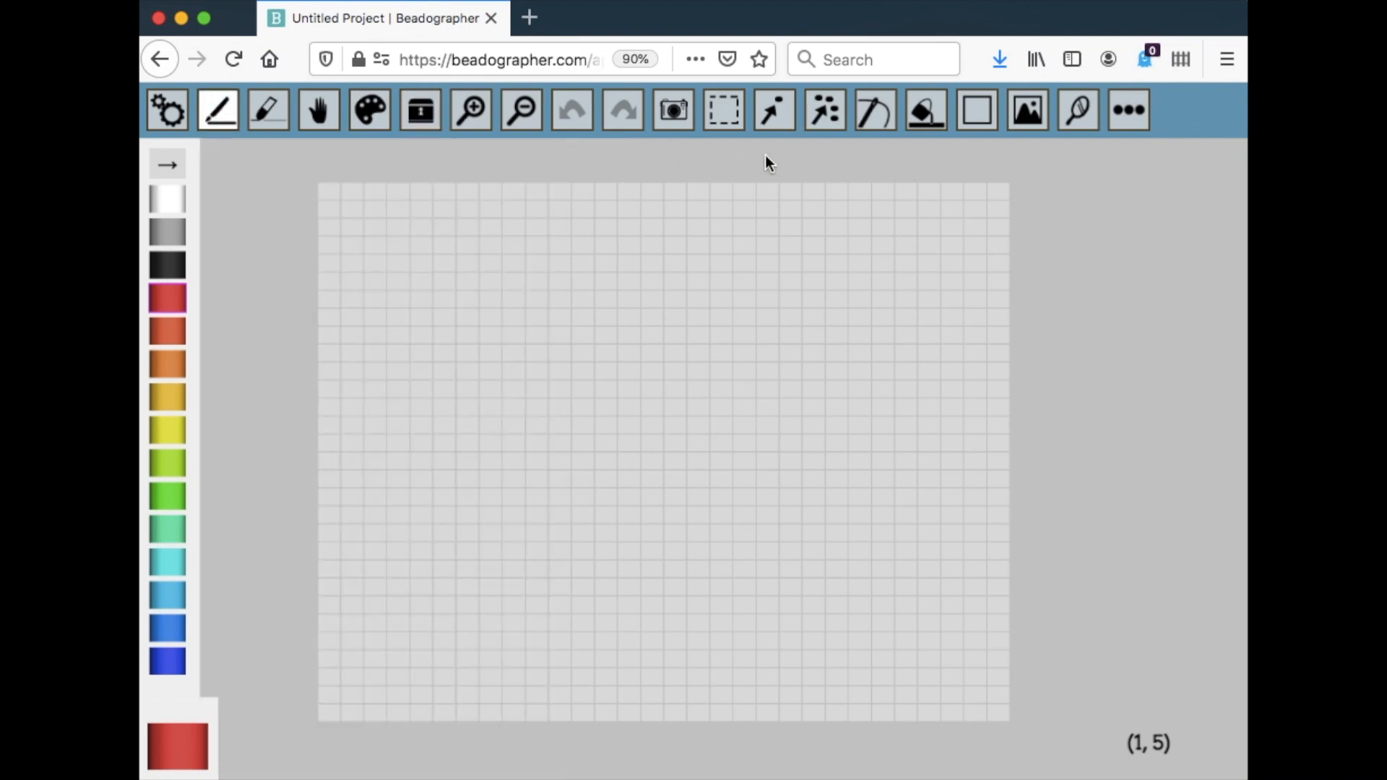
pyautogui.moveTo(749, 171)
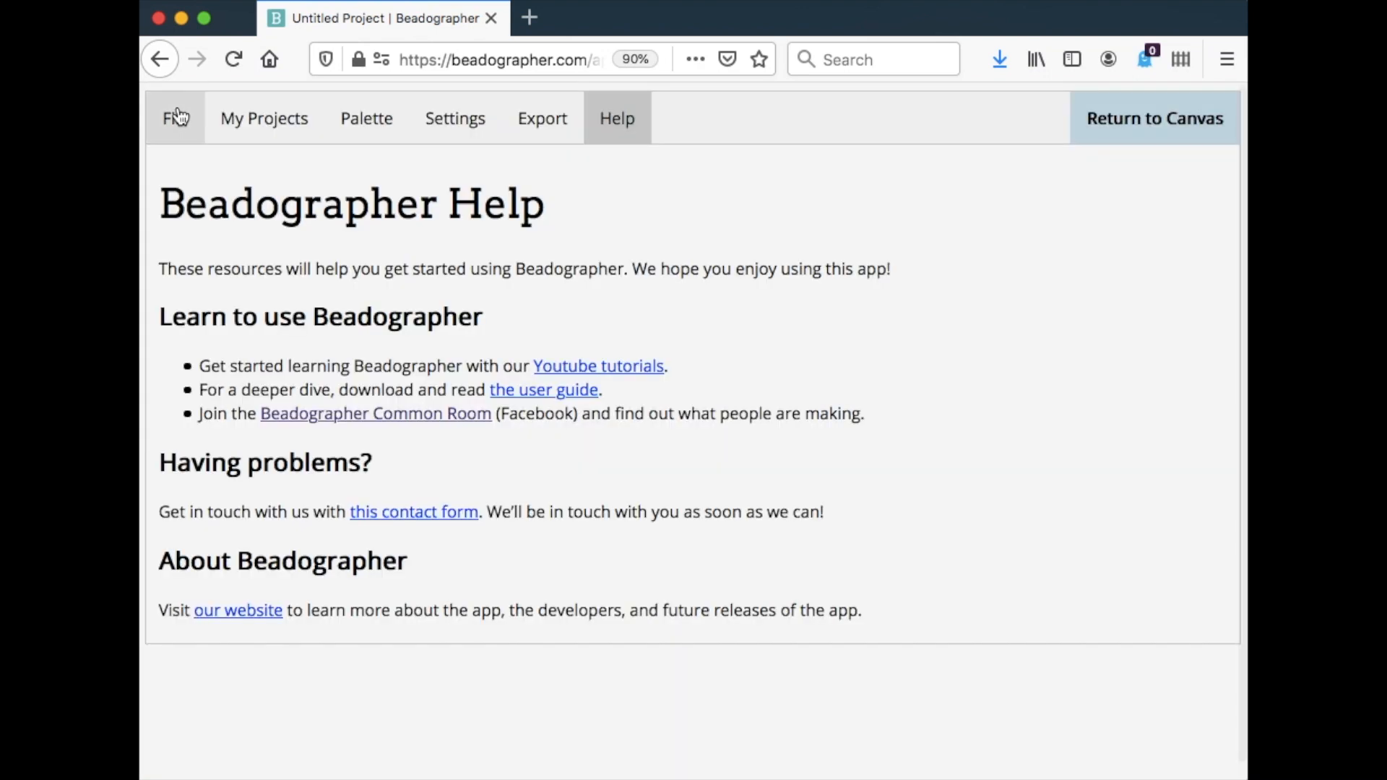
# Step: Tick Show Bead Cat in Settings and return to the canvas with the cat visible
pyautogui.click(455, 118)
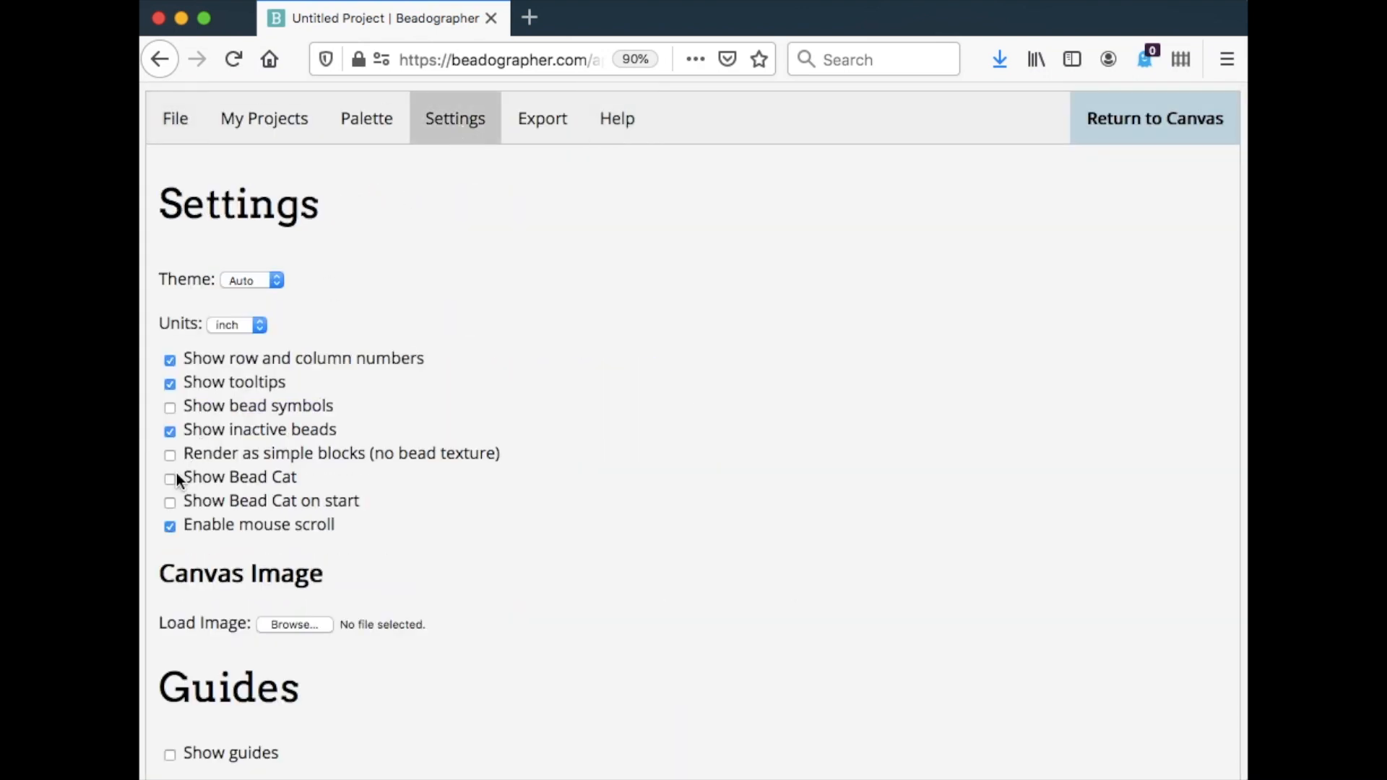
pyautogui.click(170, 477)
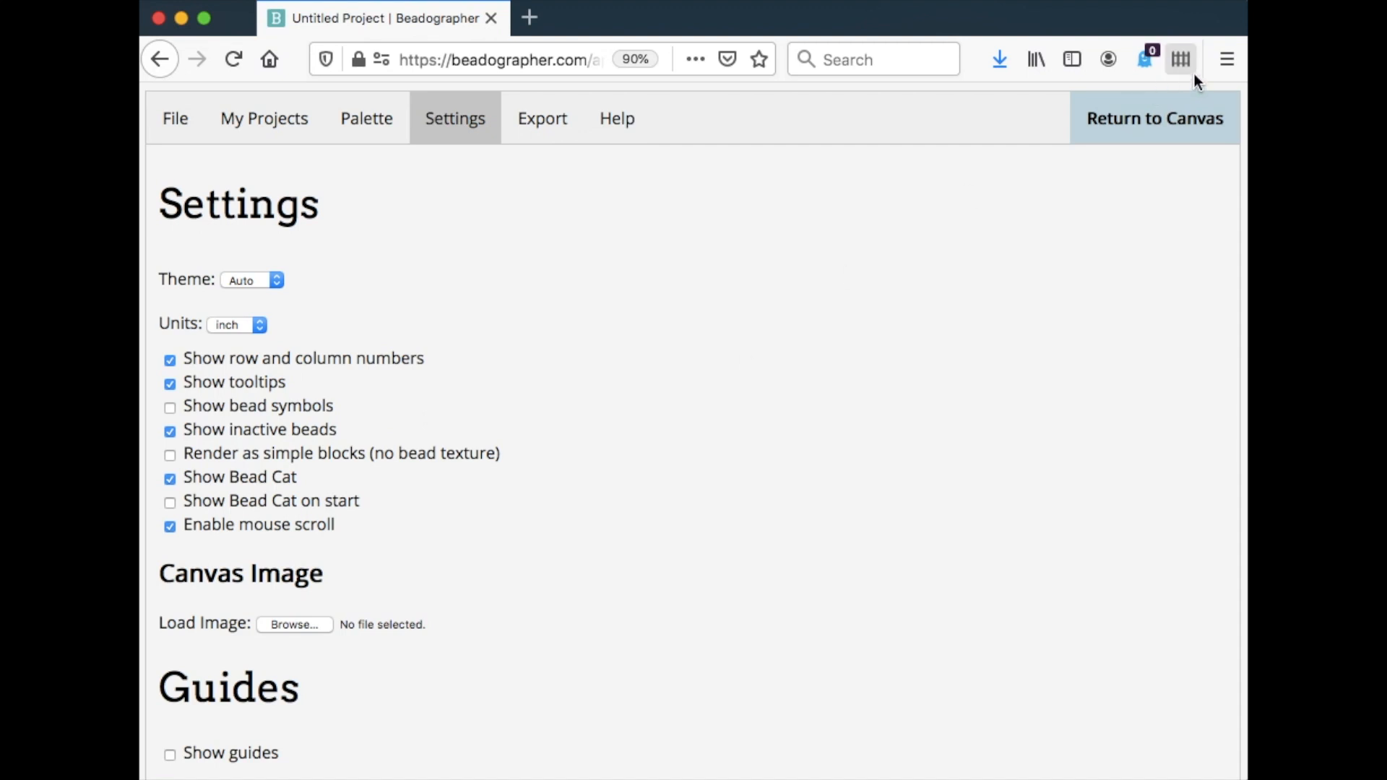
pyautogui.click(1153, 117)
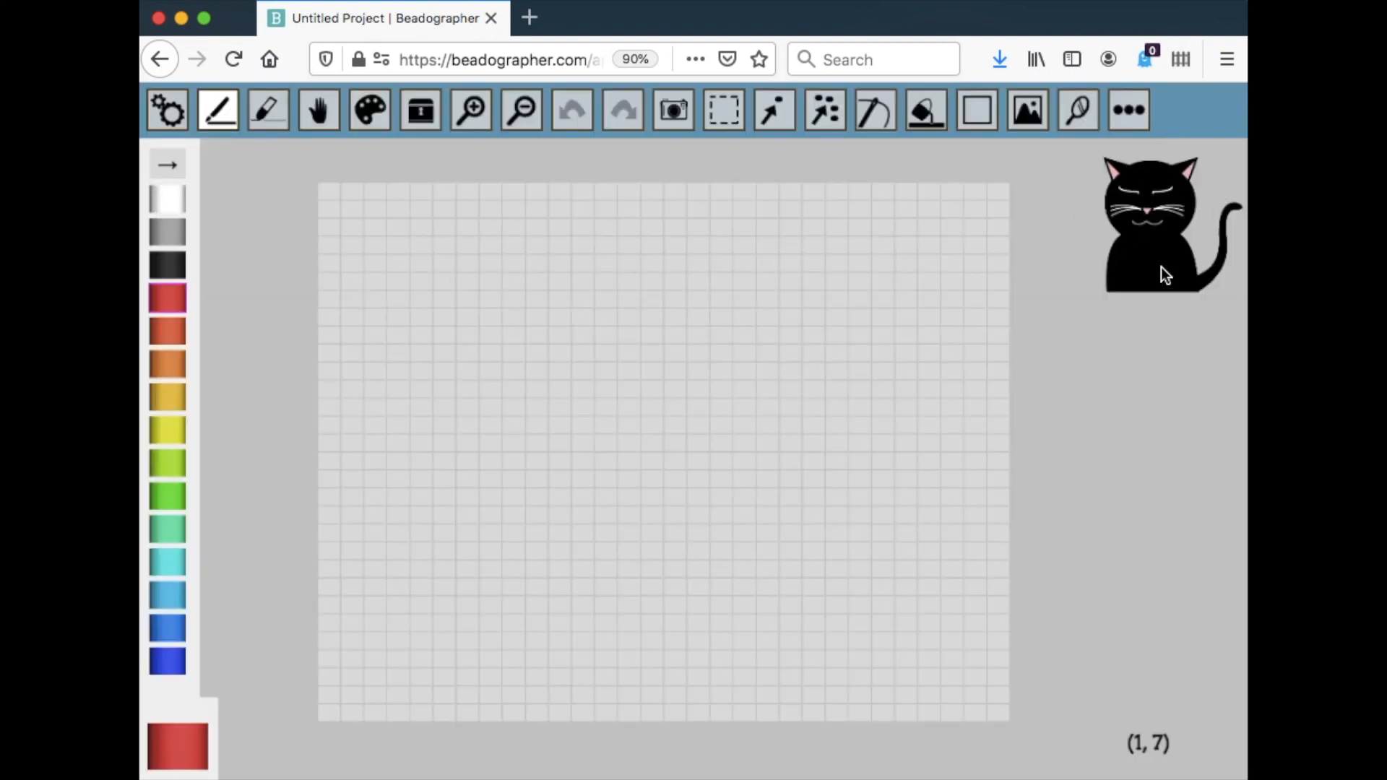
pyautogui.moveTo(1161, 240)
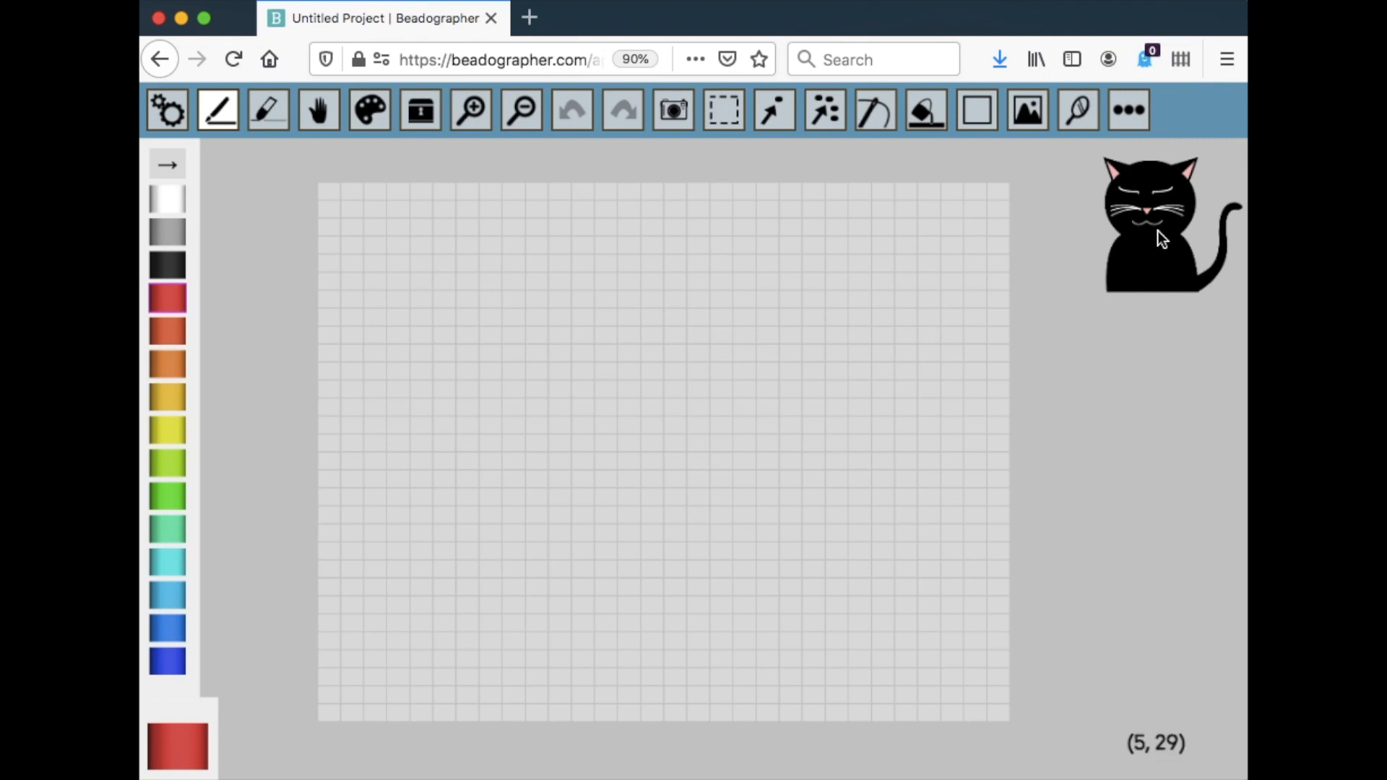
pyautogui.moveTo(1063, 443)
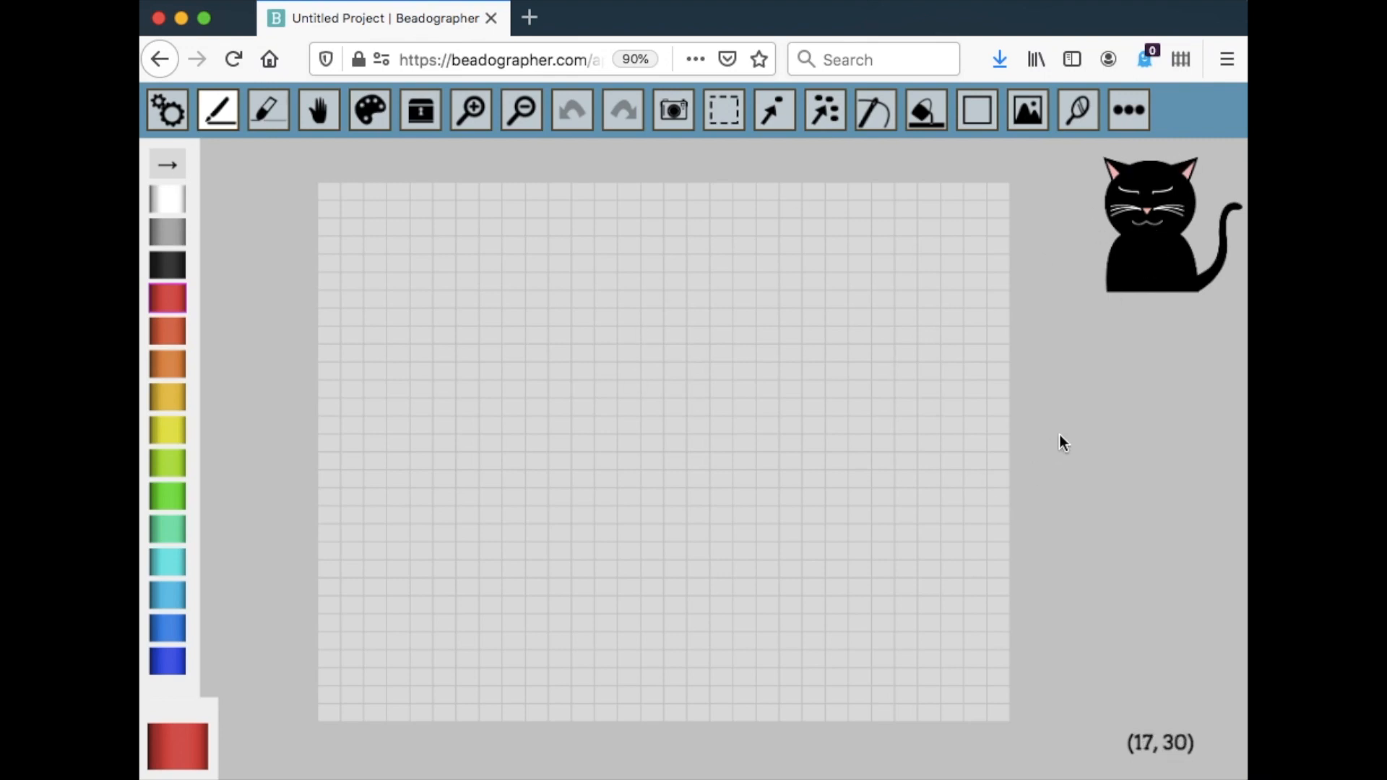
pyautogui.moveTo(1179, 241)
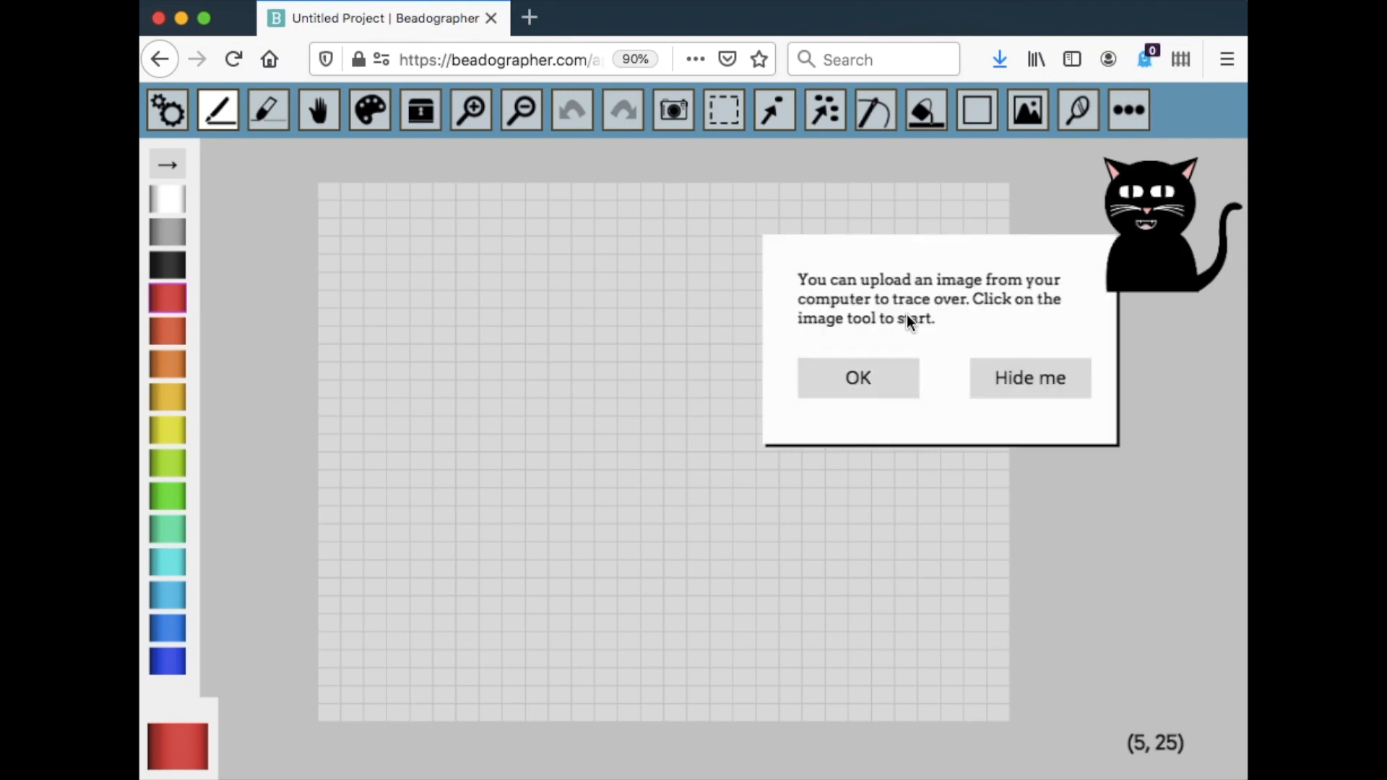
pyautogui.moveTo(855, 377)
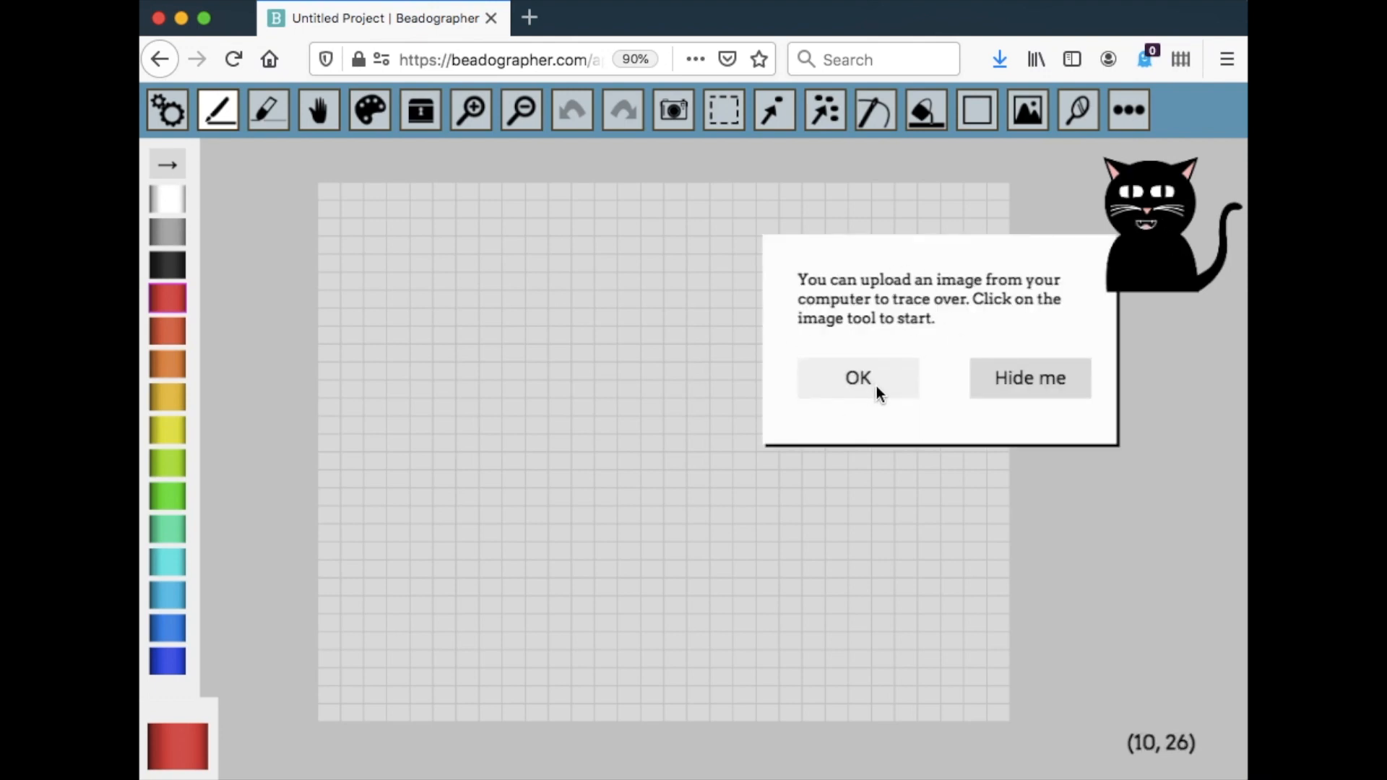
# Step: Dismiss the Bead Cat's image-tracing tip, select the Erase Tool, and dismiss the erase tip
pyautogui.click(855, 378)
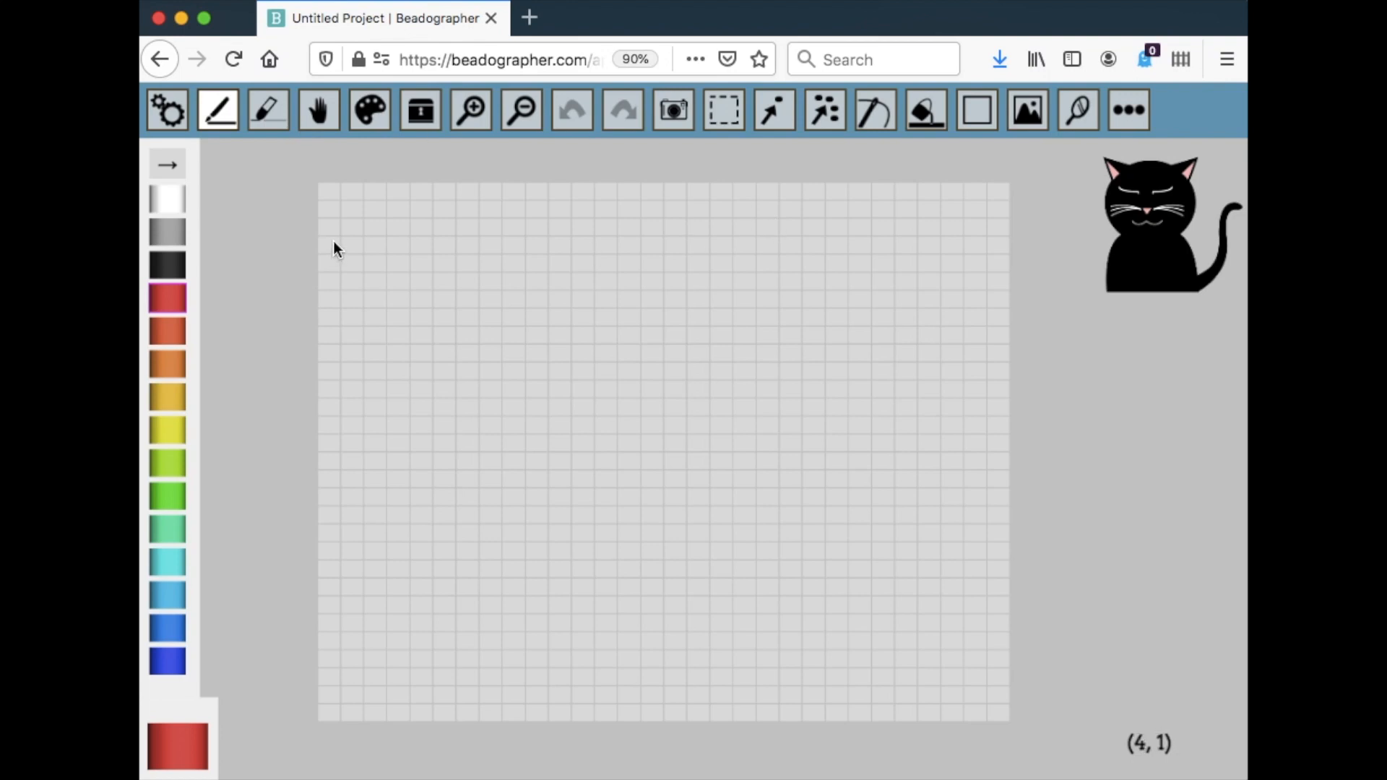
pyautogui.click(268, 110)
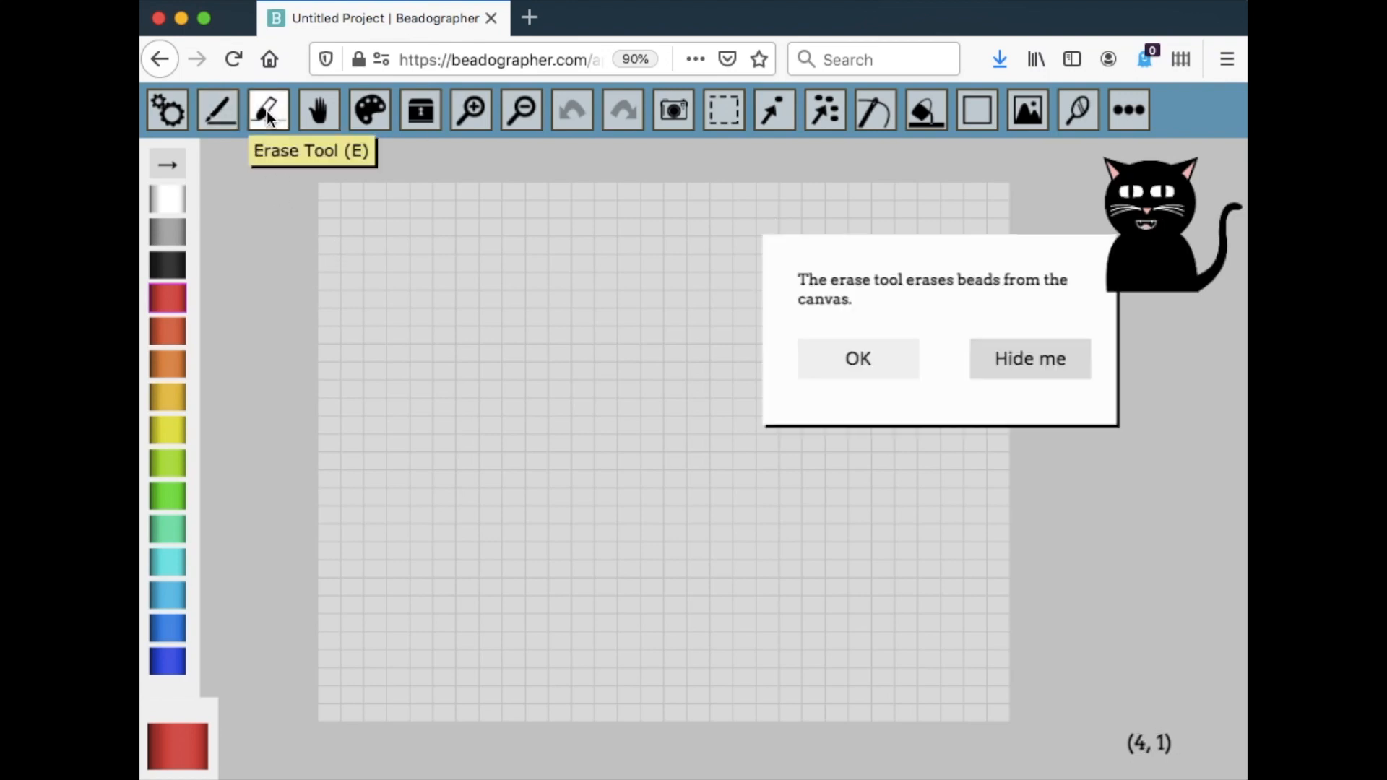
pyautogui.moveTo(874, 109)
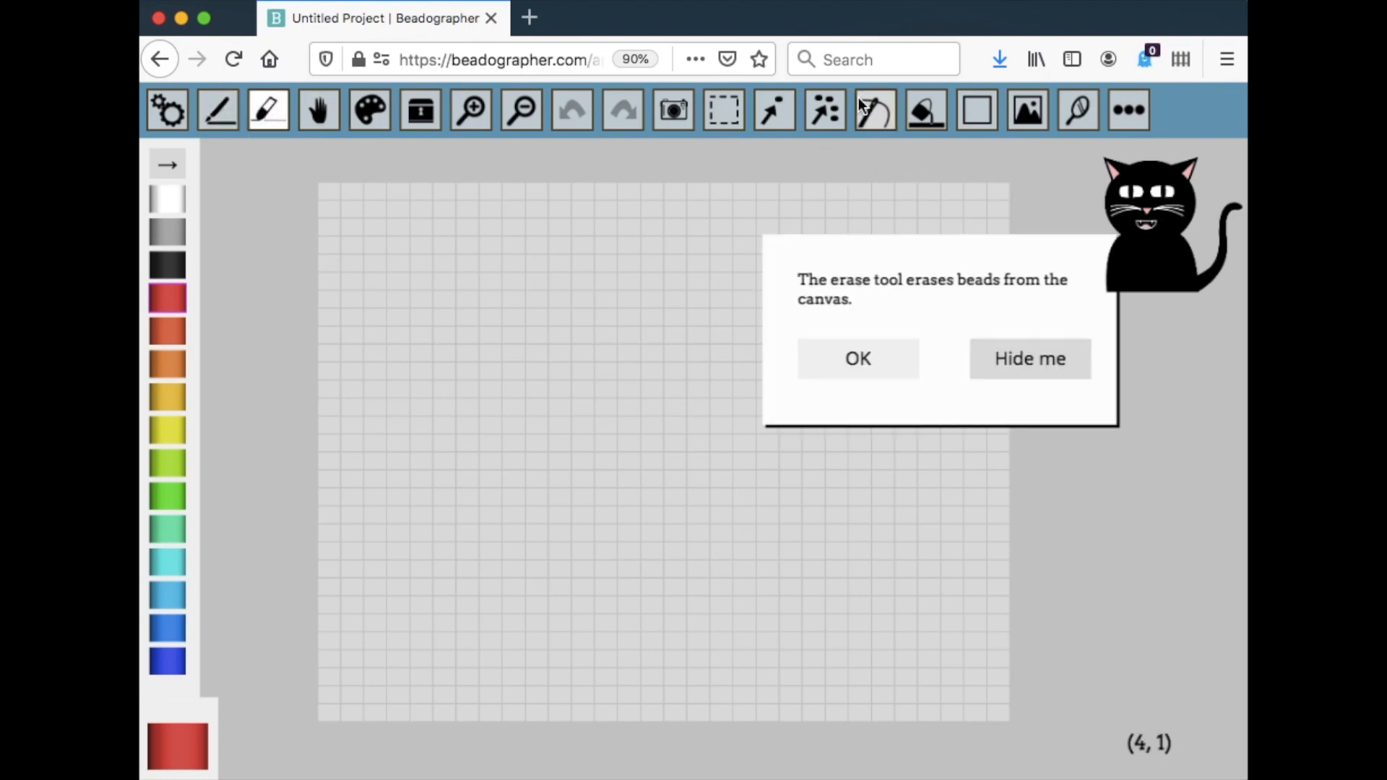
pyautogui.moveTo(879, 161)
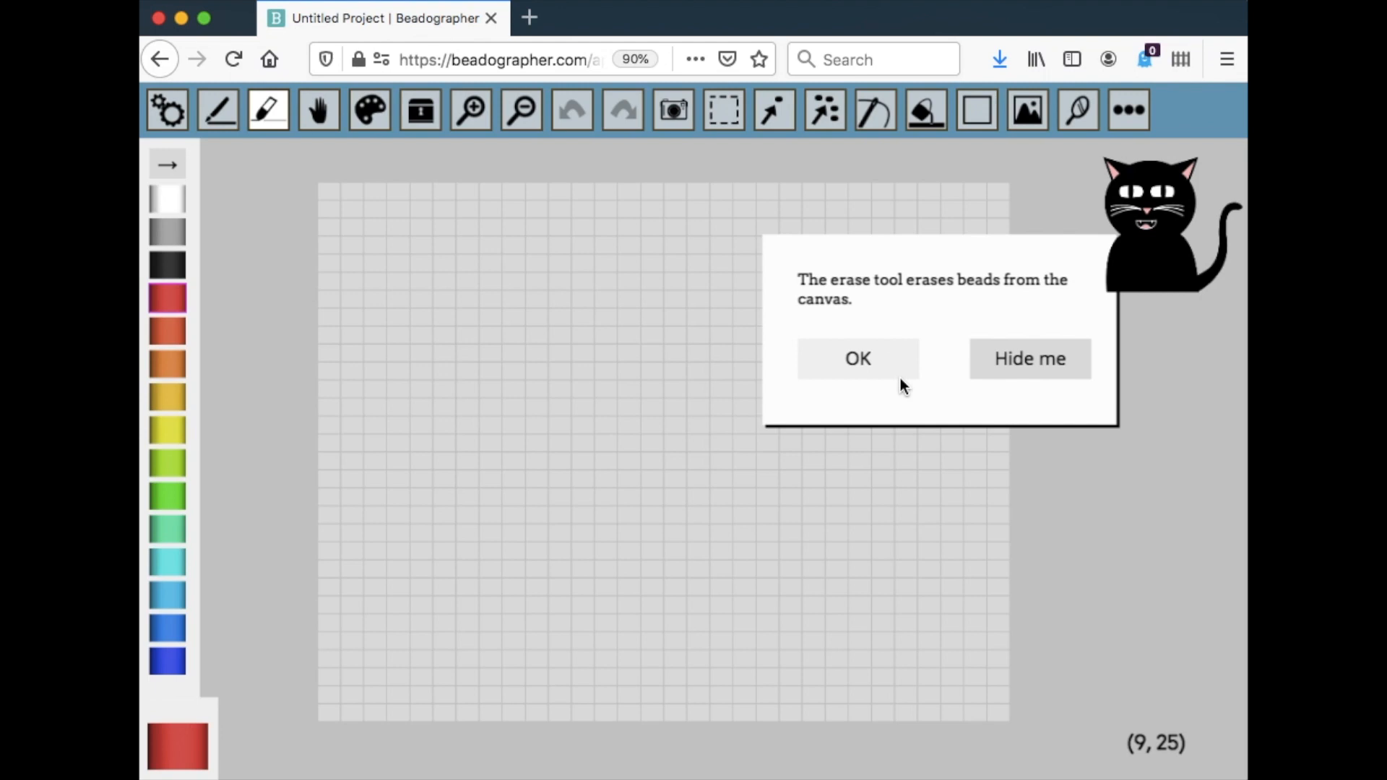
pyautogui.click(855, 358)
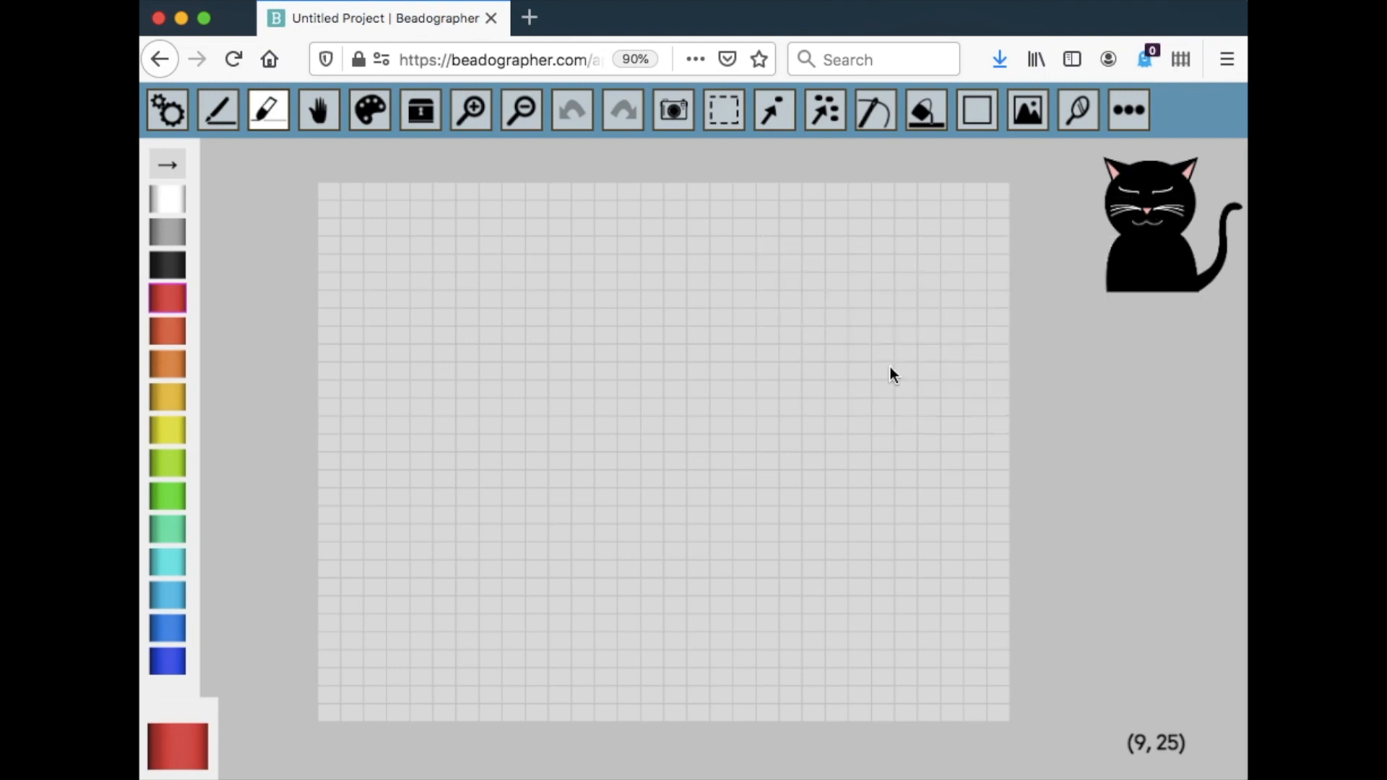
pyautogui.moveTo(377, 493)
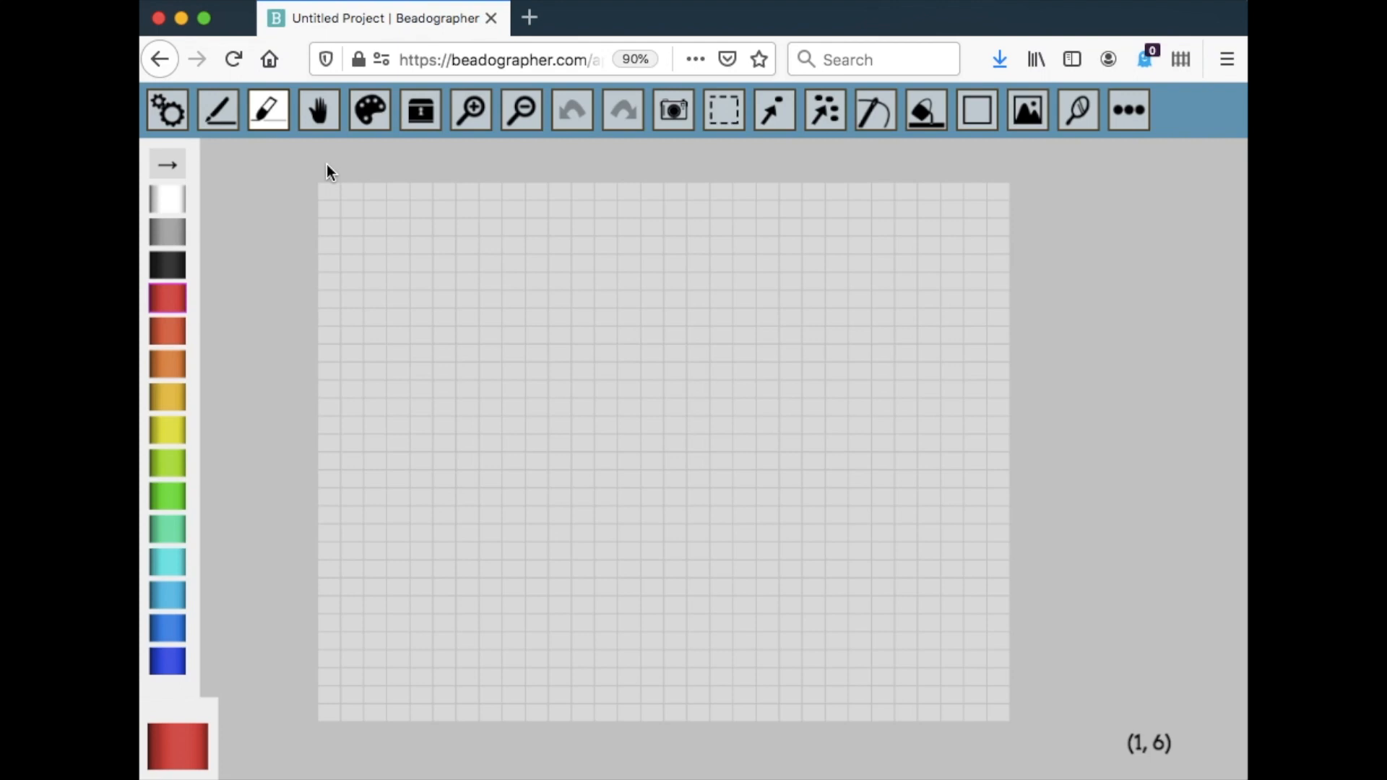
pyautogui.moveTo(579, 158)
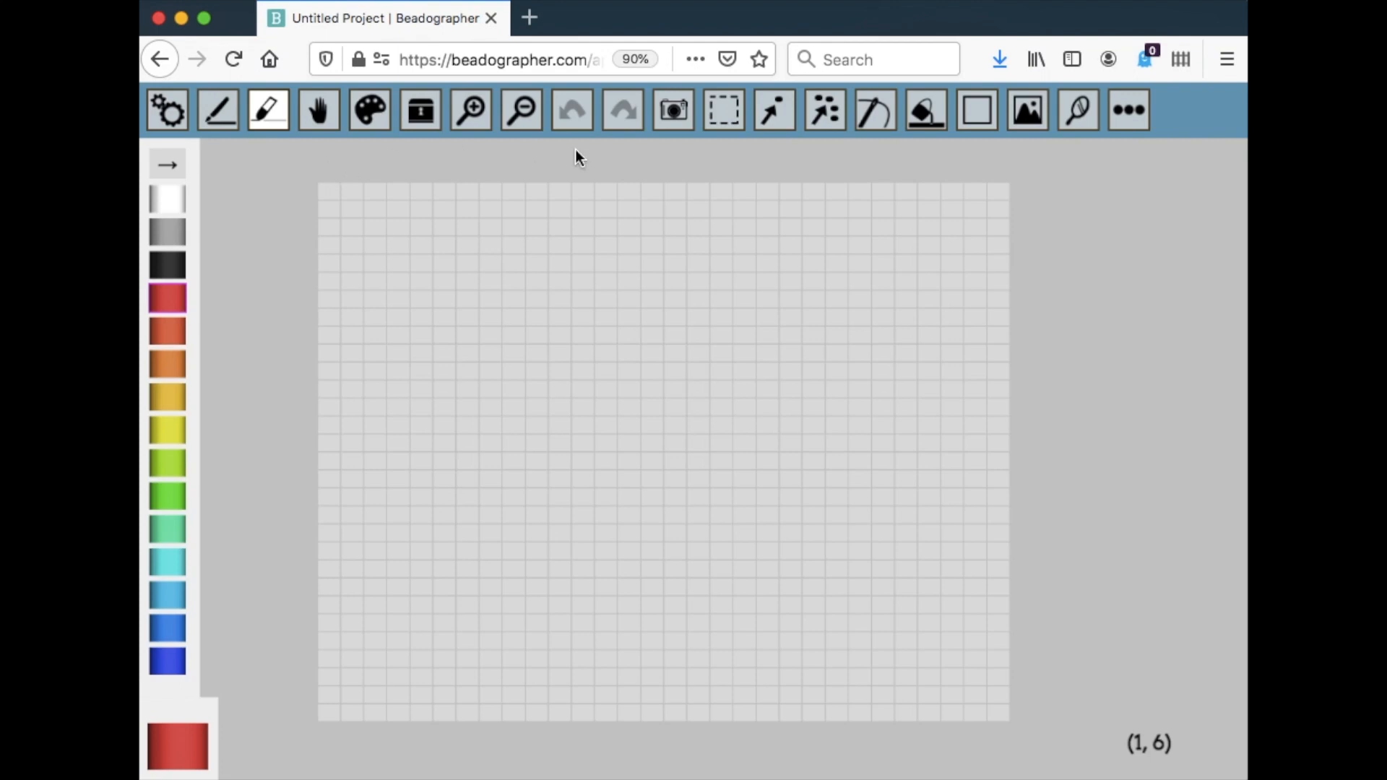